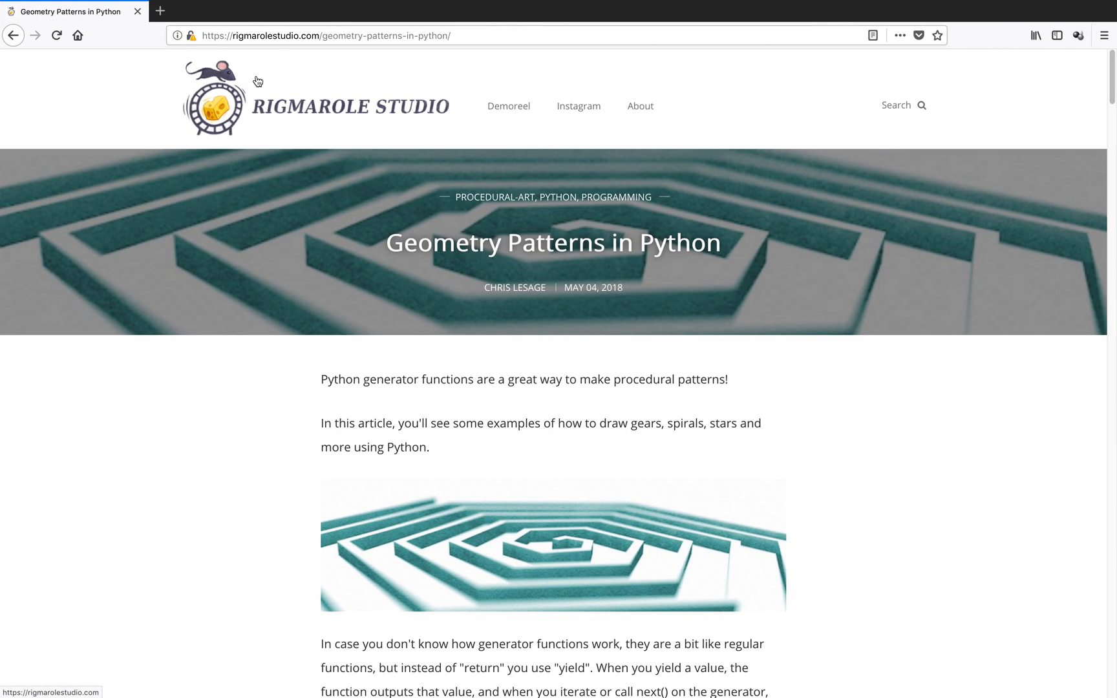
pyautogui.moveTo(424, 207)
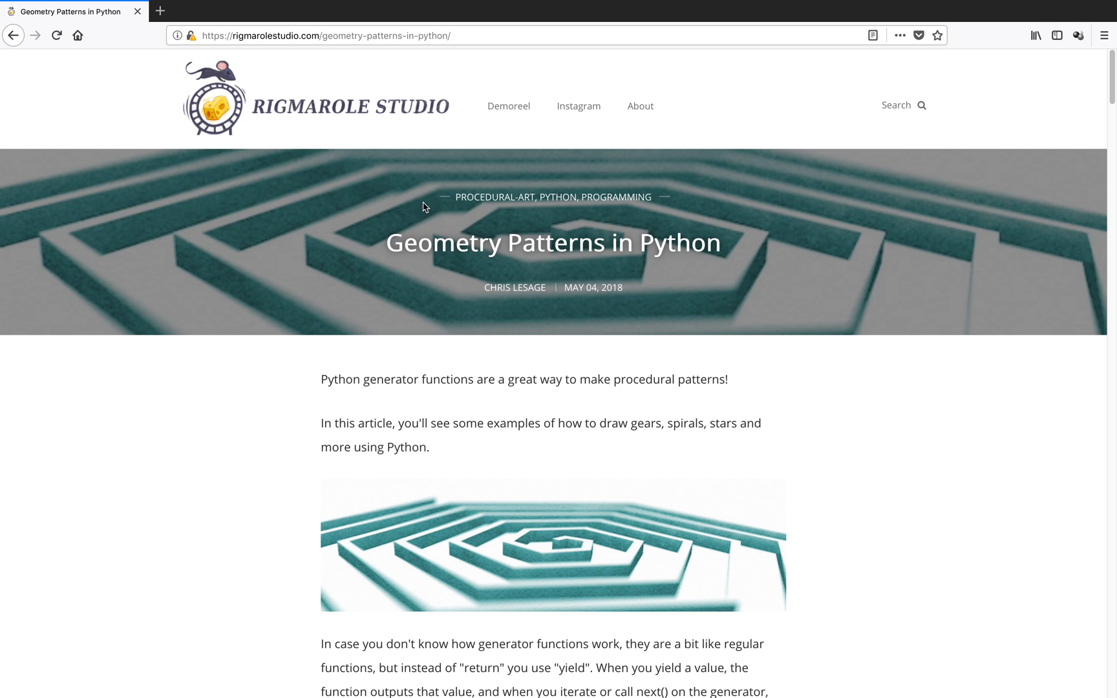
pyautogui.moveTo(1099, 110)
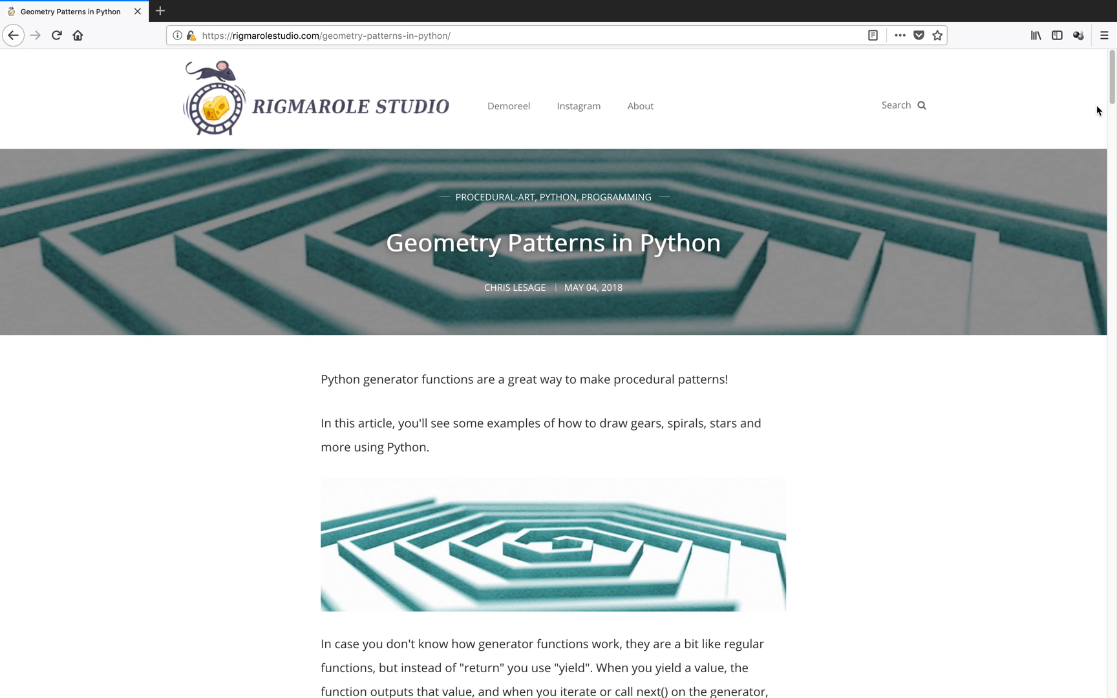
pyautogui.moveTo(744, 170)
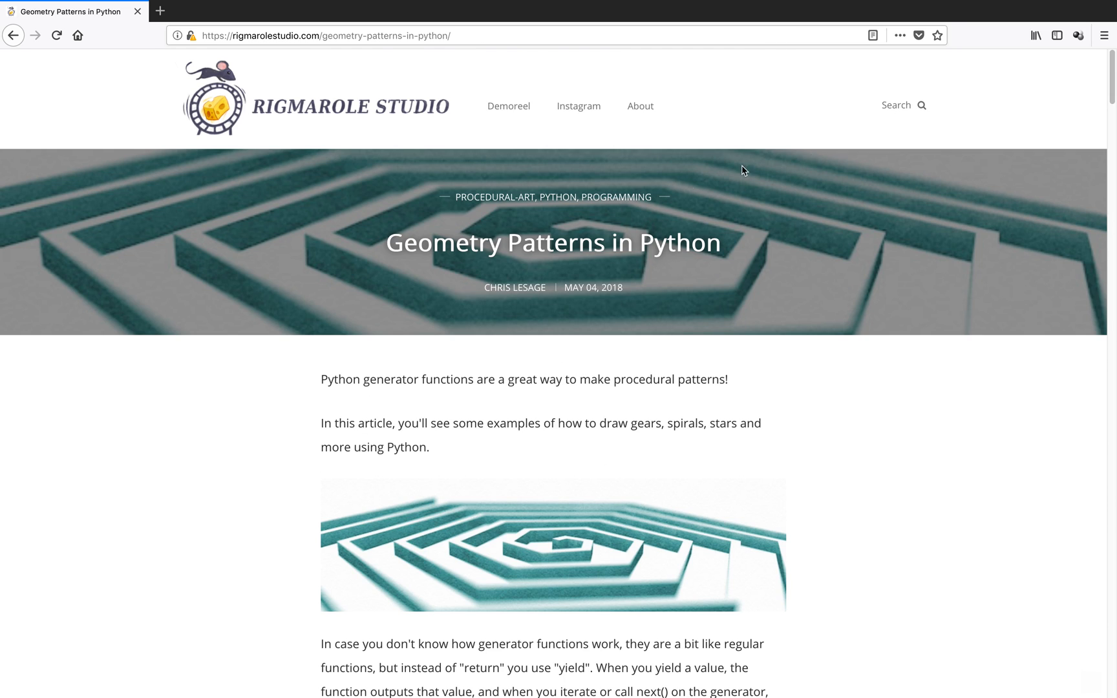
pyautogui.moveTo(302, 179)
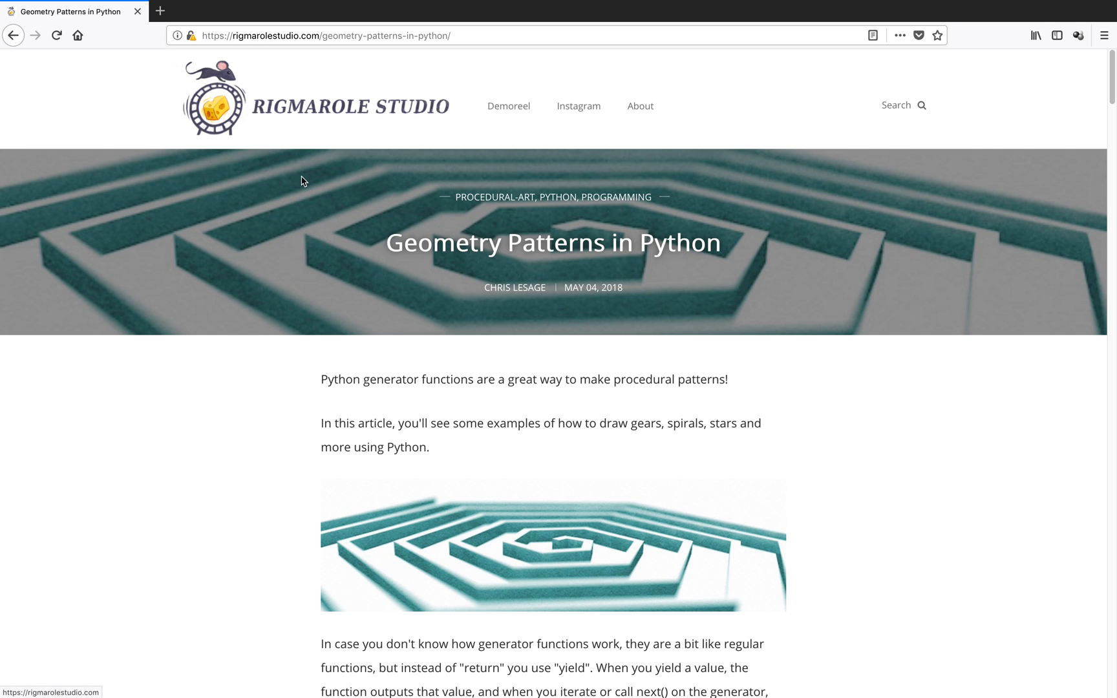
# - Change the SN_SNL_sawtooth node's segments from 5 to 35 for a dense wave
pyautogui.scroll(-3)
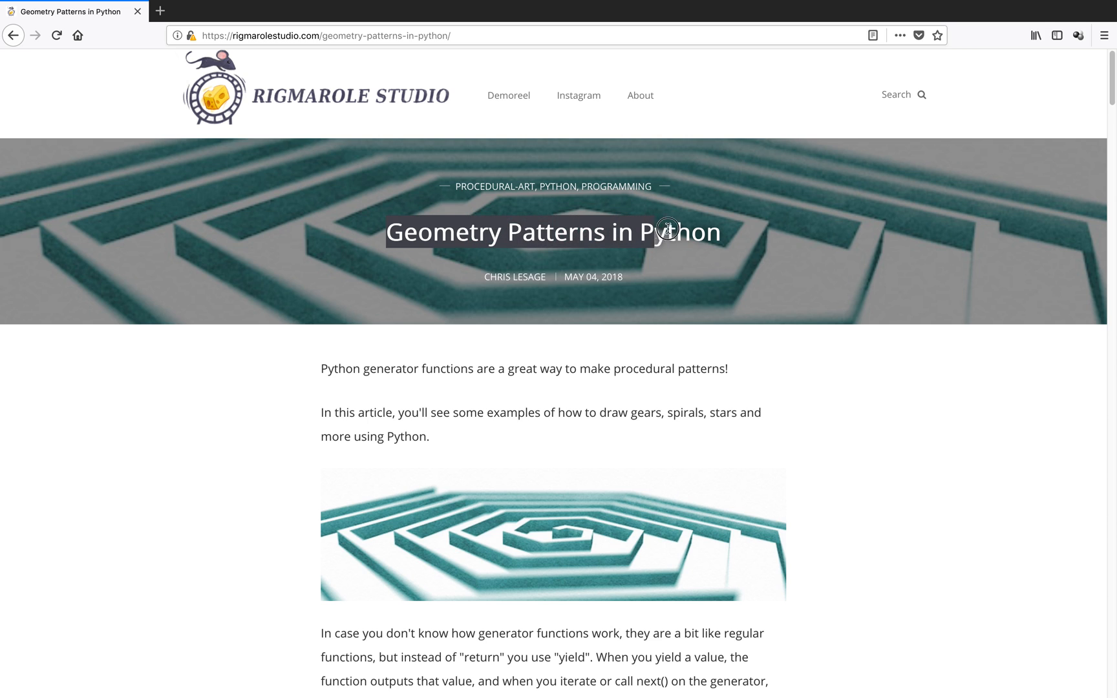
pyautogui.scroll(-3)
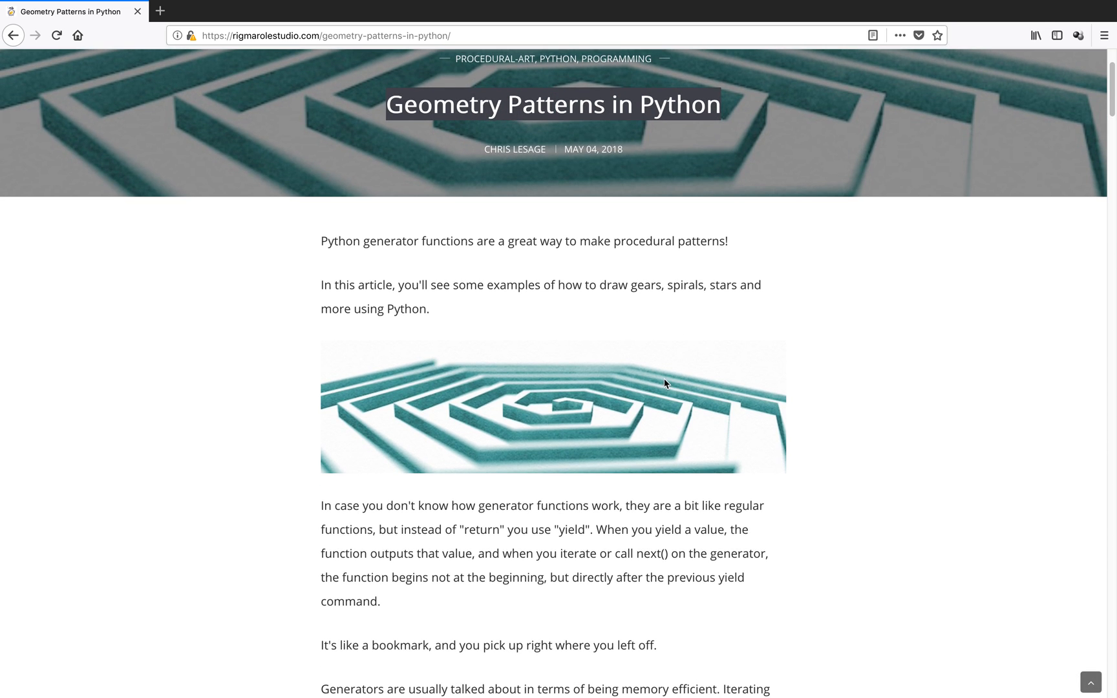
pyautogui.scroll(-3)
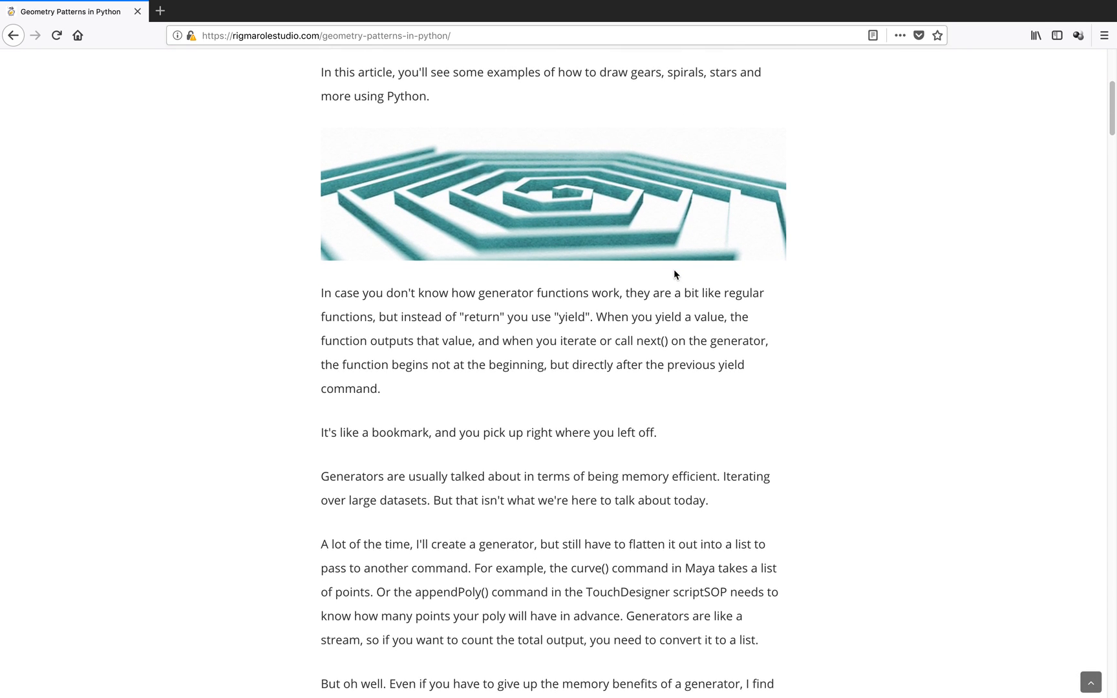
pyautogui.scroll(-3)
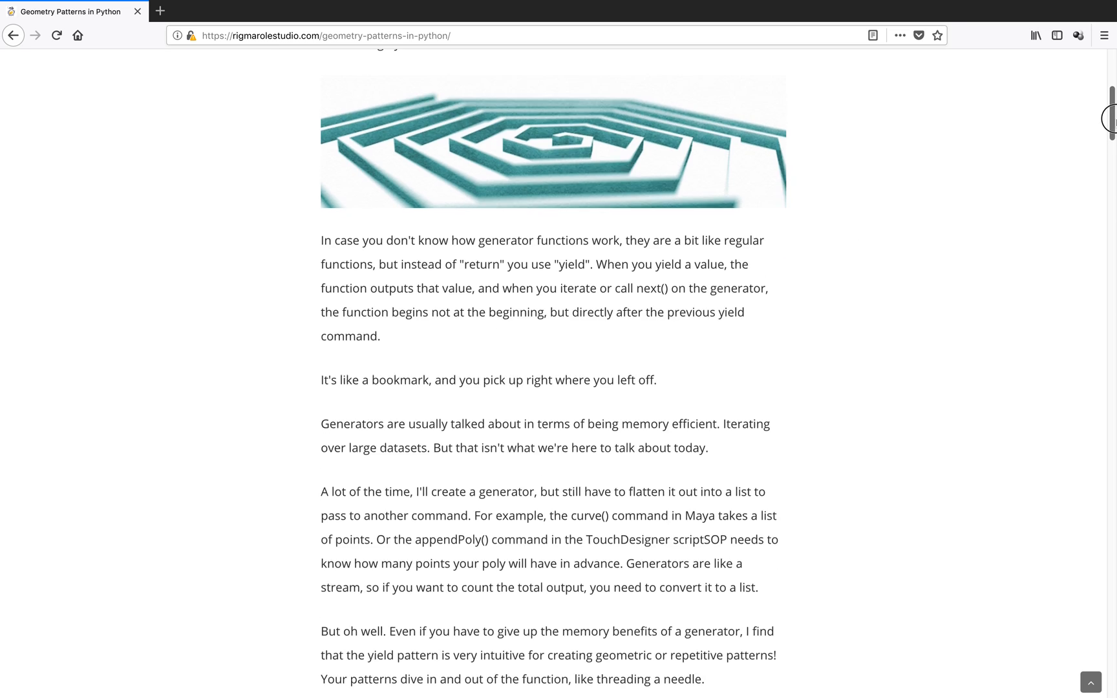
pyautogui.scroll(-3)
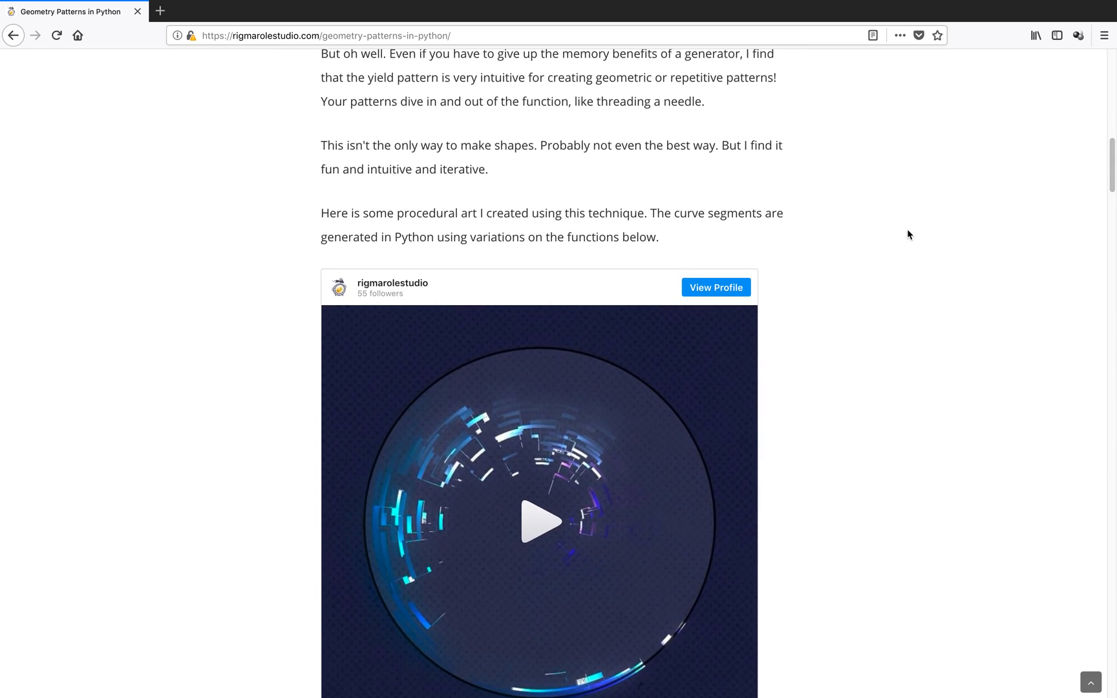
pyautogui.scroll(-3)
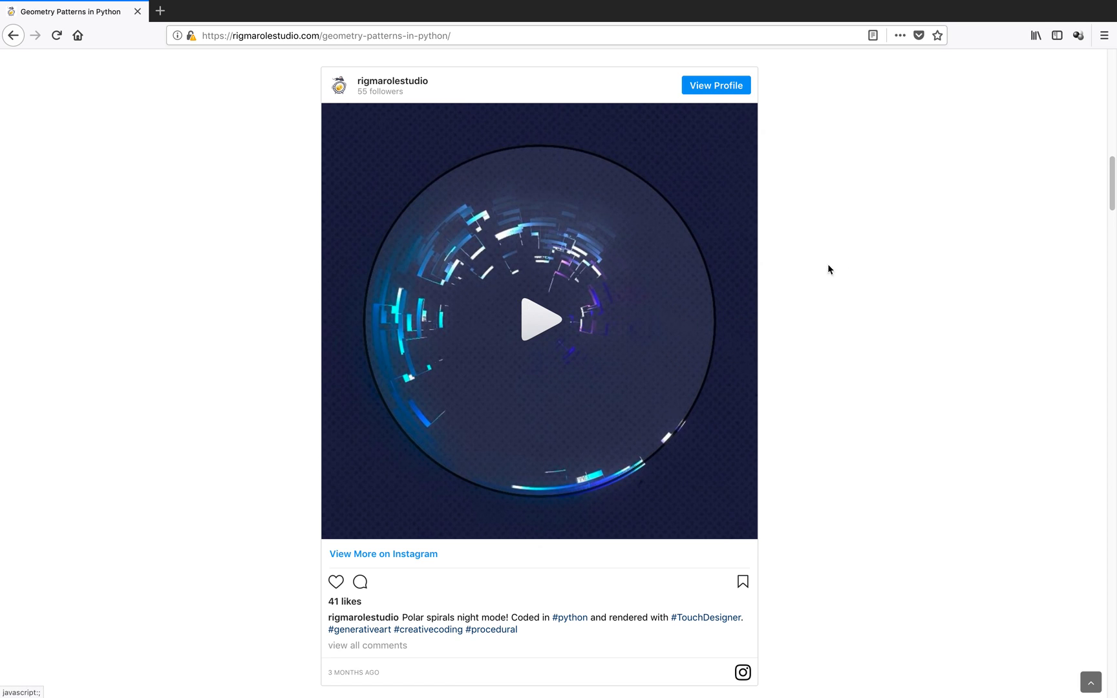
pyautogui.scroll(-3)
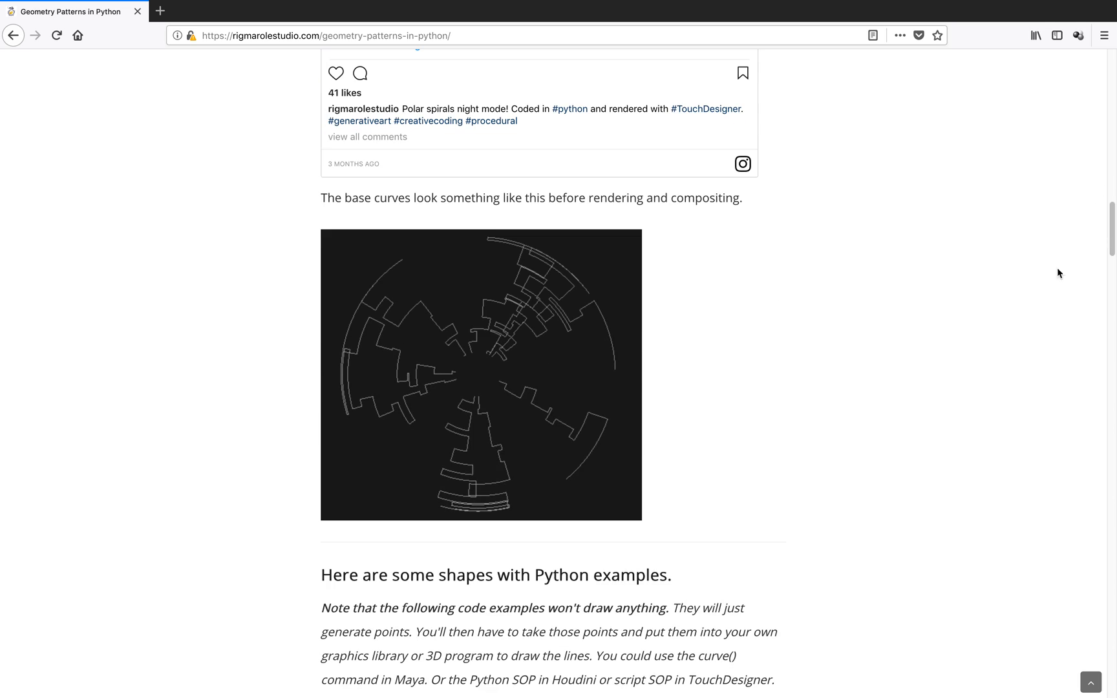
pyautogui.scroll(-3)
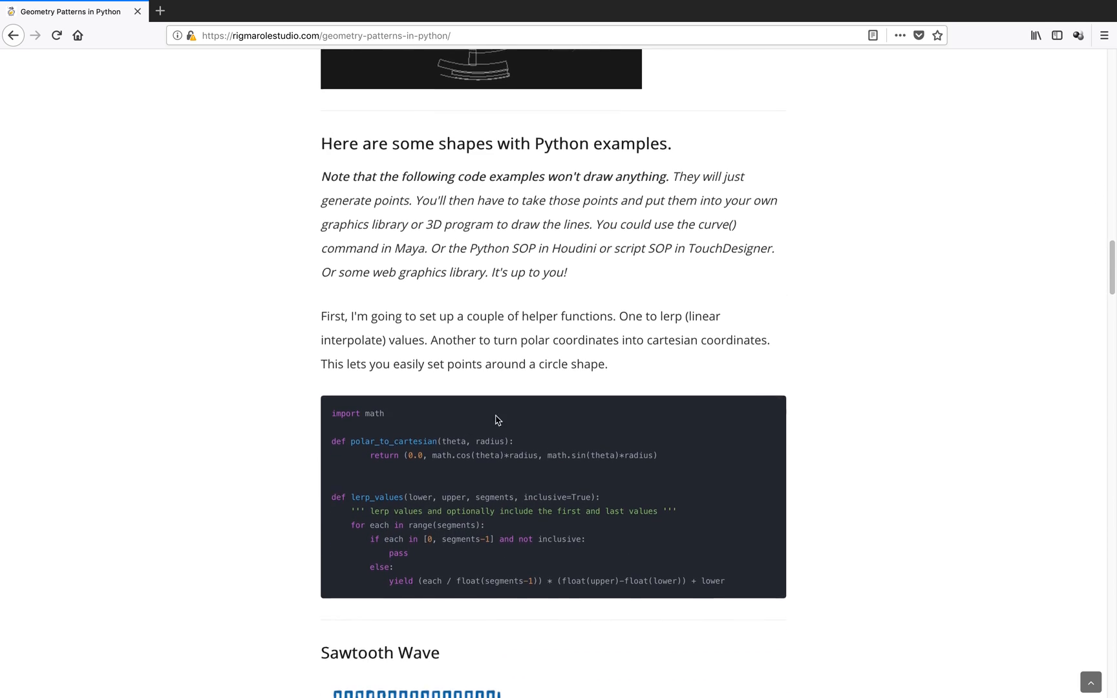
pyautogui.scroll(-3)
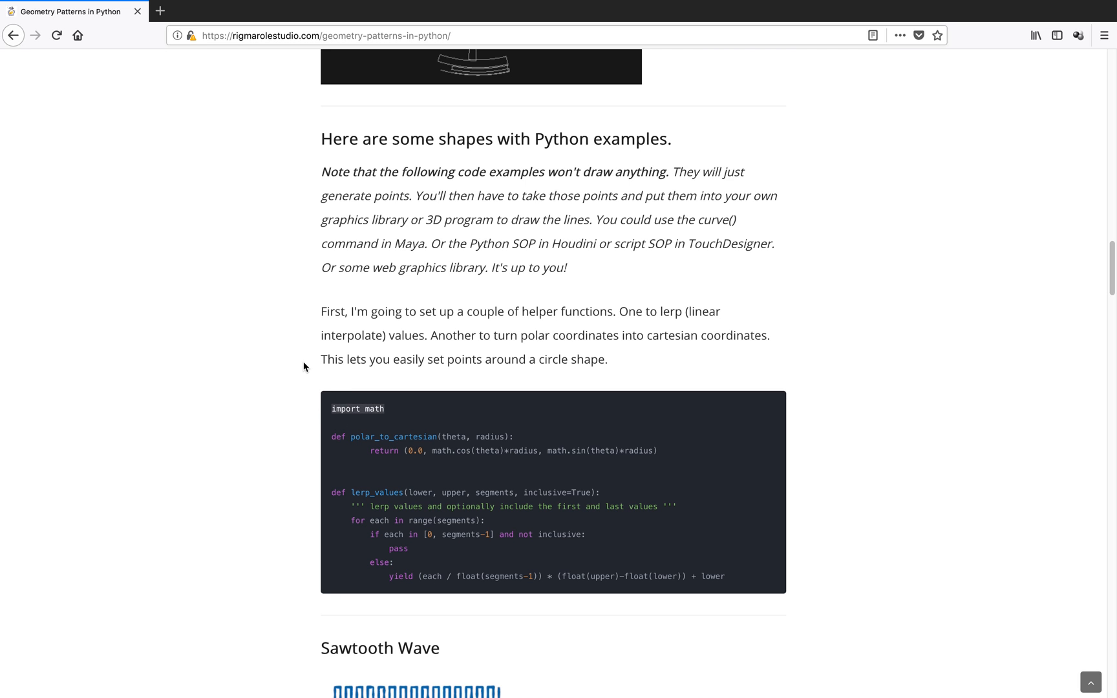
pyautogui.scroll(-3)
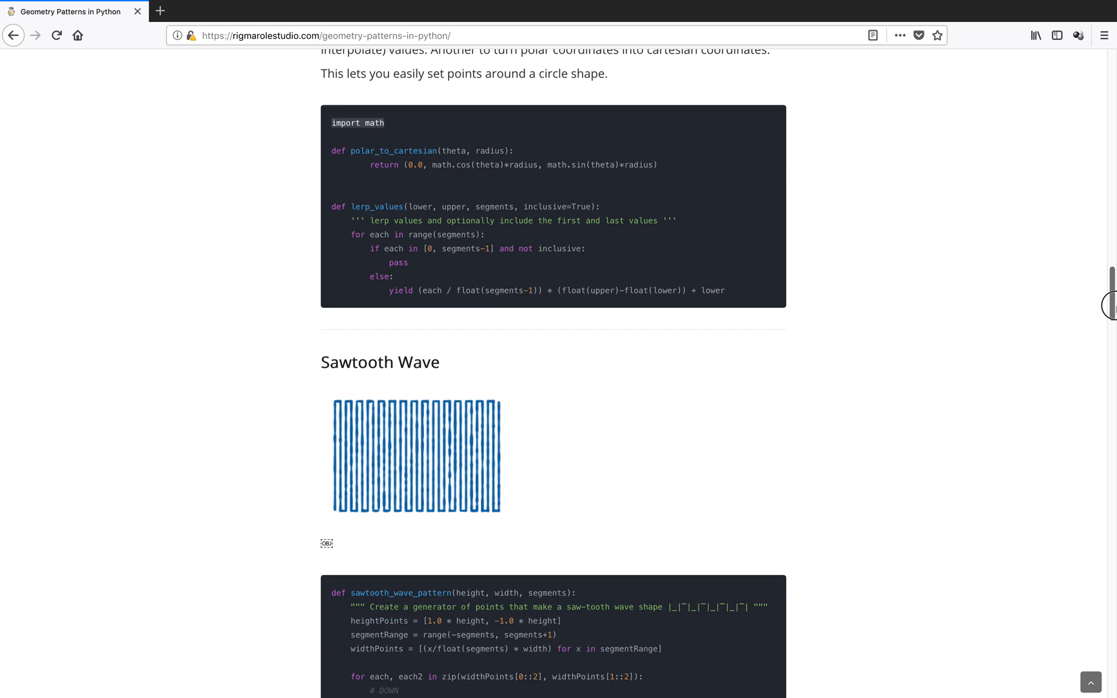
pyautogui.scroll(-3)
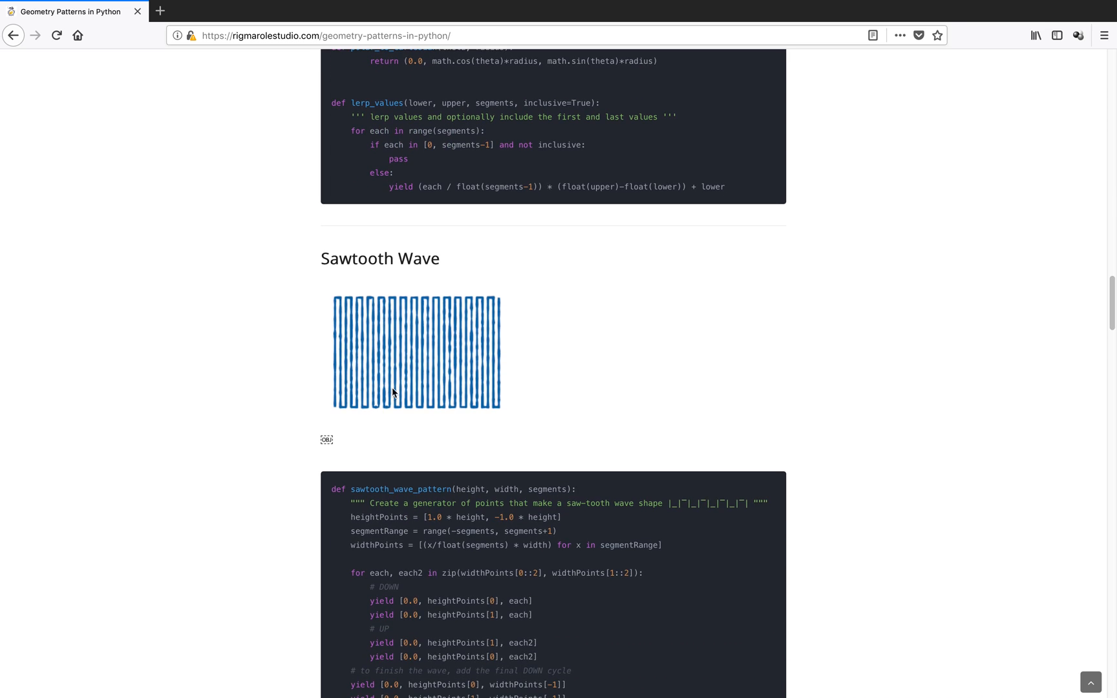
pyautogui.scroll(-3)
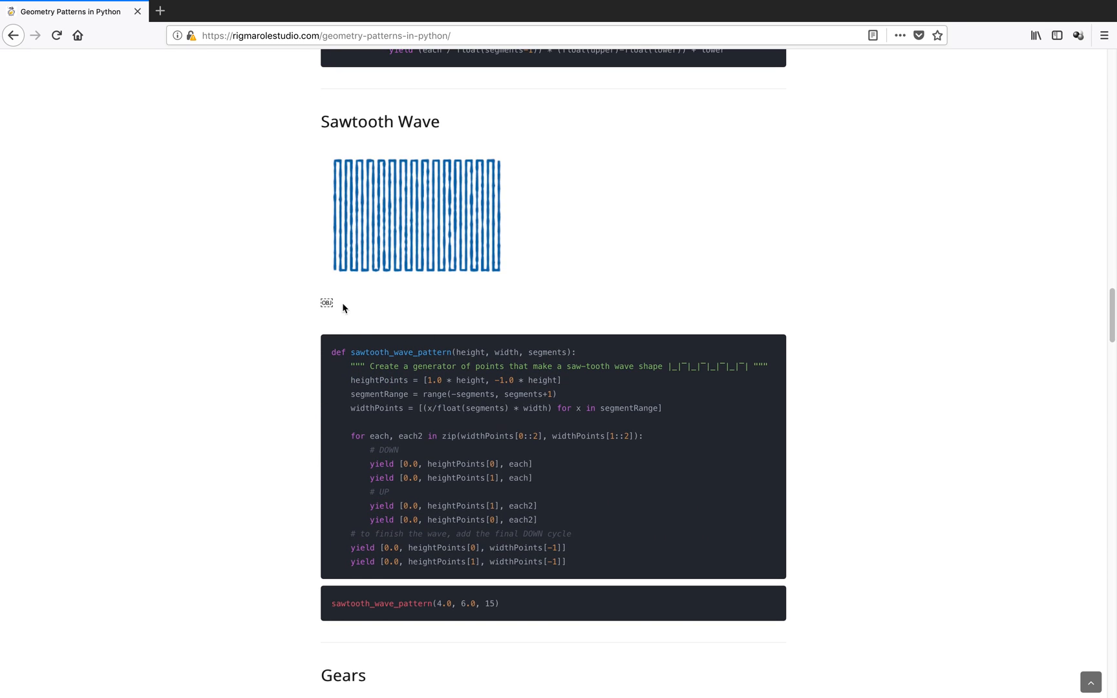
pyautogui.scroll(-3)
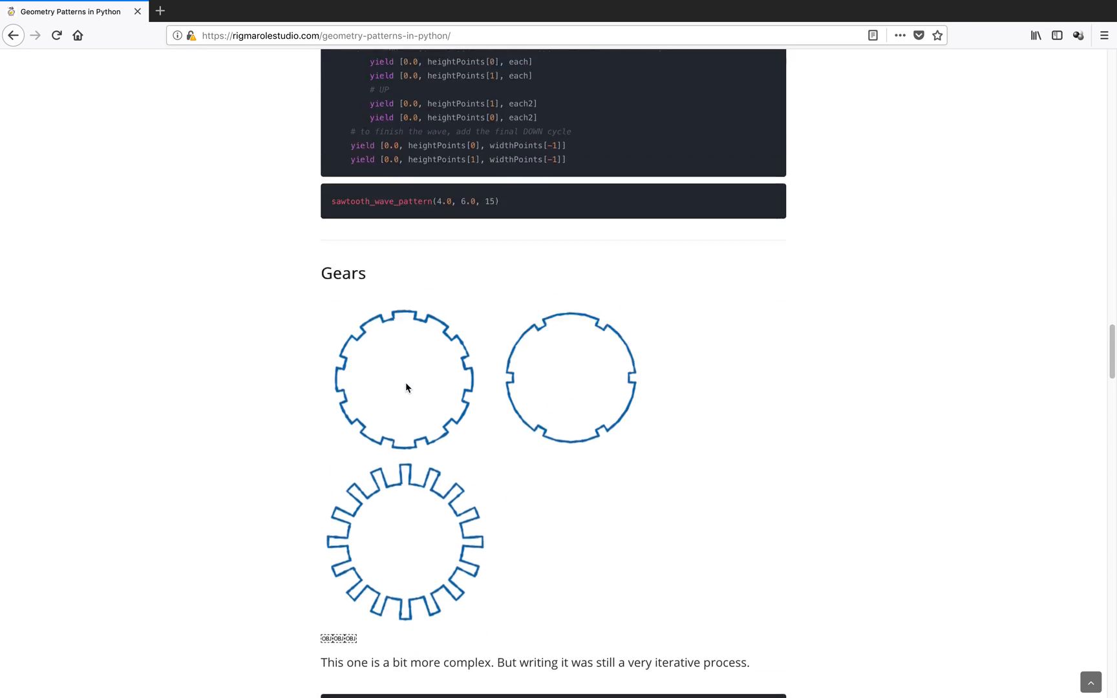
pyautogui.scroll(3)
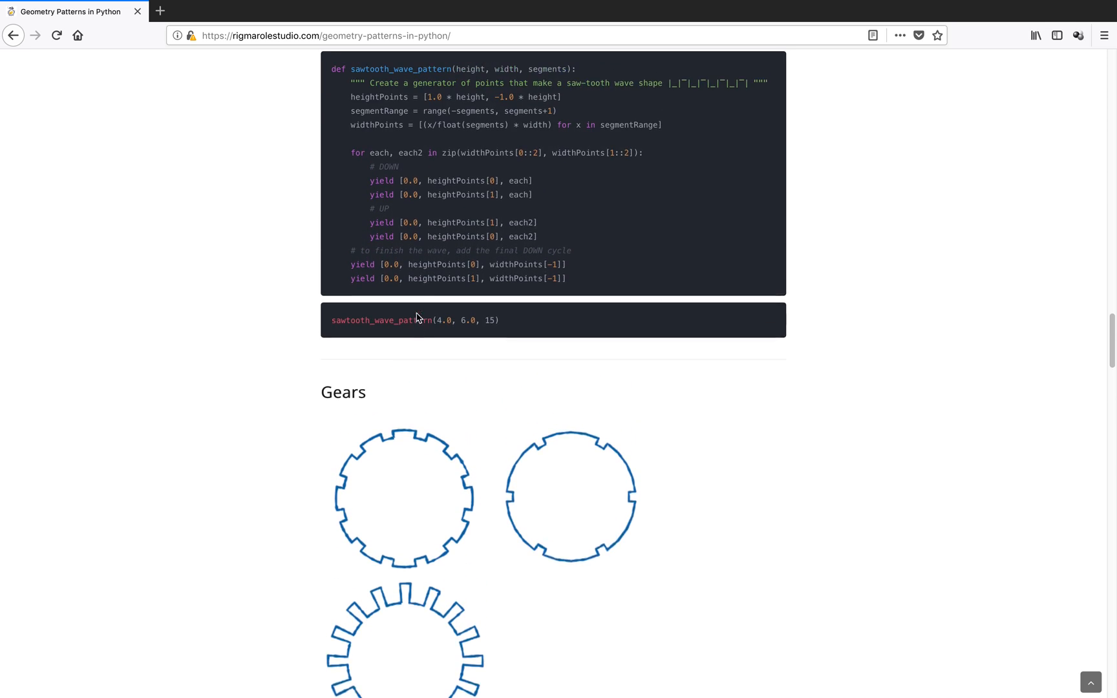
pyautogui.scroll(3)
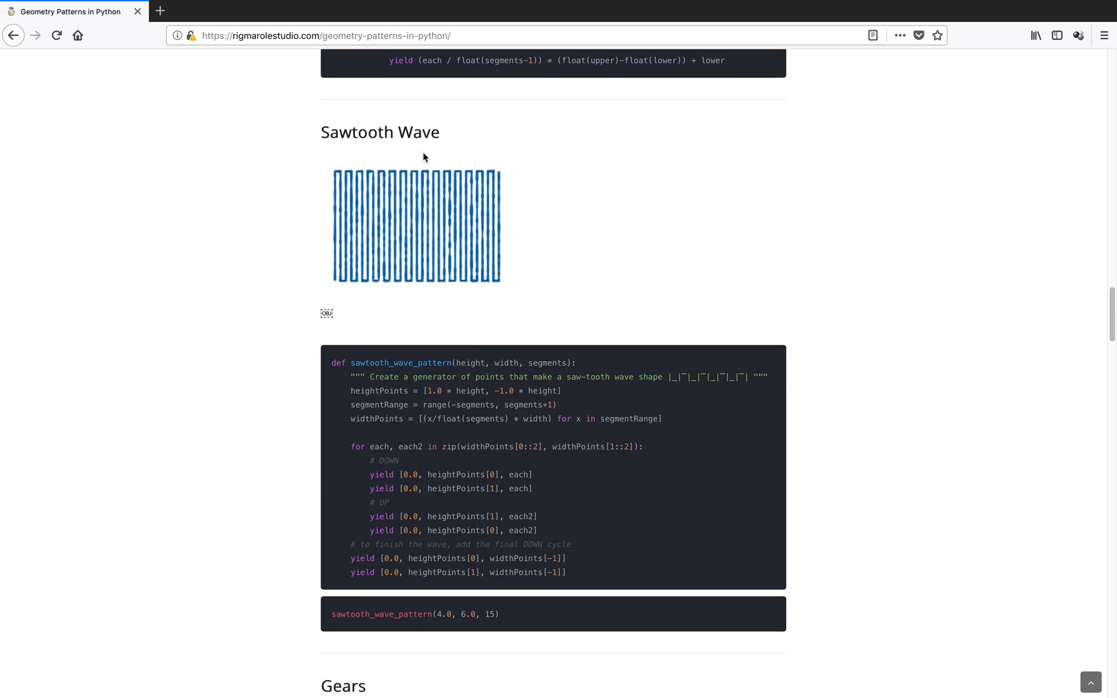
pyautogui.scroll(-3)
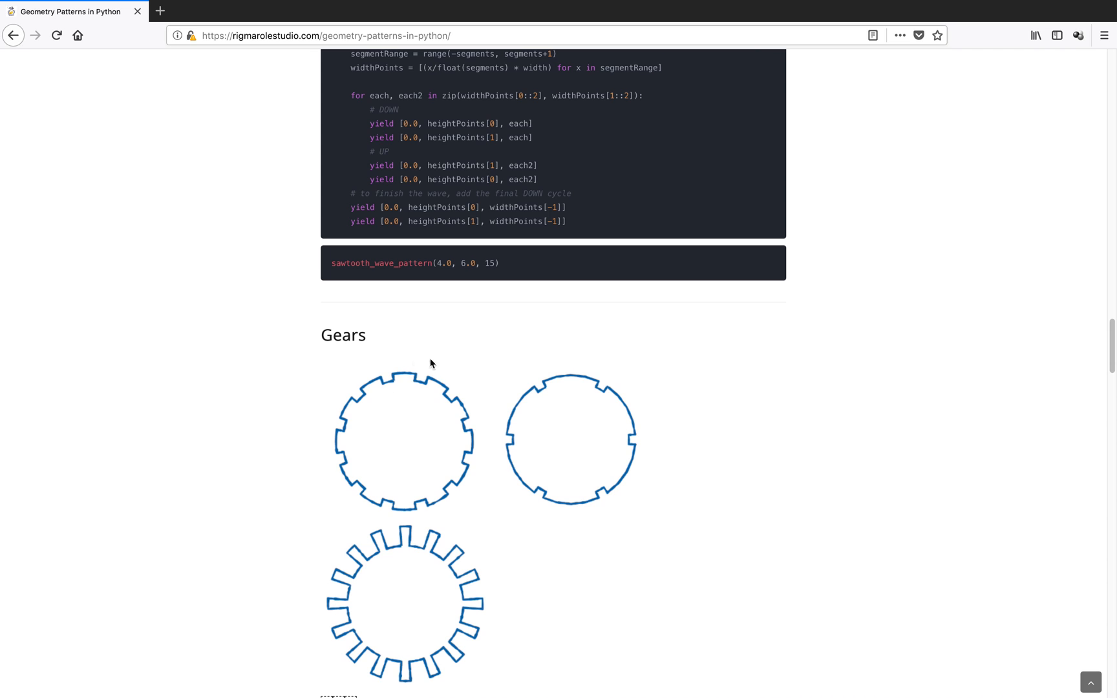
pyautogui.scroll(-3)
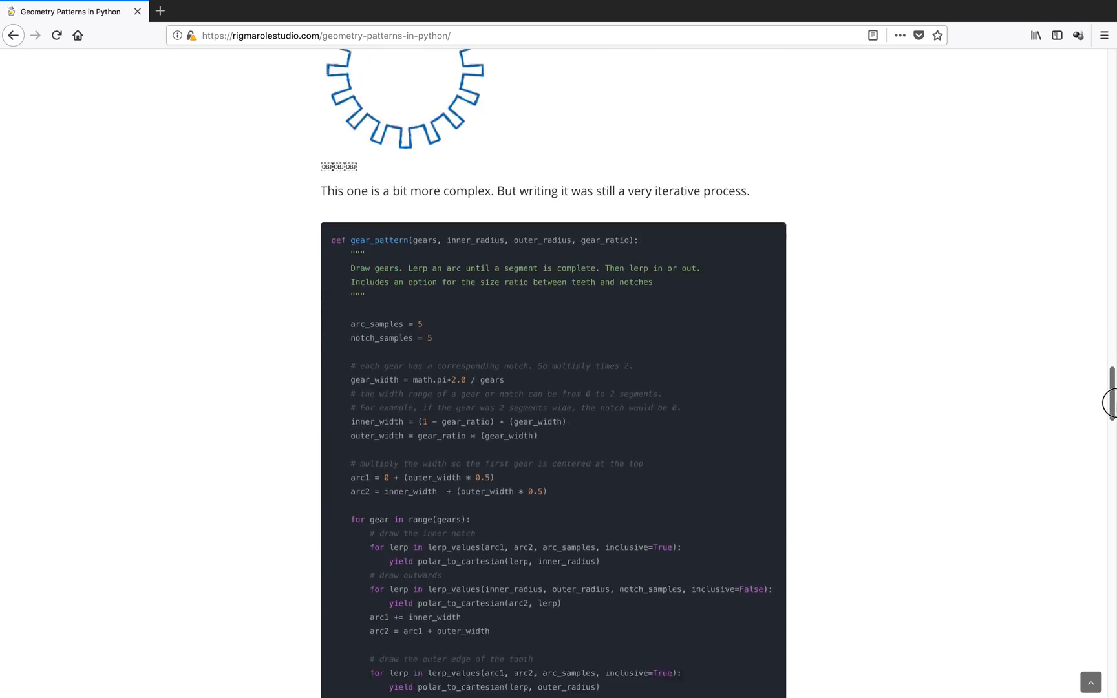
pyautogui.scroll(-3)
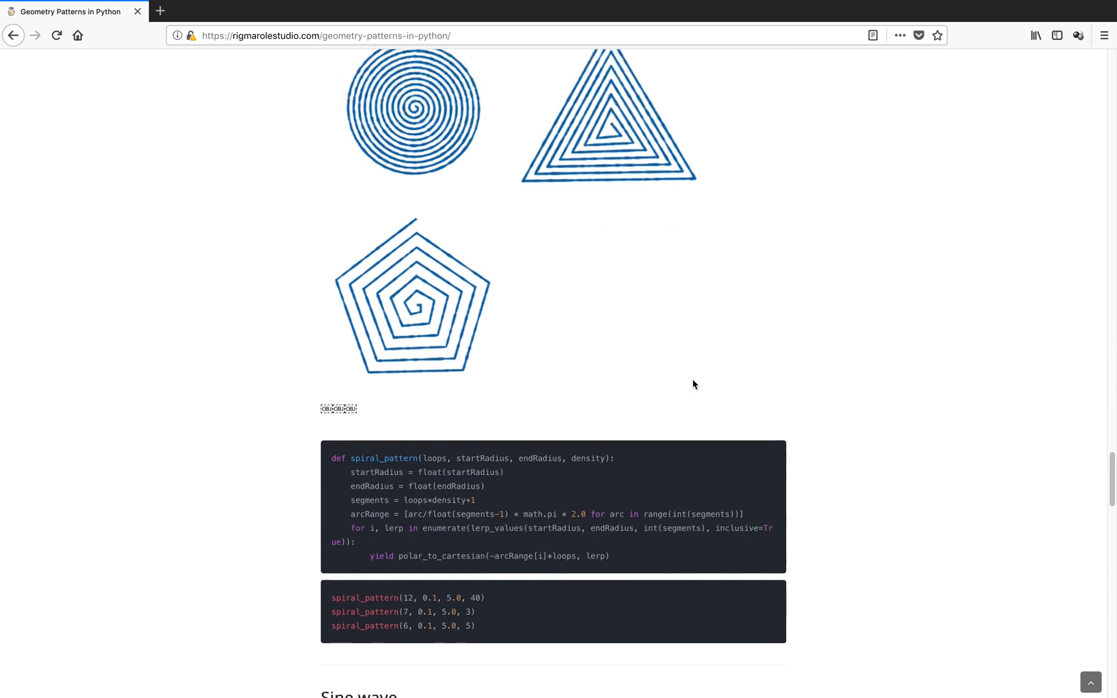
pyautogui.scroll(-3)
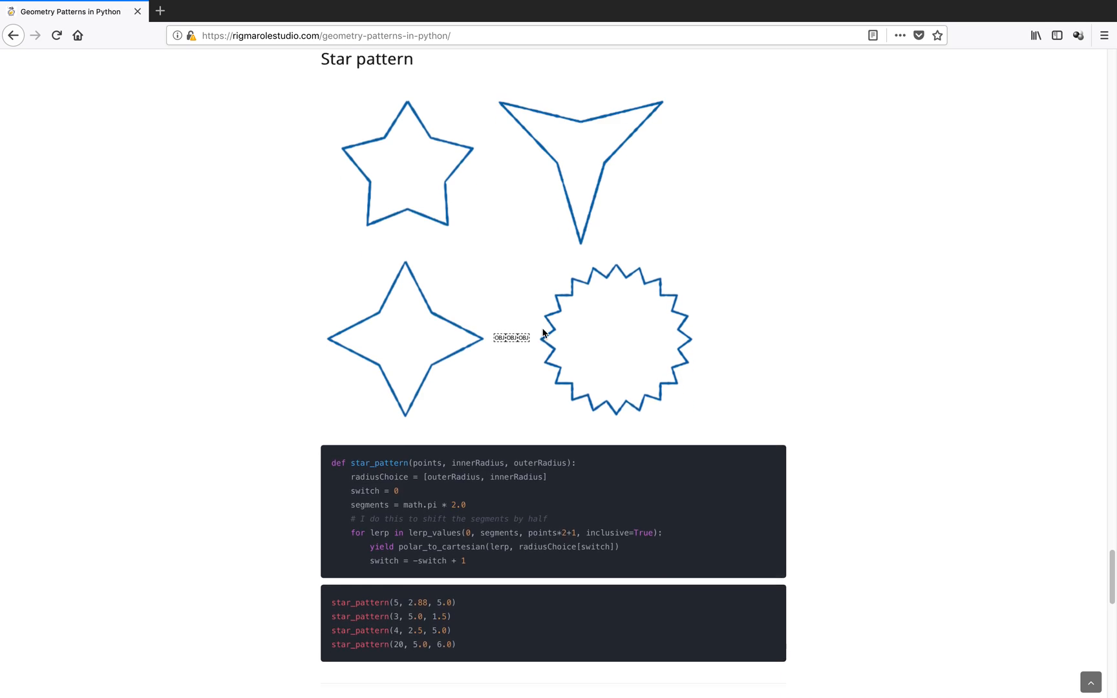
pyautogui.scroll(-3)
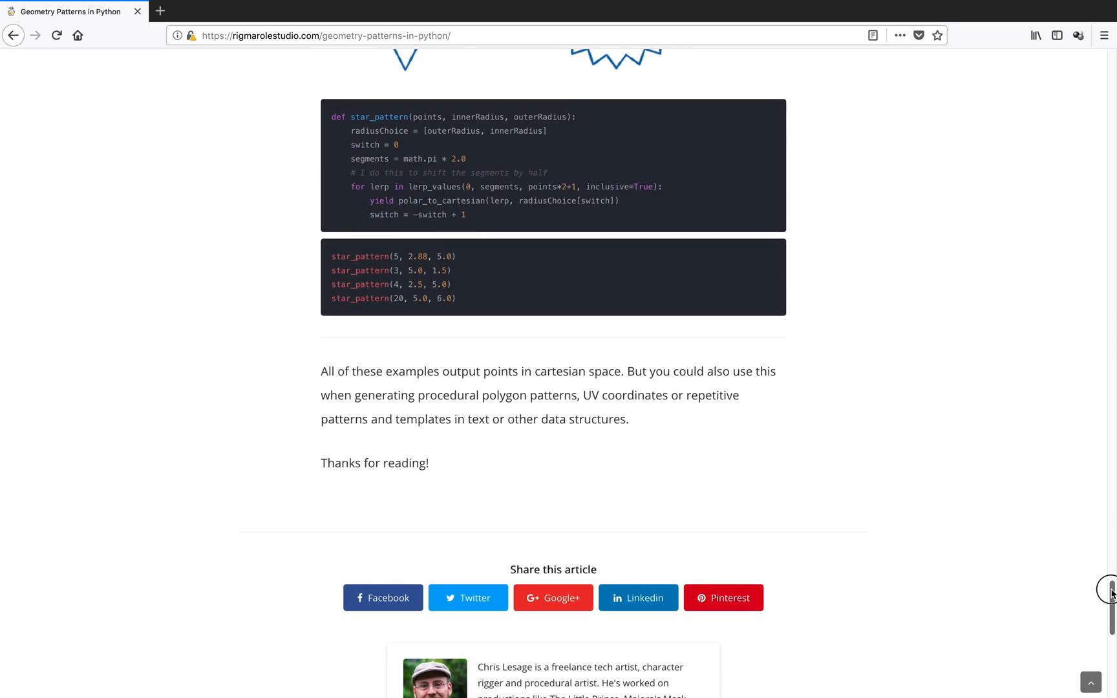
pyautogui.scroll(3)
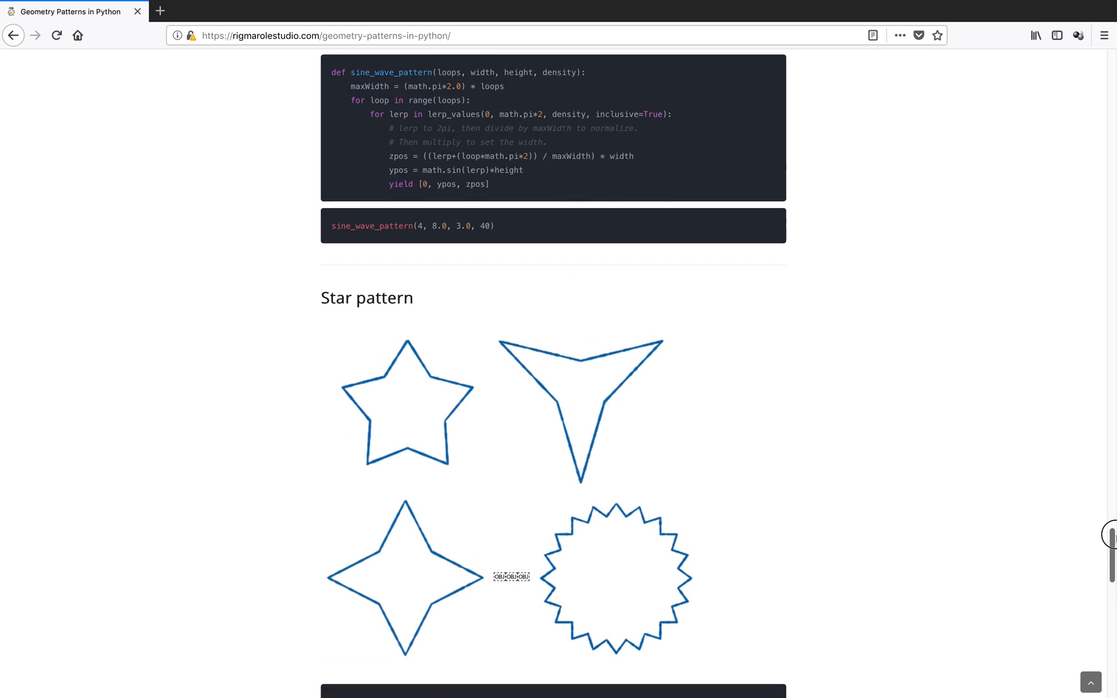
pyautogui.scroll(-3)
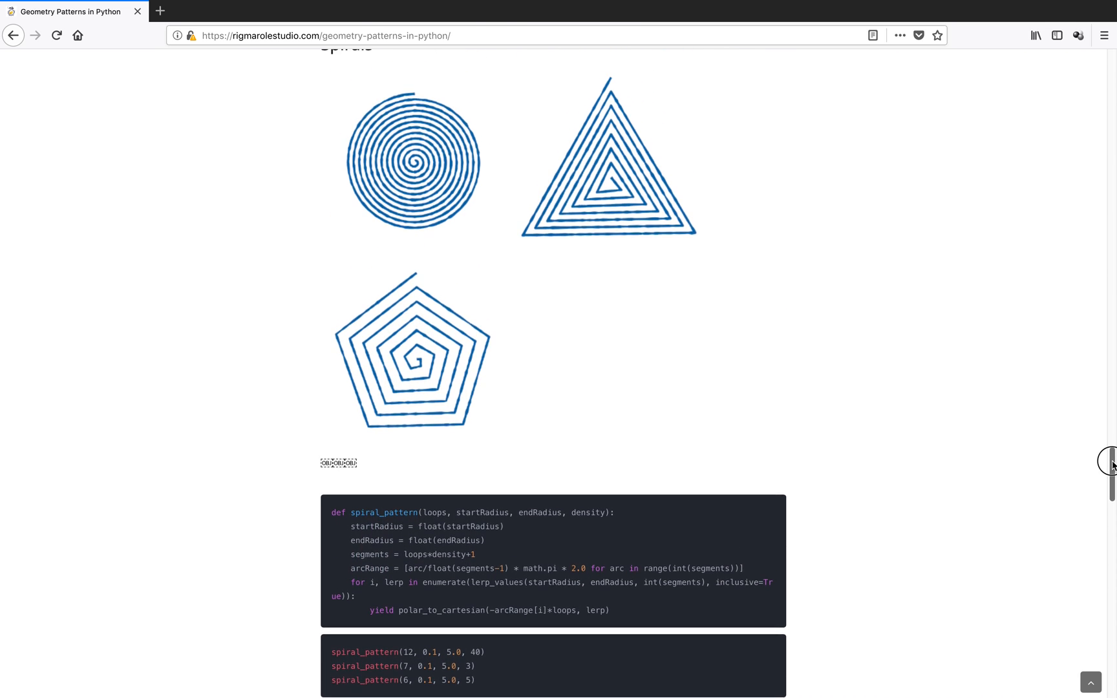
pyautogui.scroll(-3)
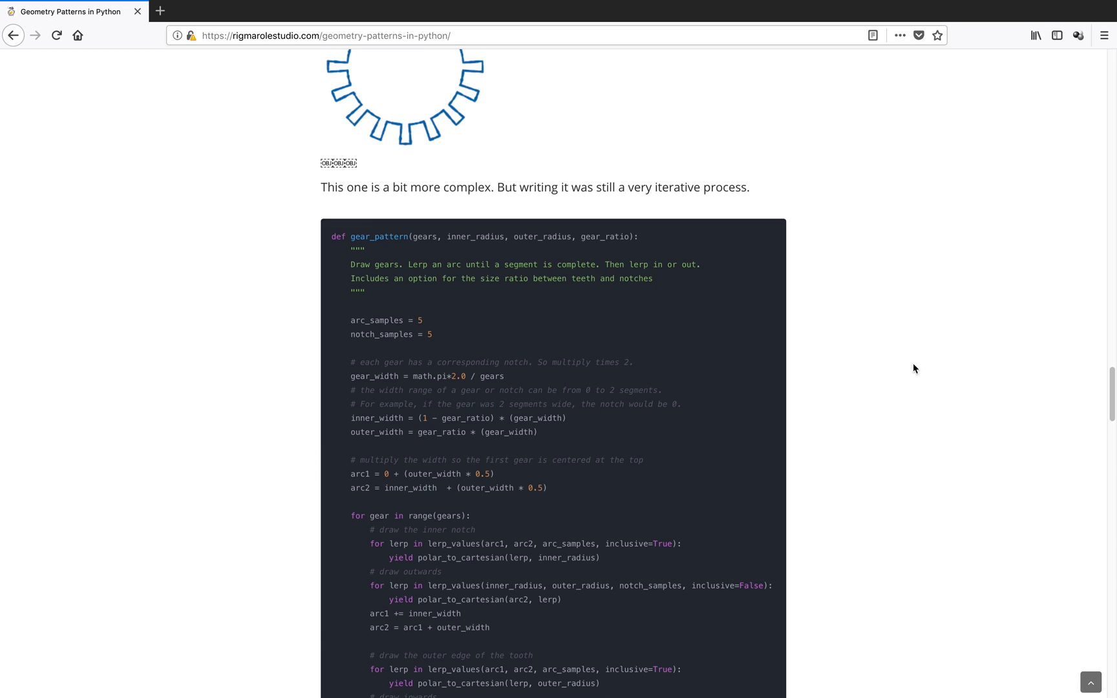
pyautogui.scroll(-3)
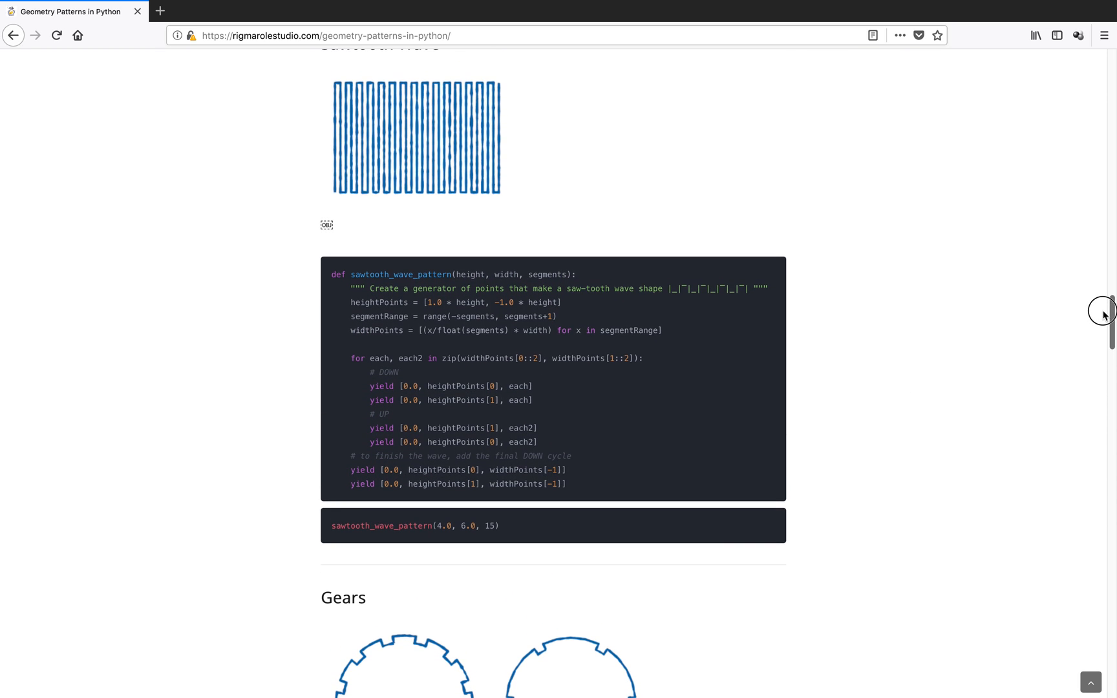
pyautogui.scroll(3)
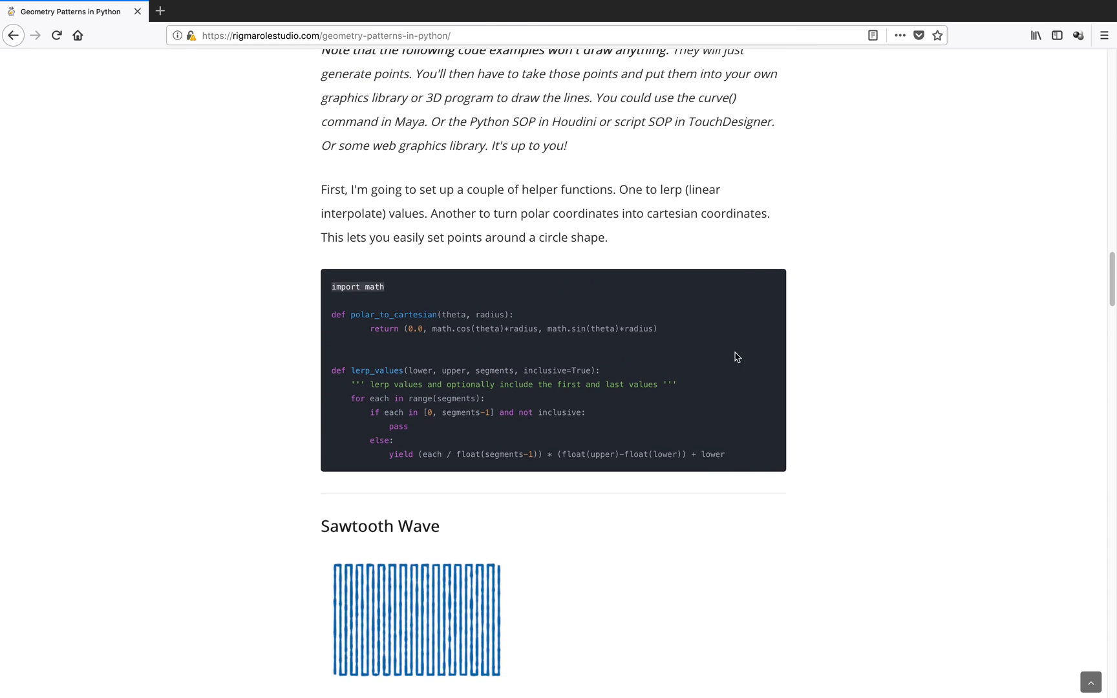
pyautogui.scroll(-3)
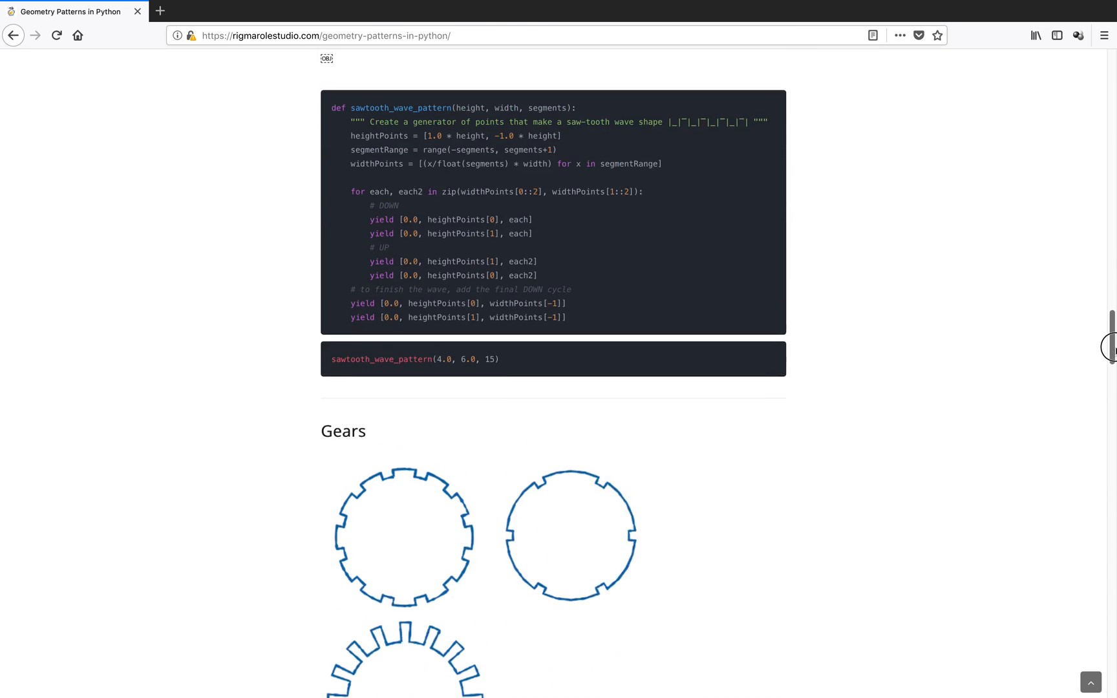
pyautogui.scroll(-3)
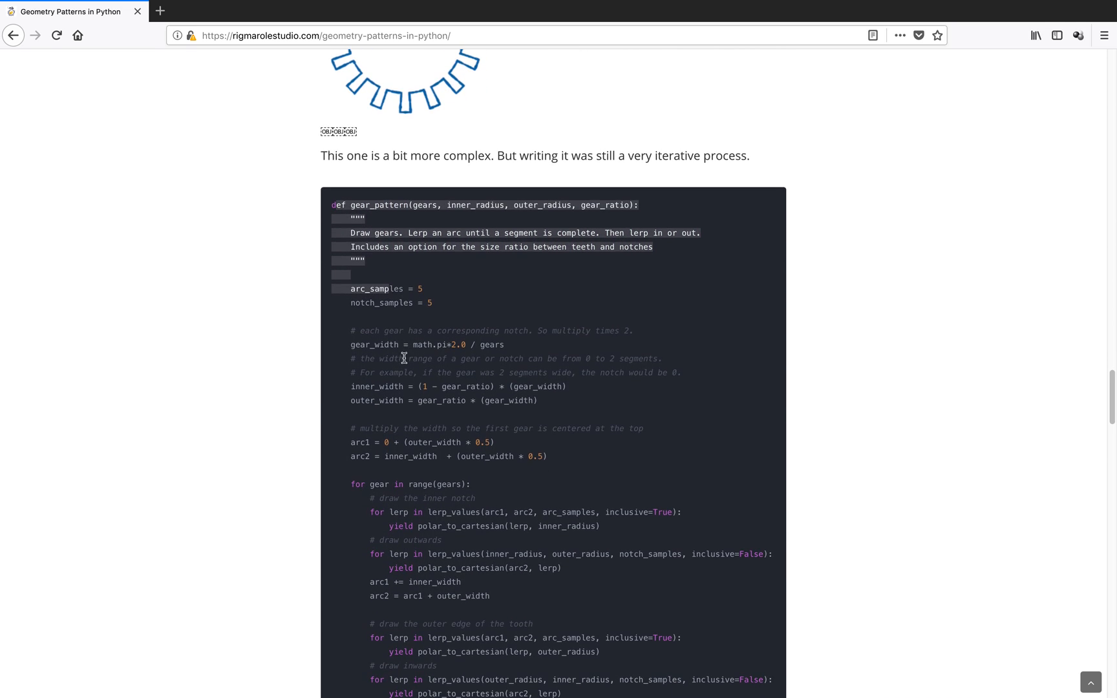
pyautogui.scroll(-3)
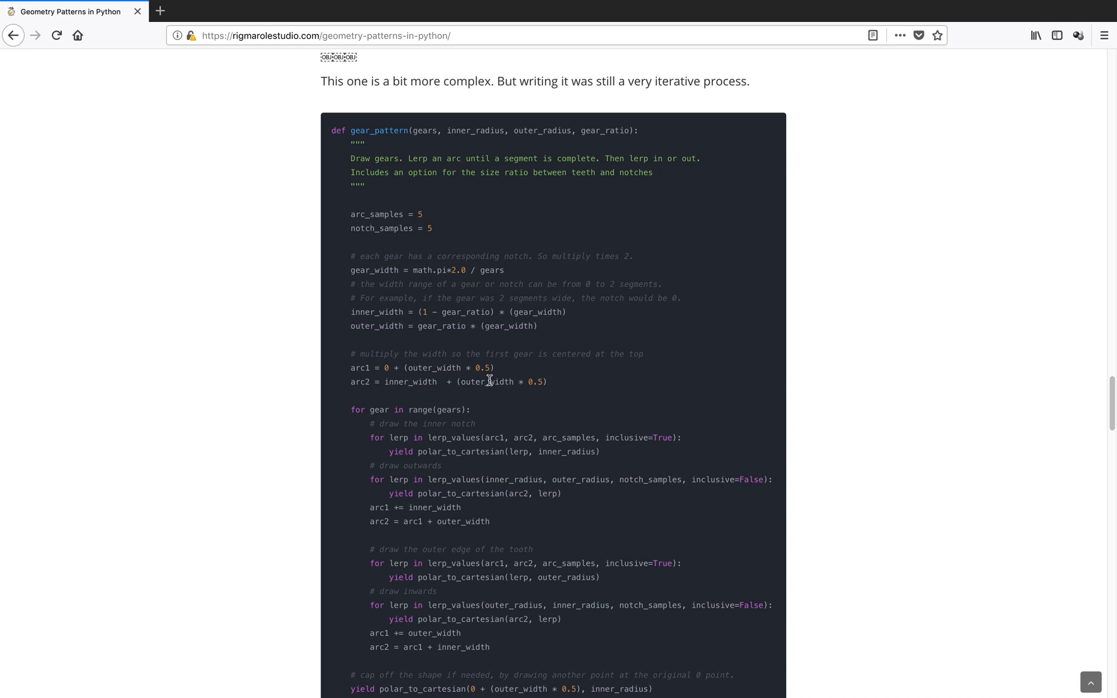
pyautogui.scroll(-3)
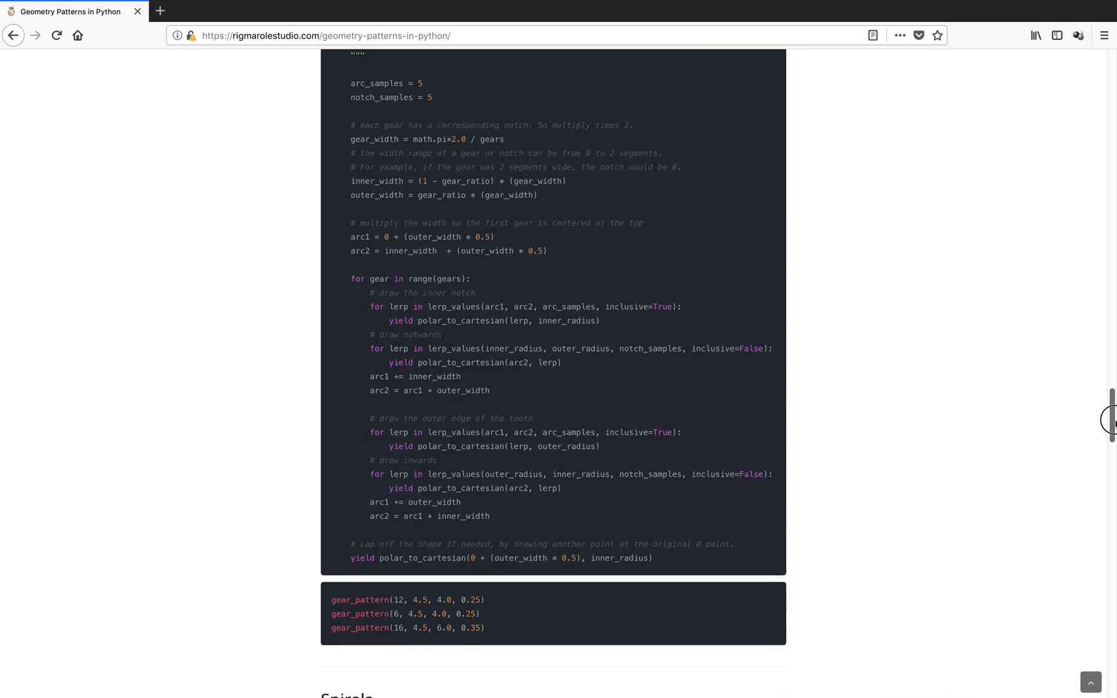
pyautogui.scroll(-3)
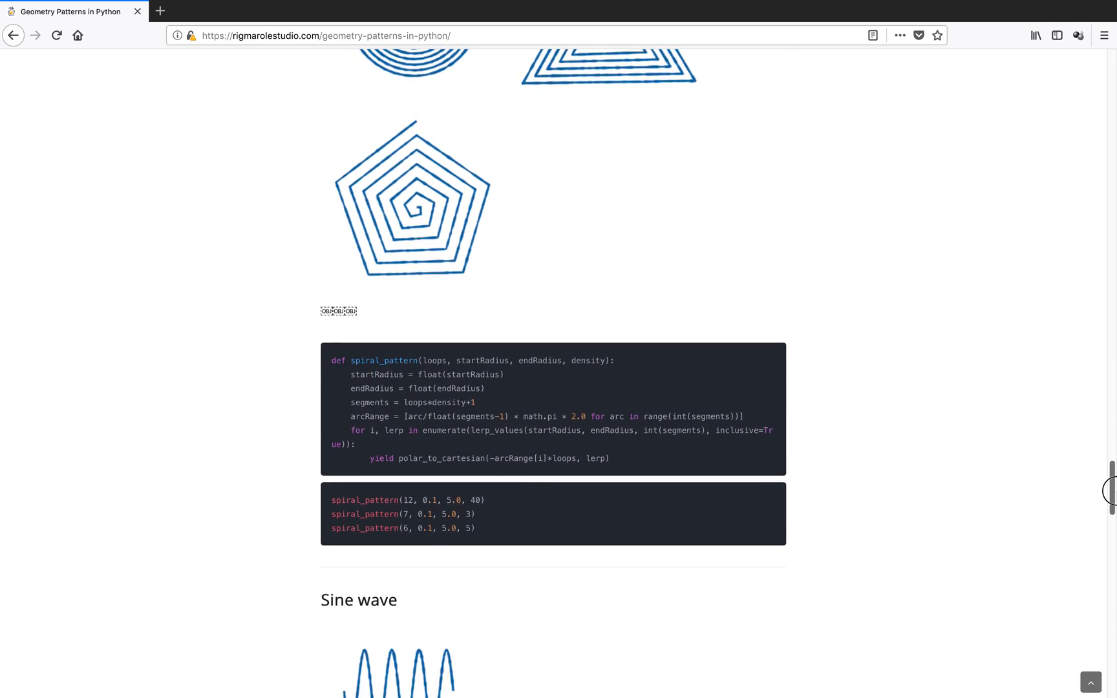
pyautogui.scroll(-3)
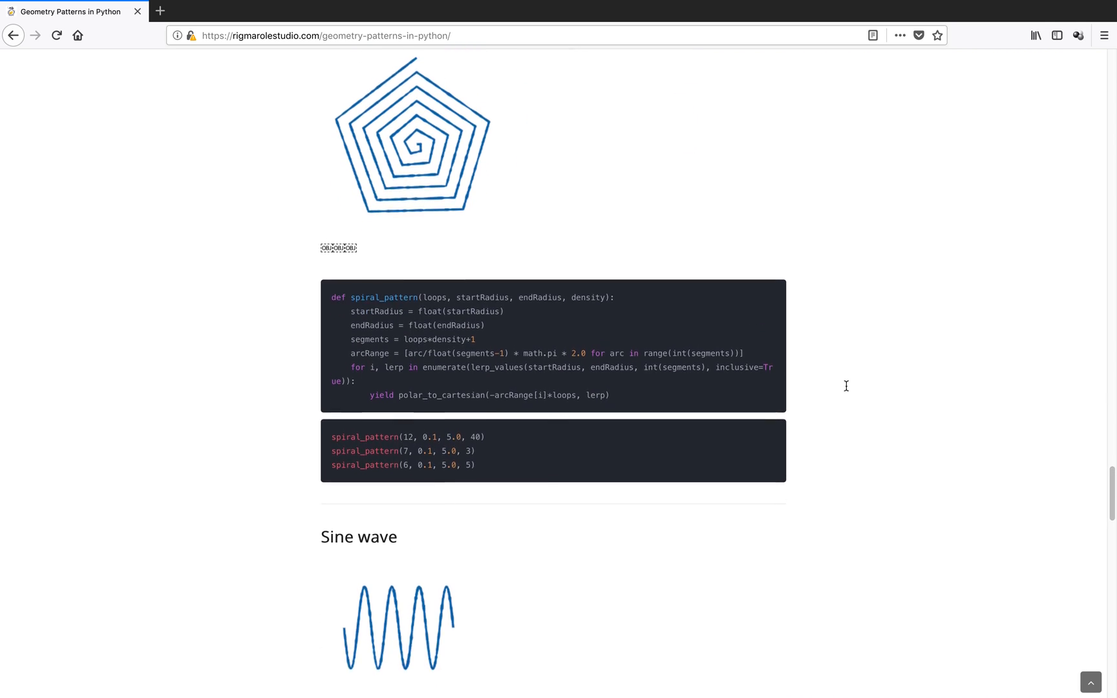
pyautogui.scroll(-3)
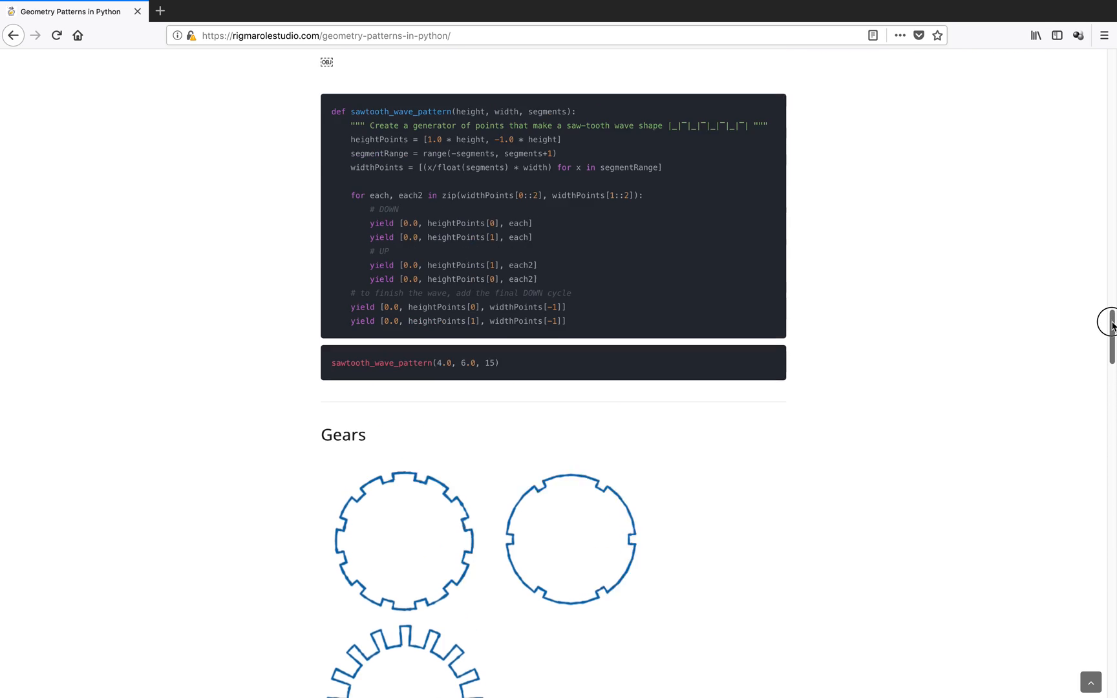
pyautogui.scroll(3)
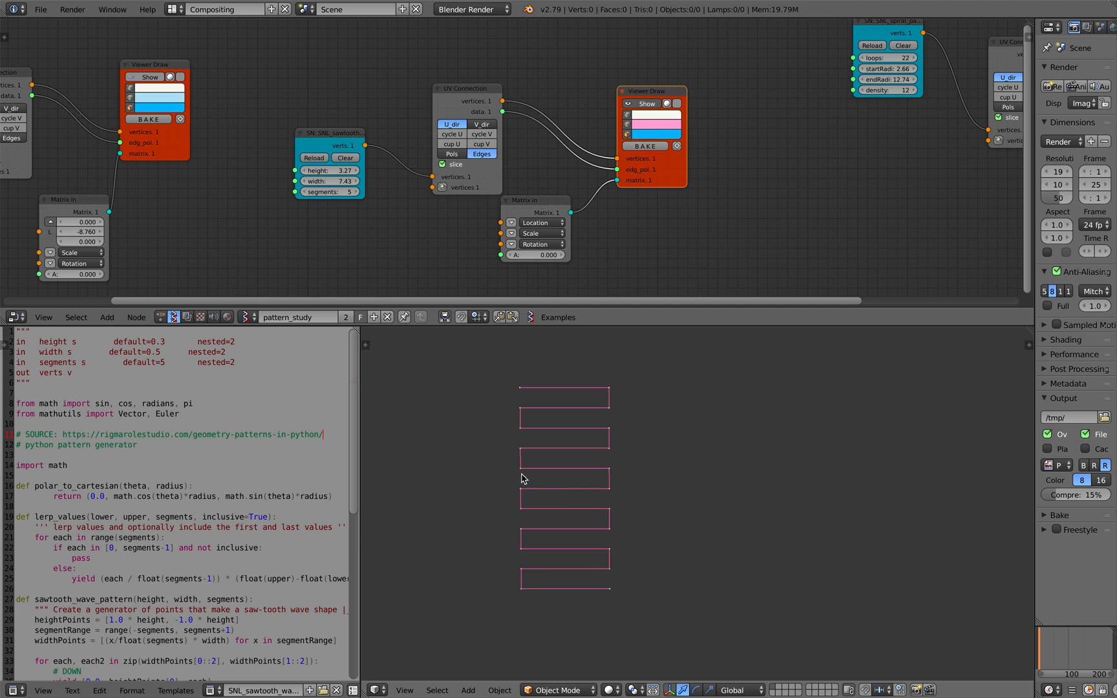
pyautogui.moveTo(580, 530)
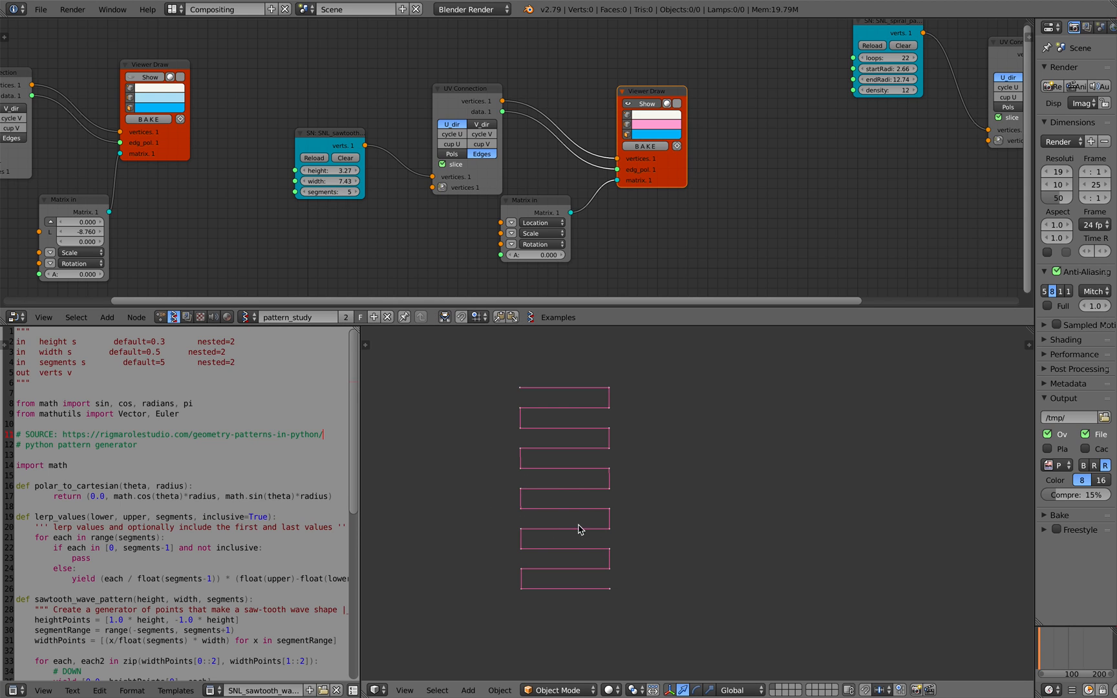
pyautogui.click(328, 192)
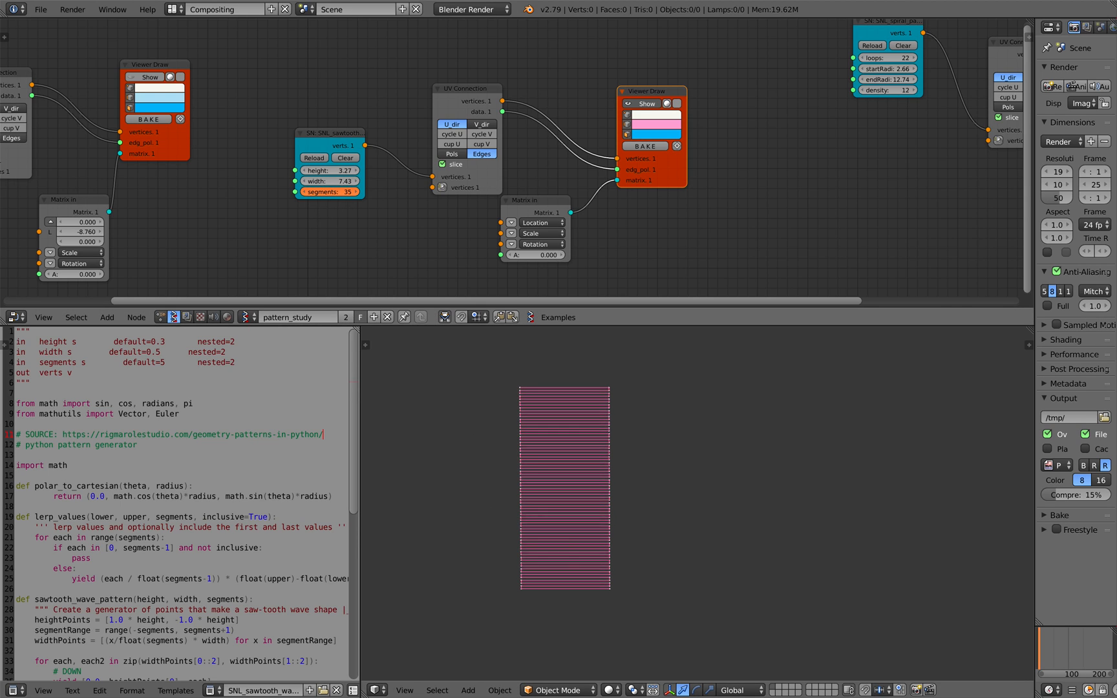
pyautogui.click(328, 191)
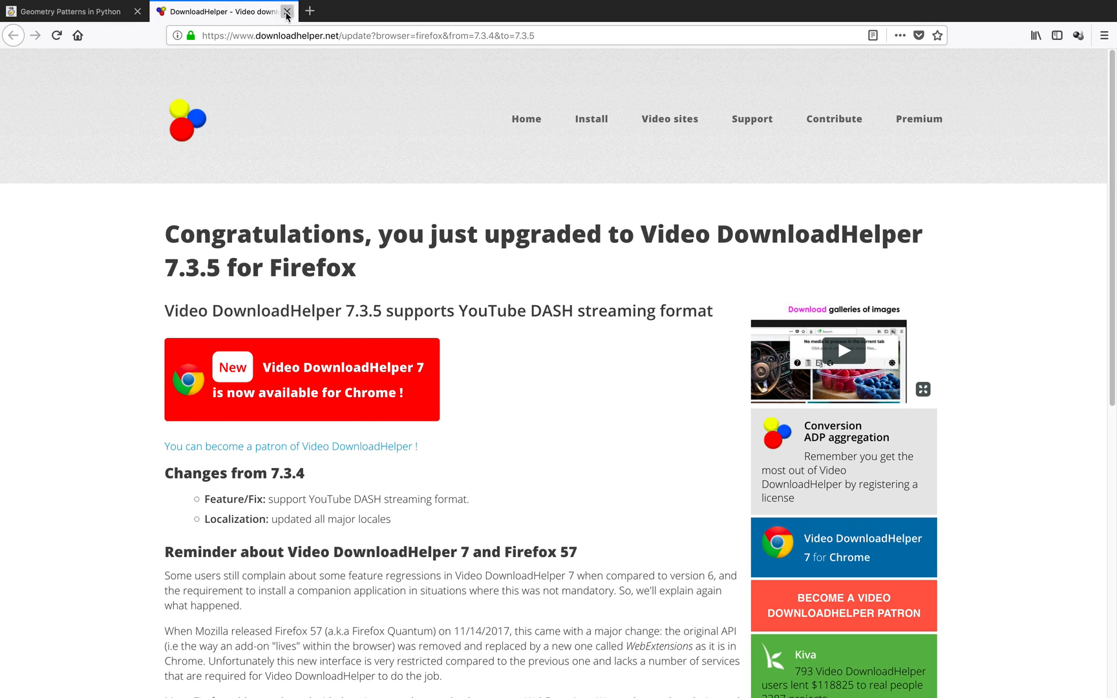
# - Close the DownloadHelper tab and scroll the article down to the gear_pattern code
pyautogui.click(287, 12)
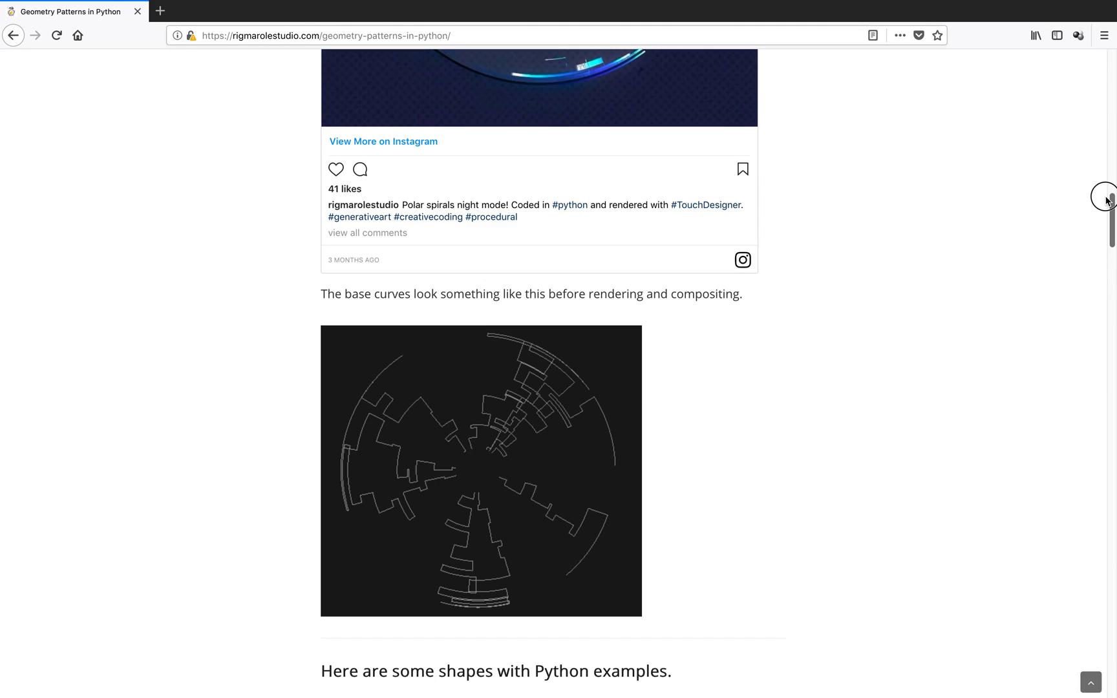
pyautogui.scroll(-3)
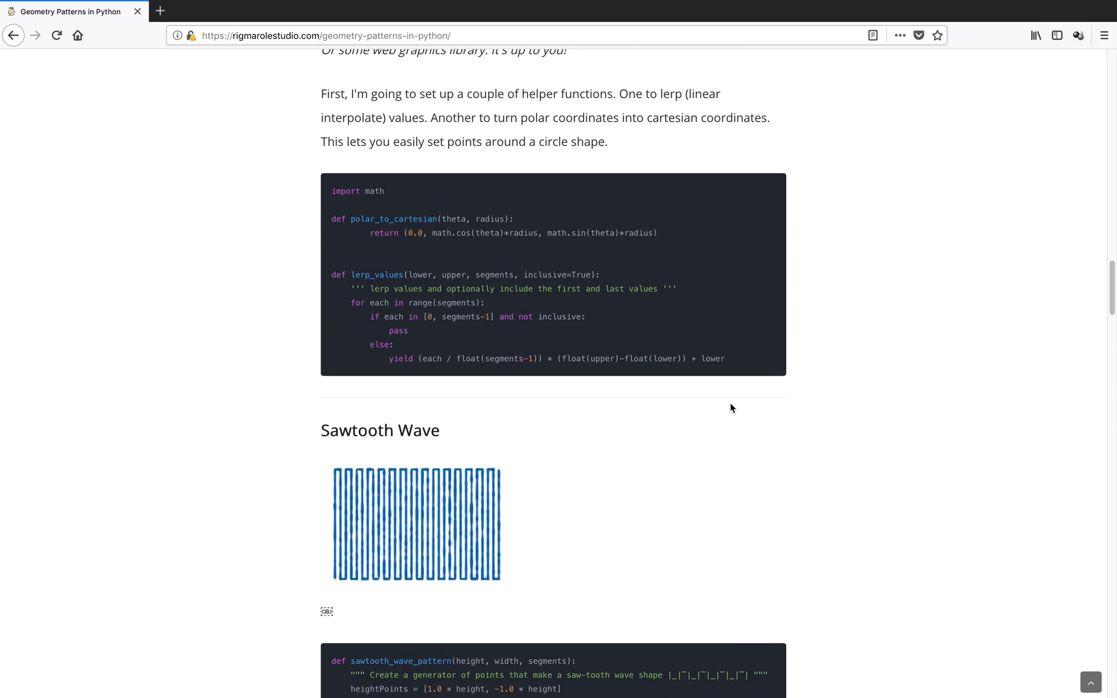
pyautogui.scroll(-3)
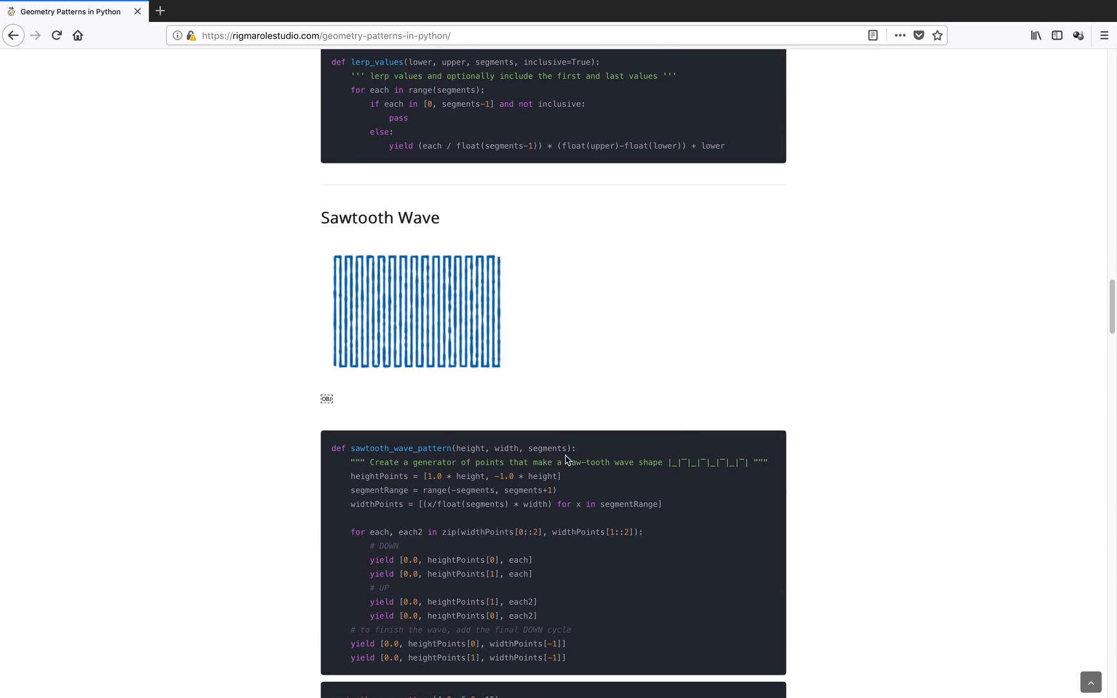
pyautogui.scroll(-3)
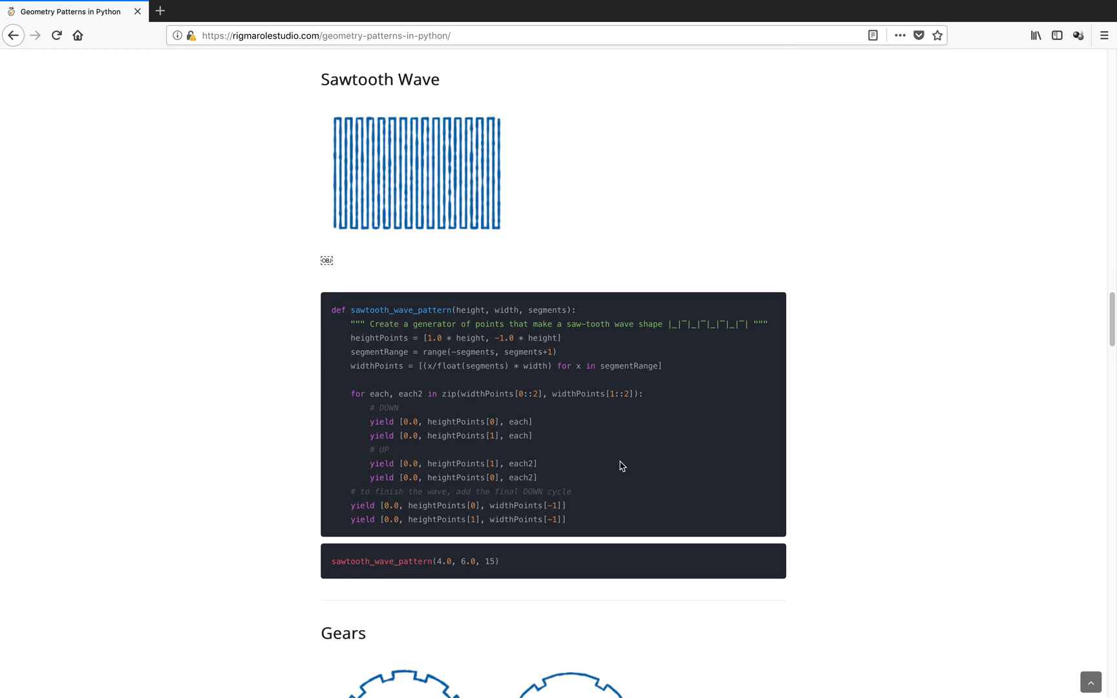
pyautogui.moveTo(574, 502)
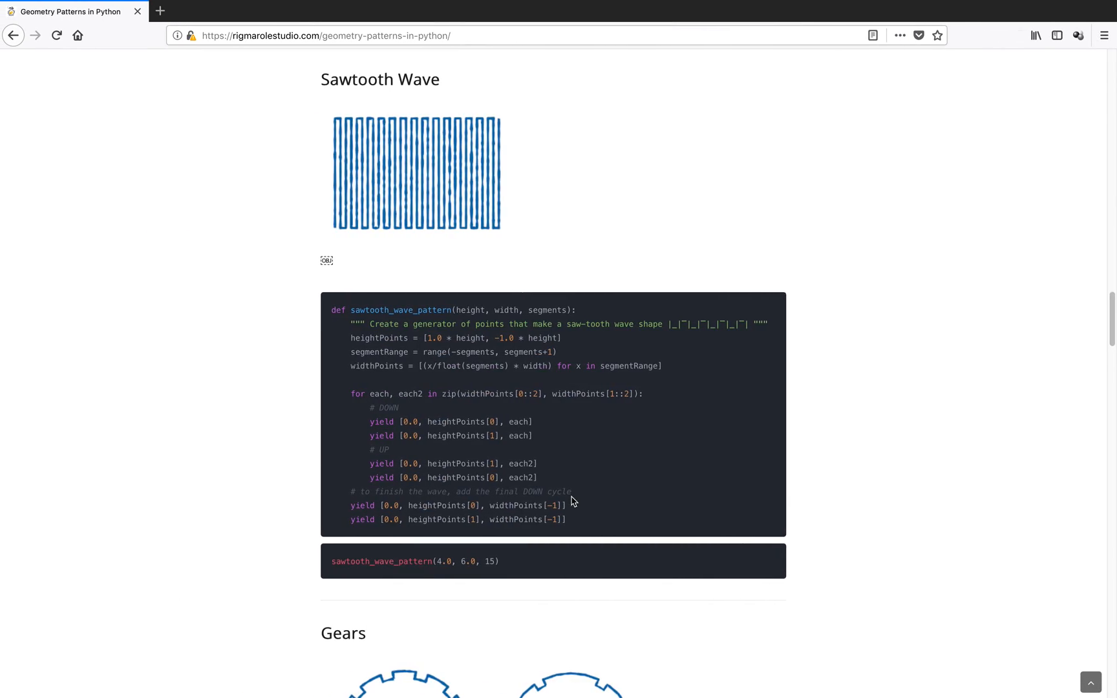
pyautogui.scroll(-3)
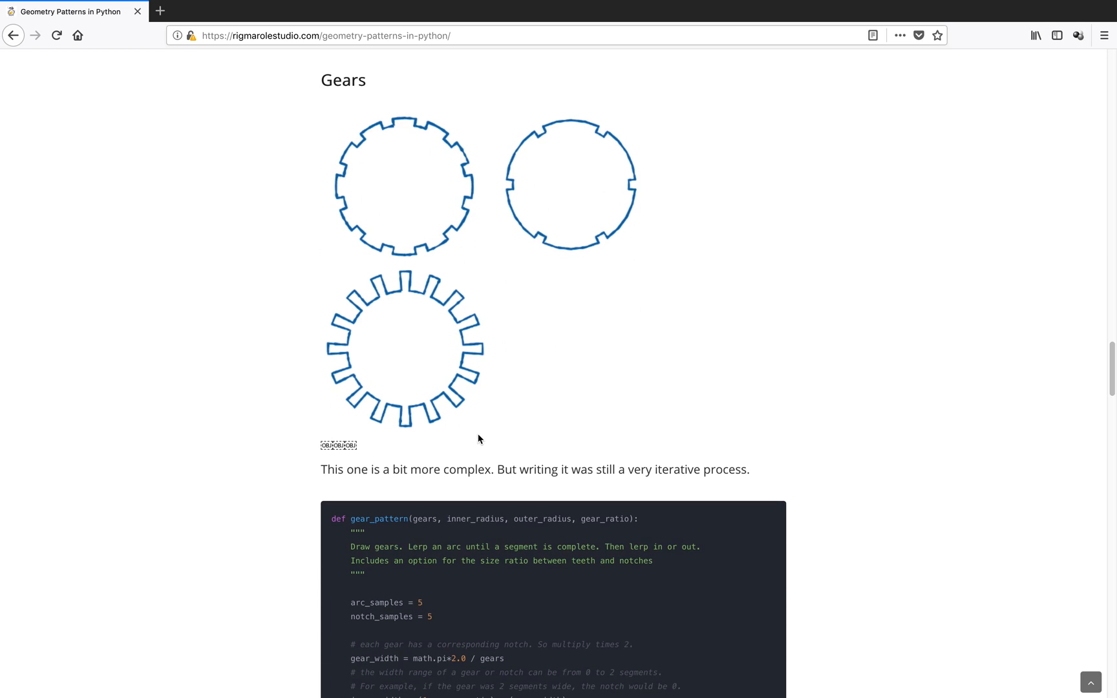
pyautogui.scroll(-3)
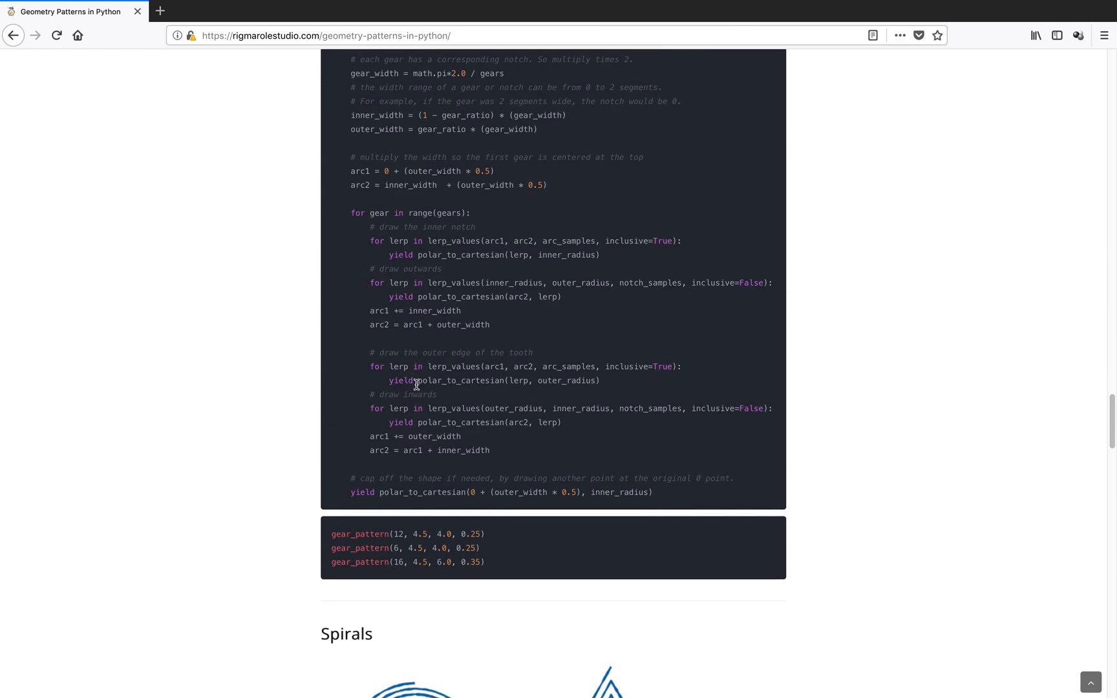
pyautogui.scroll(-3)
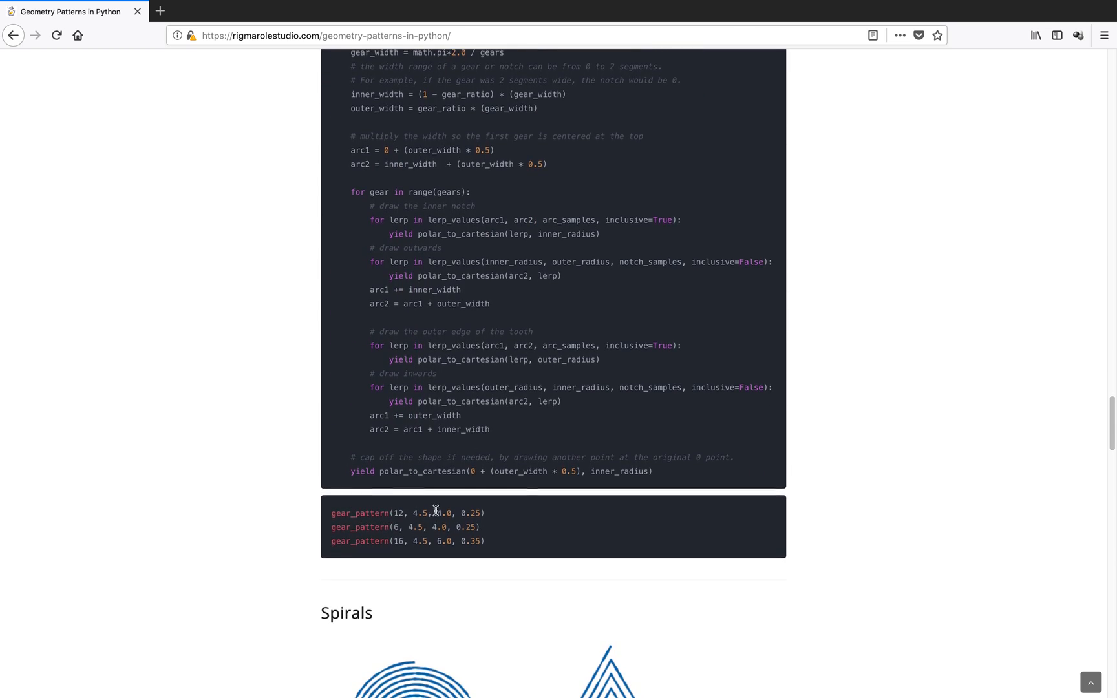
pyautogui.scroll(3)
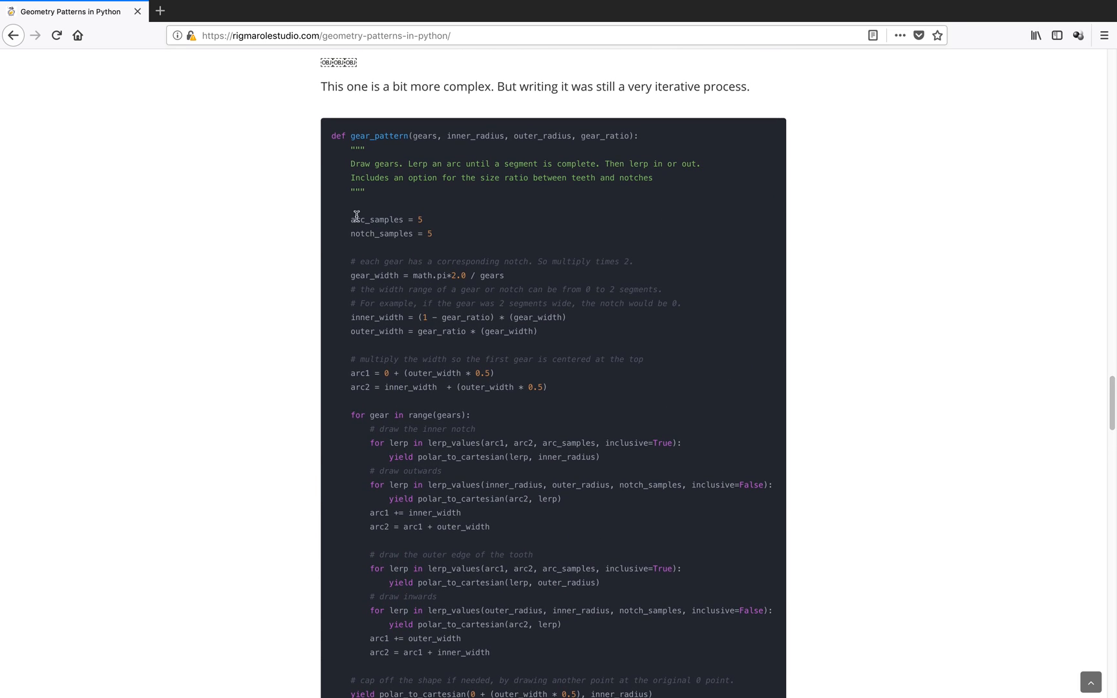
pyautogui.moveTo(460, 136)
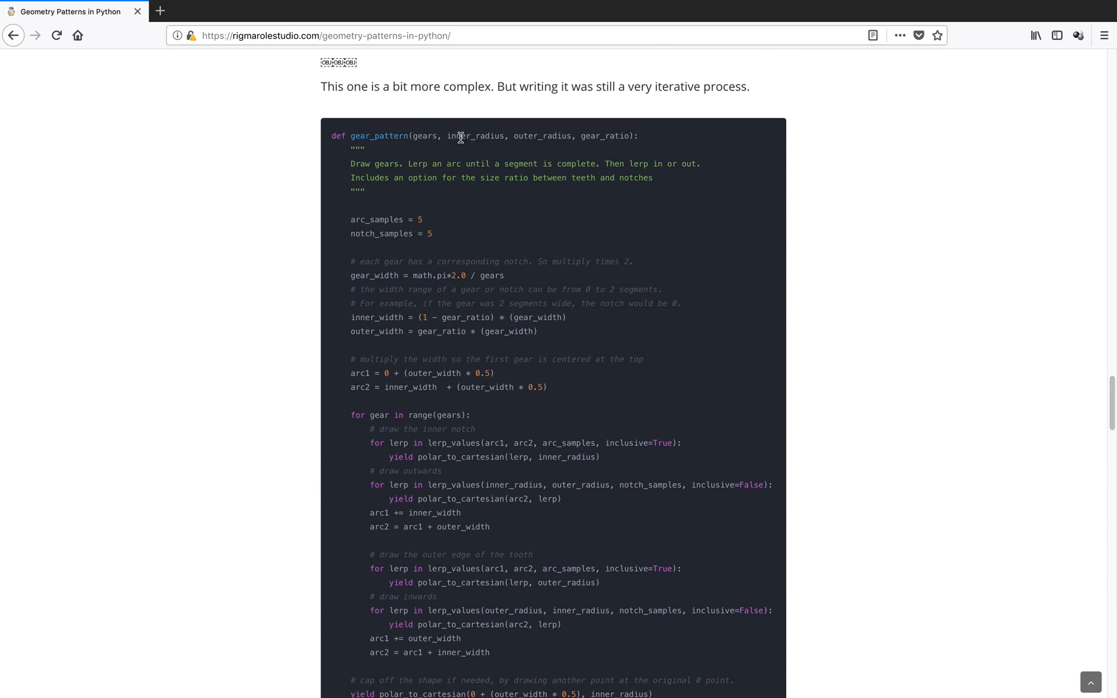
pyautogui.scroll(-3)
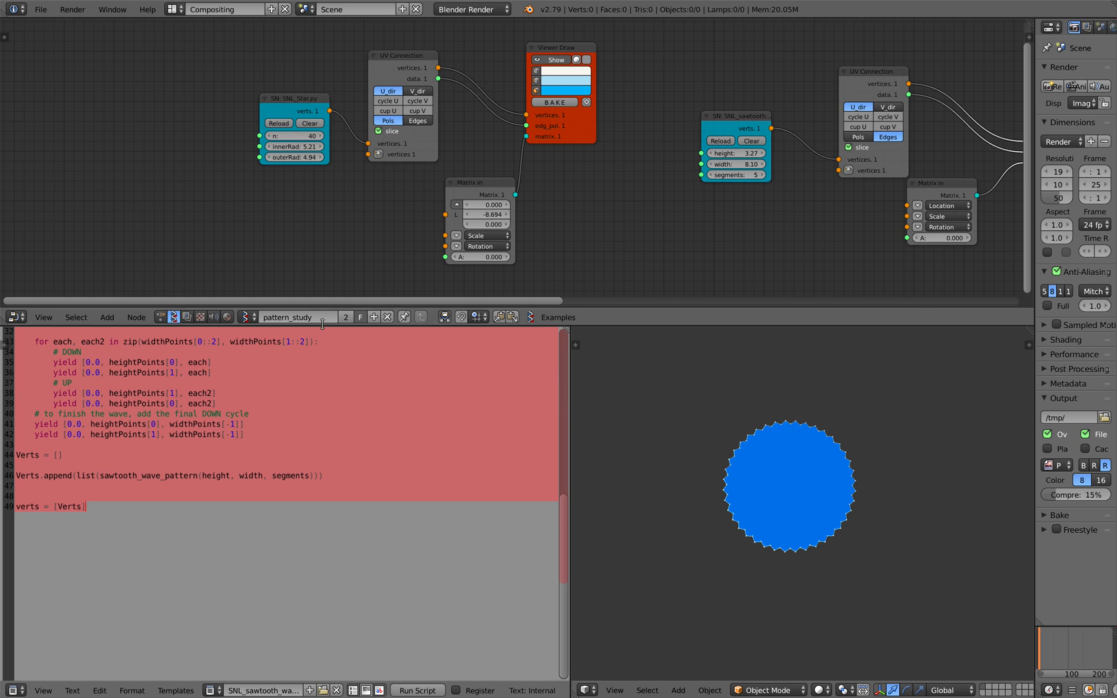
# - Start an empty new scene, switch to Compositing, and add a Text Editor area
pyautogui.click(223, 9)
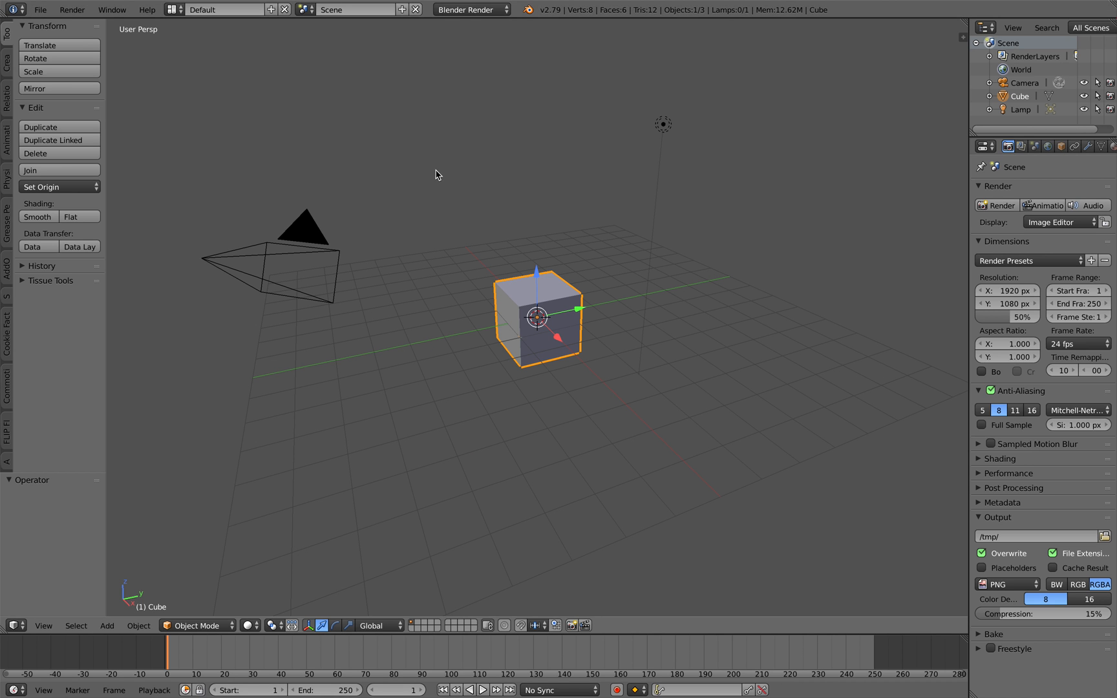
pyautogui.click(40, 10)
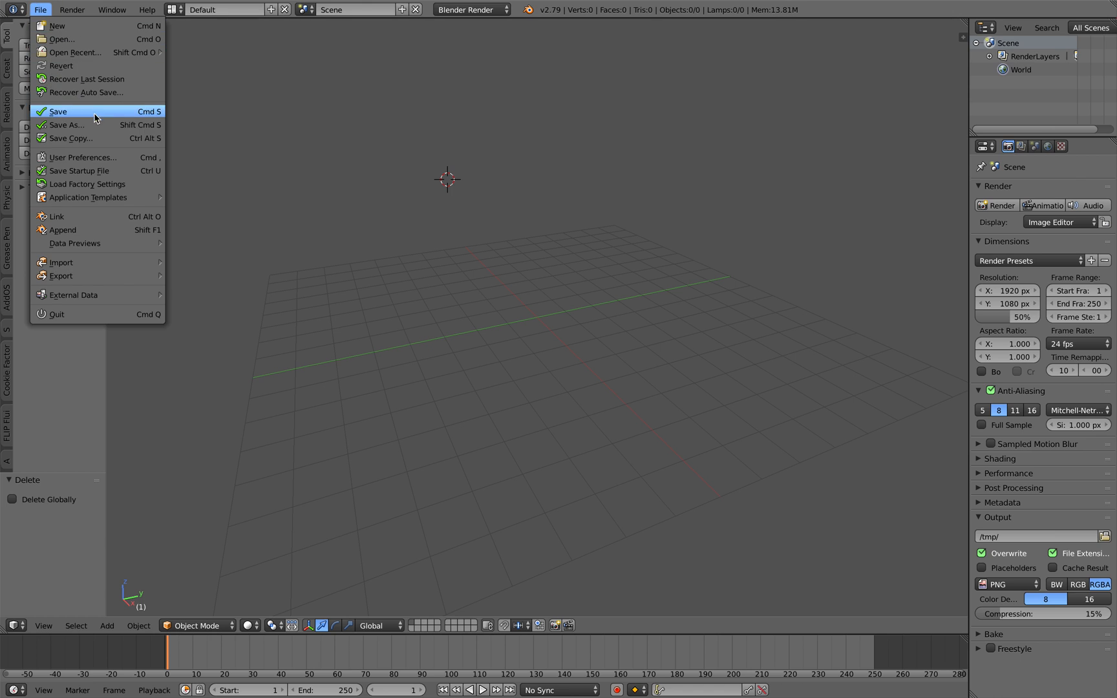
pyautogui.click(65, 125)
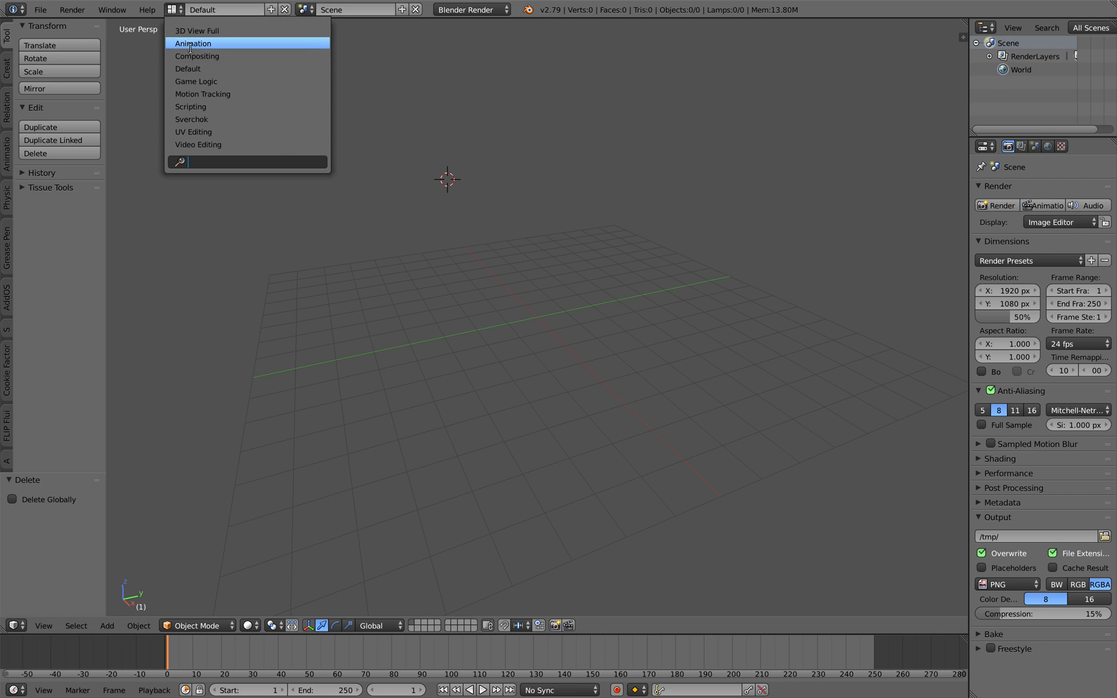
pyautogui.click(197, 56)
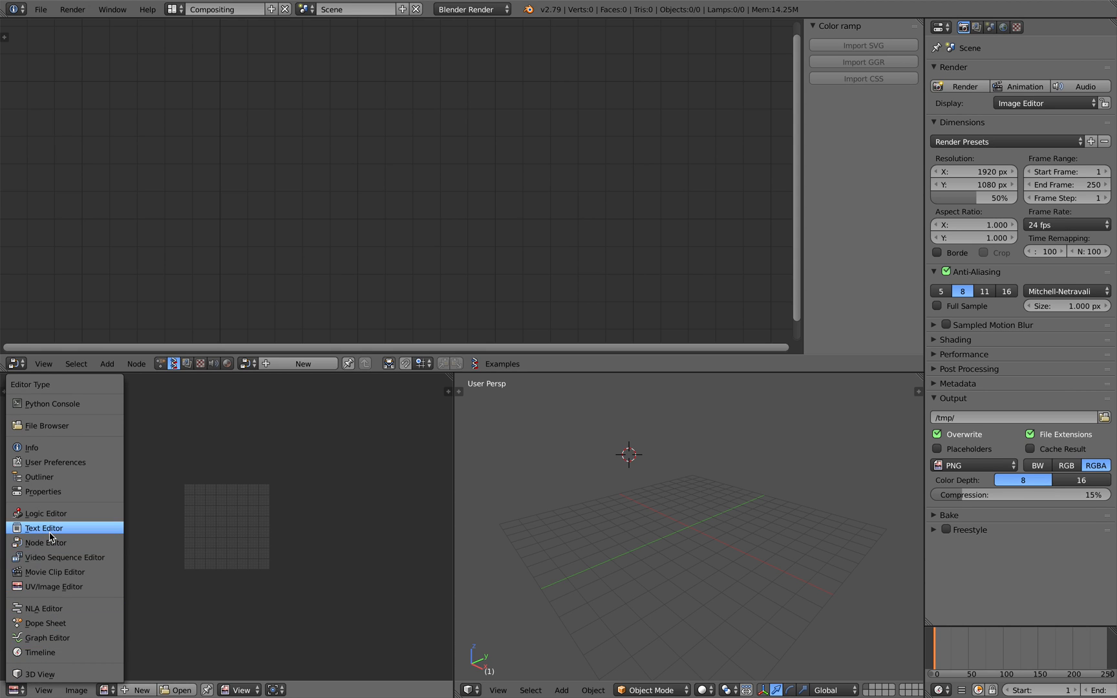
pyautogui.click(43, 528)
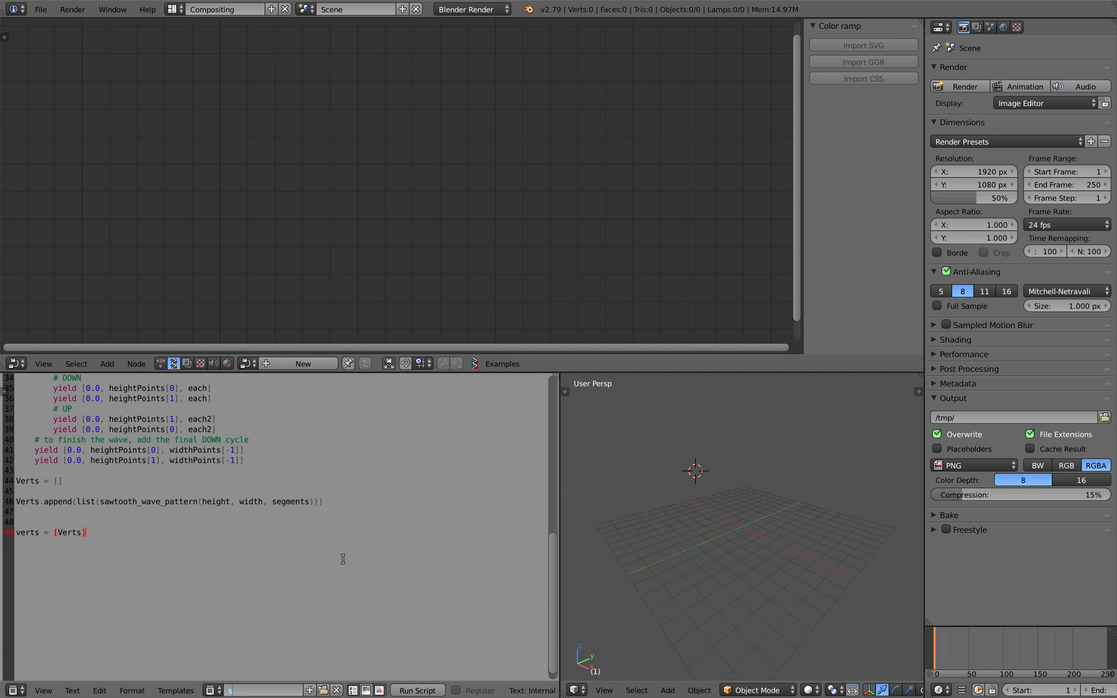
# - Name the script snl_gears.py and wire it through UV Connection into Viewer Draw
pyautogui.write('nl_gears.py')
pyautogui.write('vie')
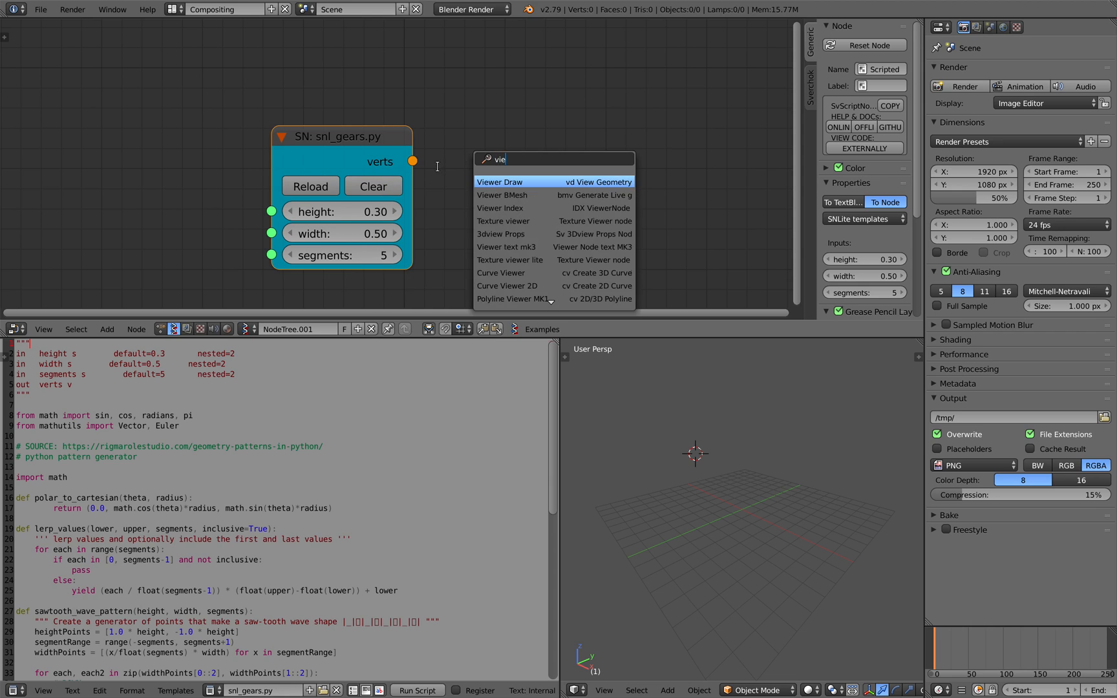
pyautogui.click(501, 182)
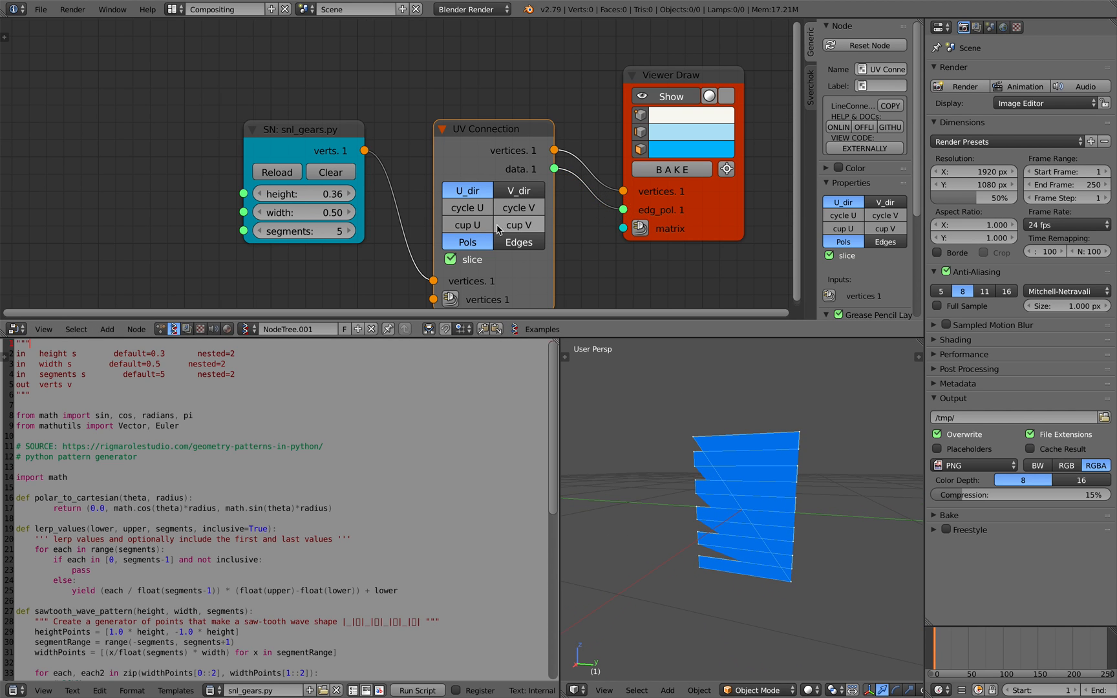
pyautogui.click(518, 242)
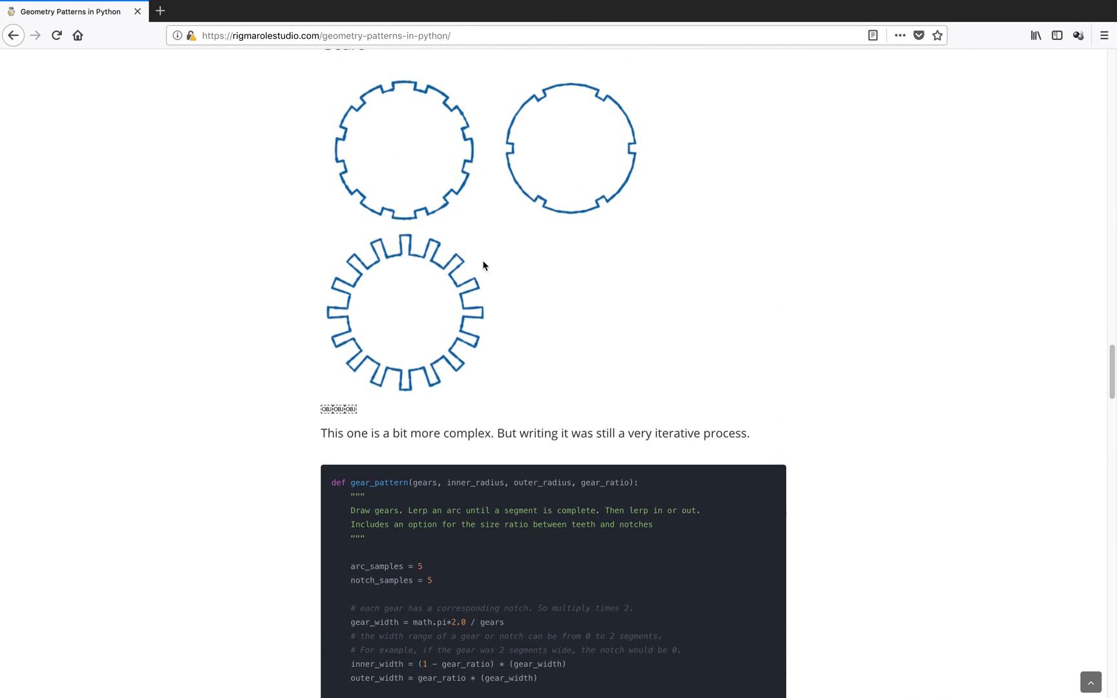
# - Scroll the article down to the gear_pattern function and its example calls
pyautogui.scroll(-3)
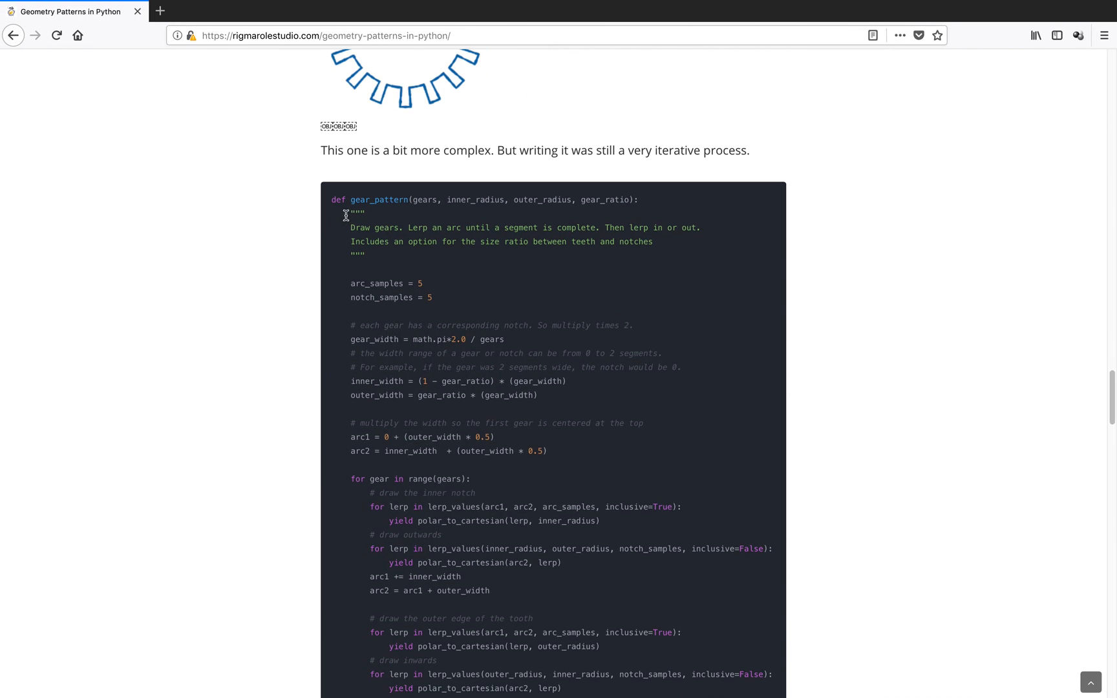
pyautogui.scroll(-3)
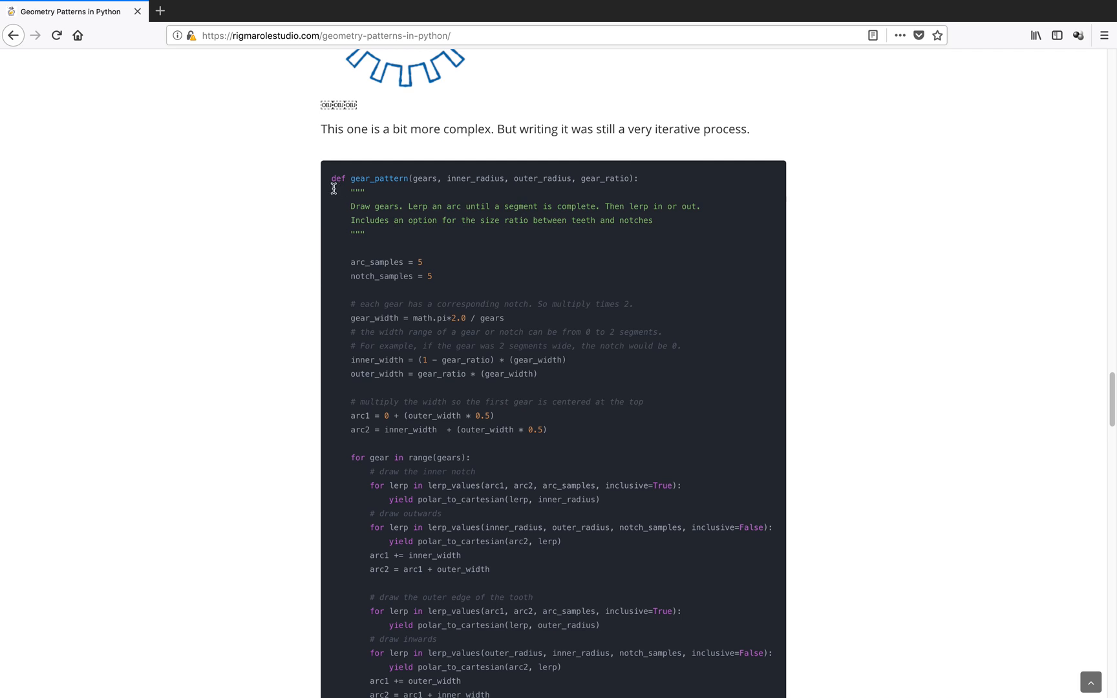
pyautogui.scroll(-3)
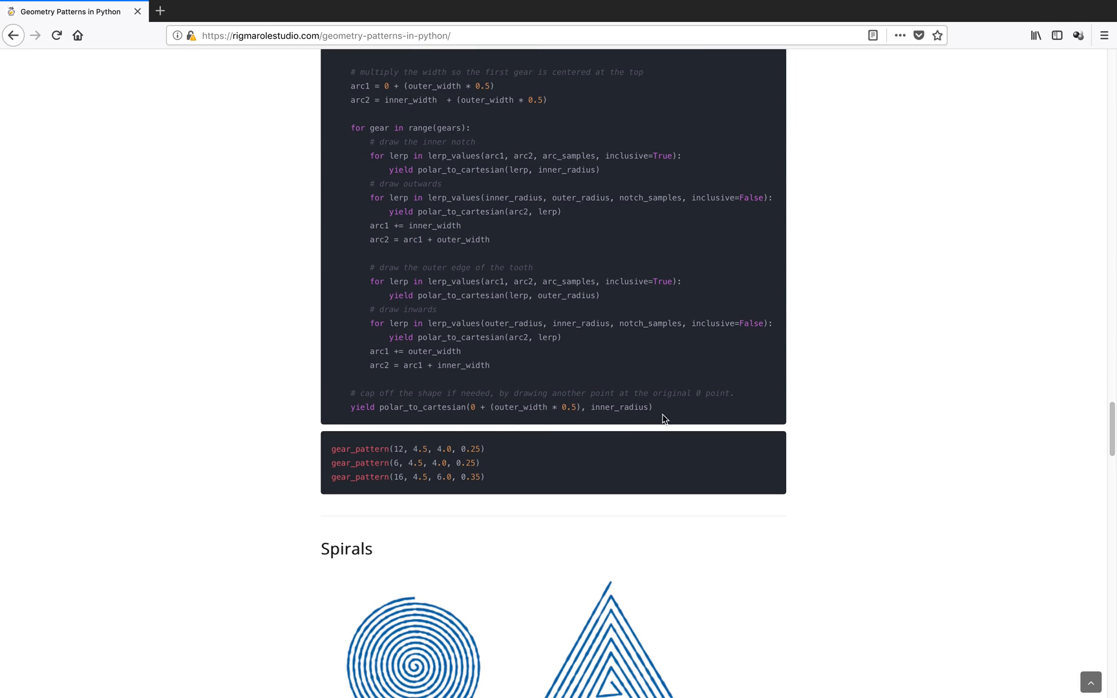
pyautogui.scroll(-3)
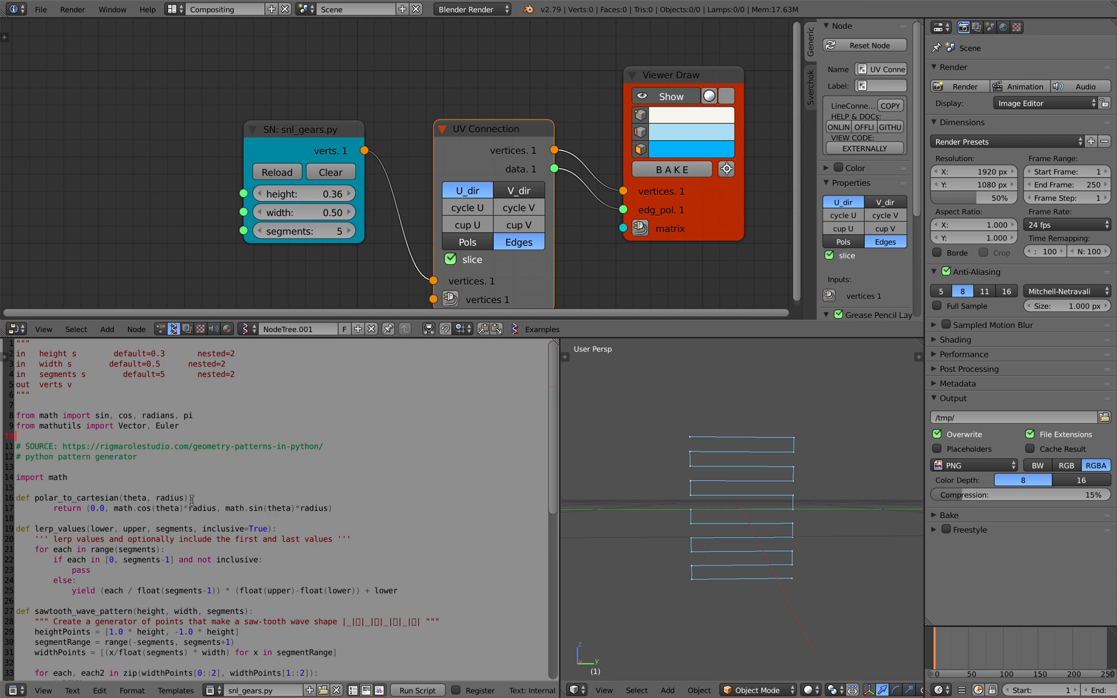
# - Paste gear_pattern into snl_gears.py and add a gears input defaulting to 8
pyautogui.scroll(-3)
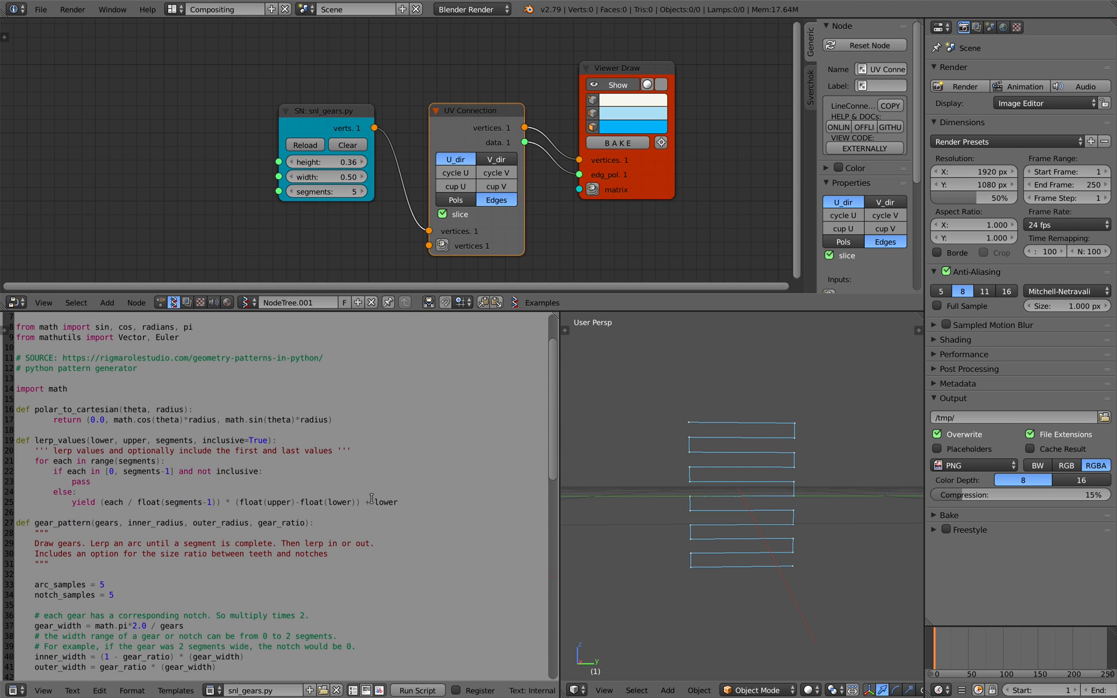
pyautogui.doubleClick(106, 429)
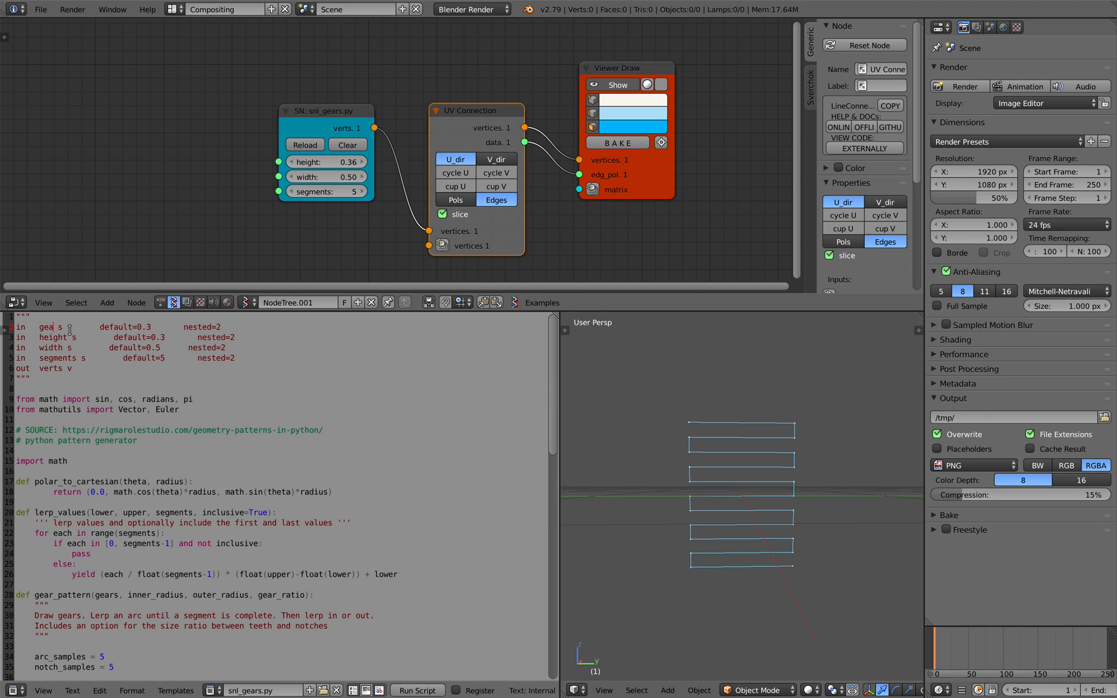
pyautogui.write('gears')
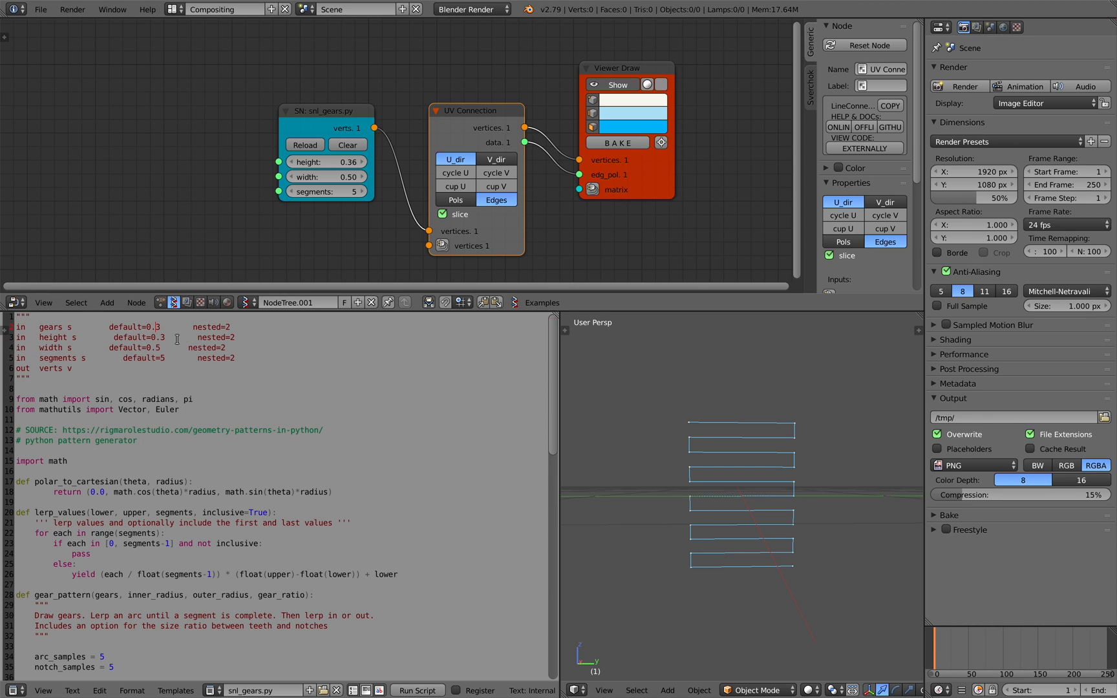
pyautogui.doubleClick(150, 327)
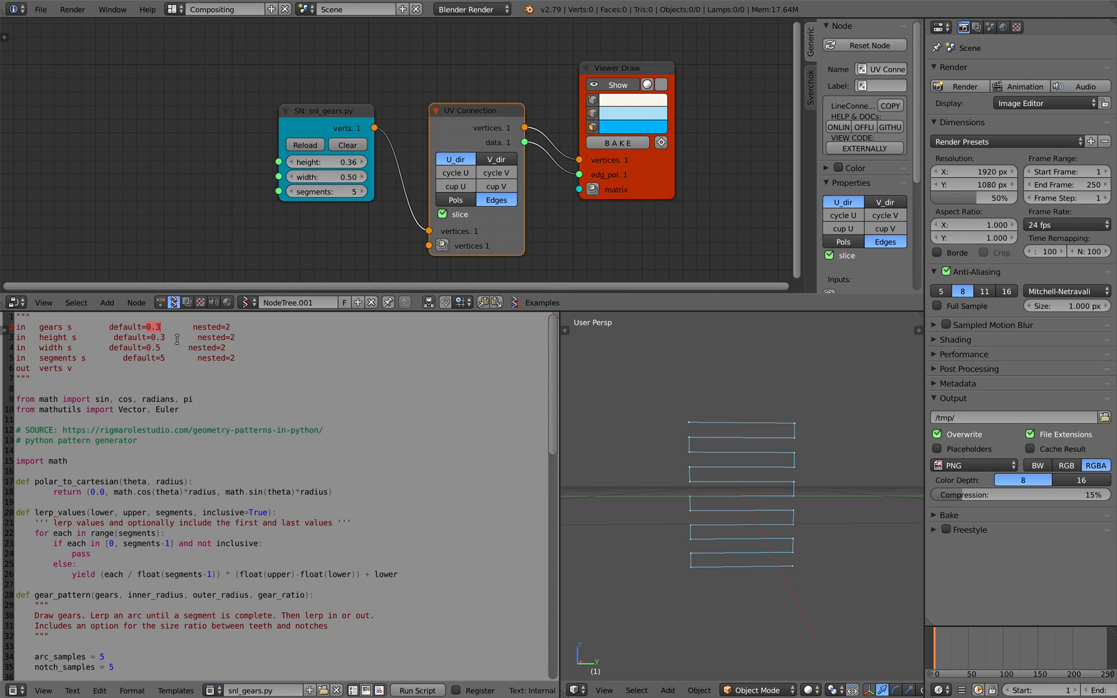
pyautogui.write('8')
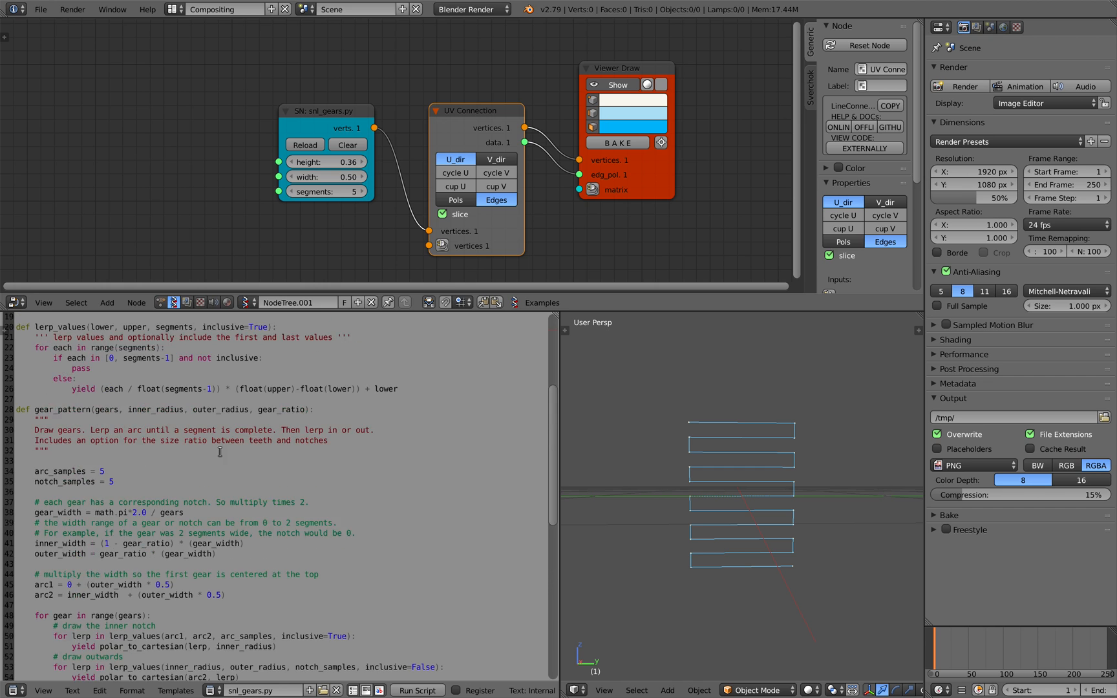
pyautogui.scroll(-3)
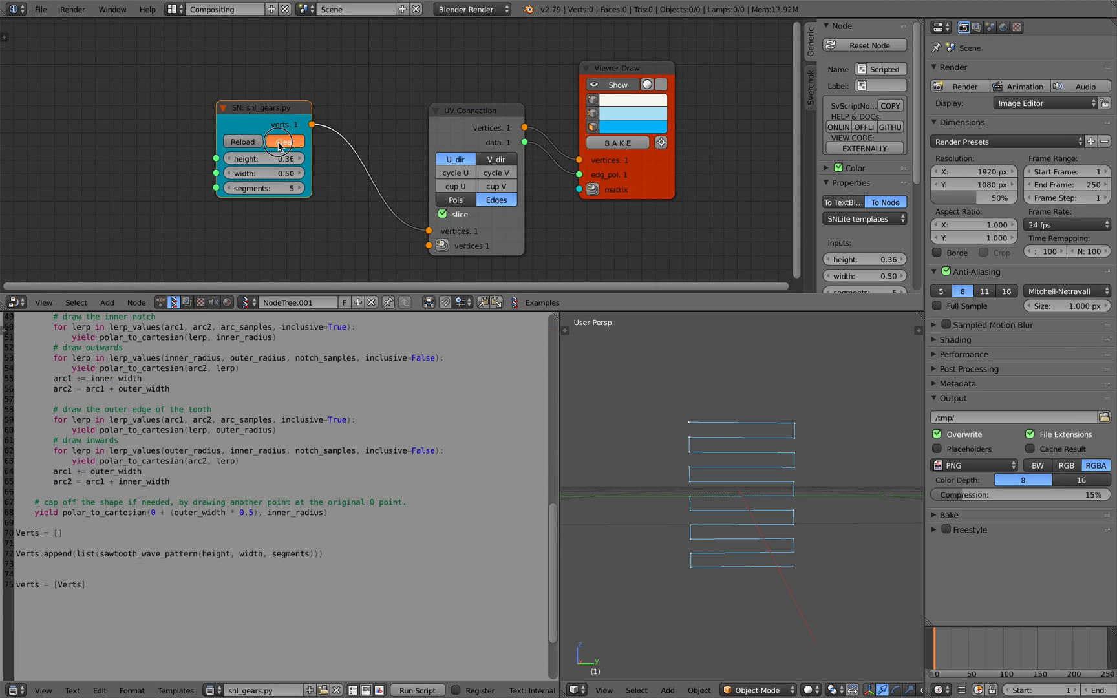
# - Reload the node, read the terminal error, and make Verts call gear_pattern(gears, inner_radius, outer_radius, gear_ratio)
pyautogui.click(285, 140)
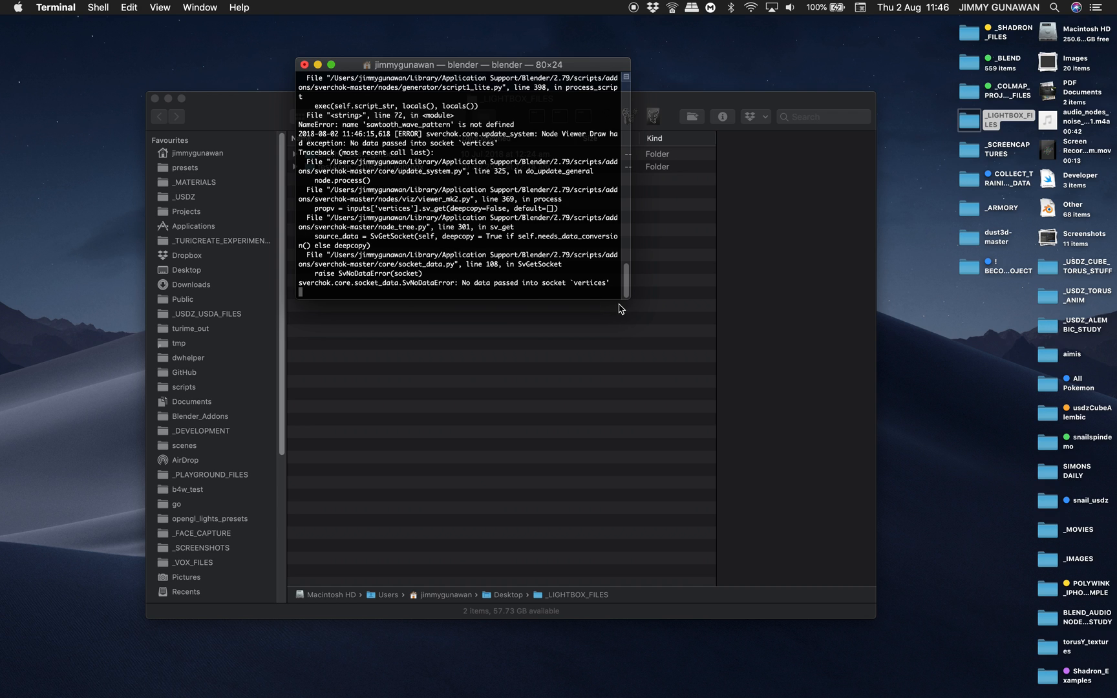
pyautogui.moveTo(630, 299); pyautogui.dragTo(658, 358)
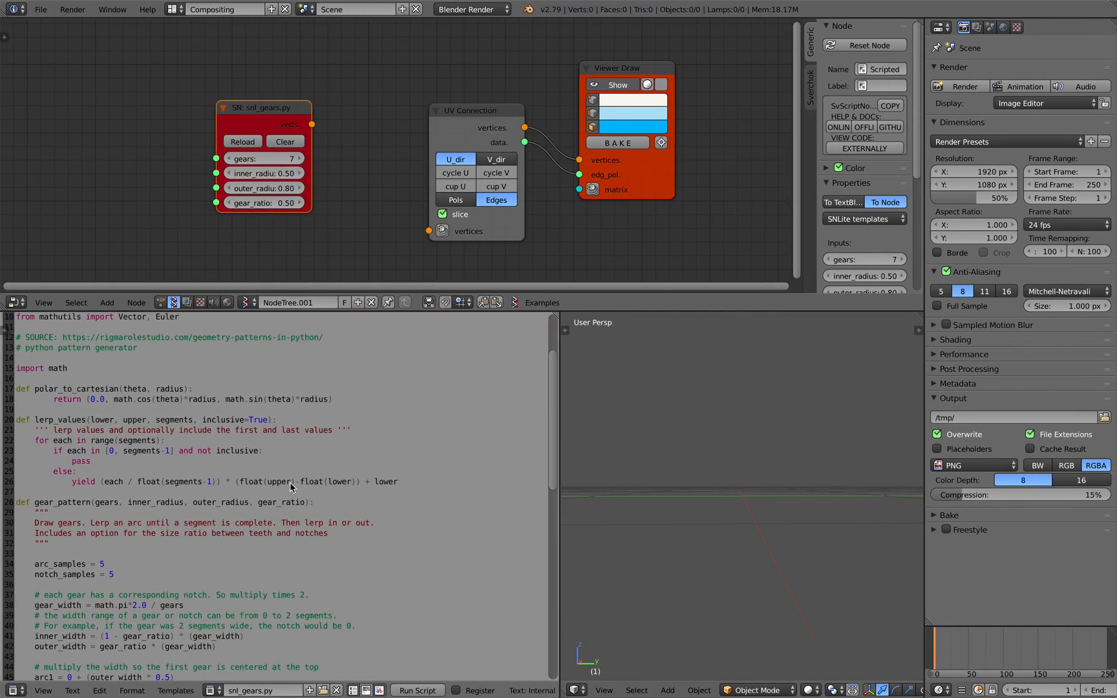
pyautogui.scroll(-3)
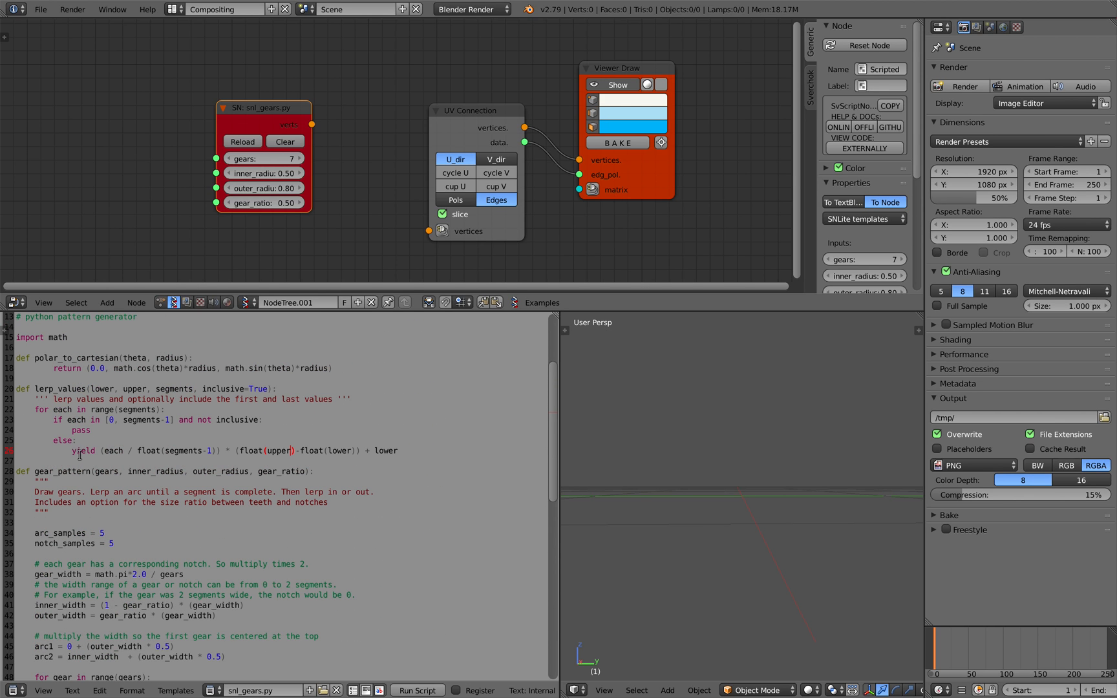
pyautogui.doubleClick(61, 471)
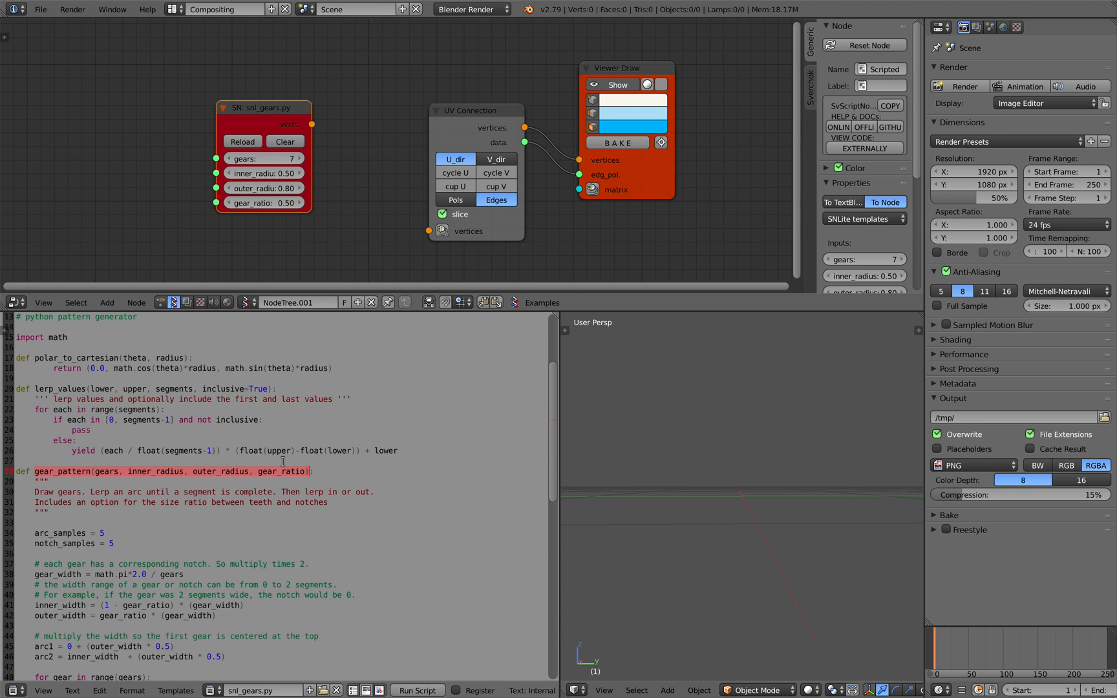
pyautogui.scroll(-3)
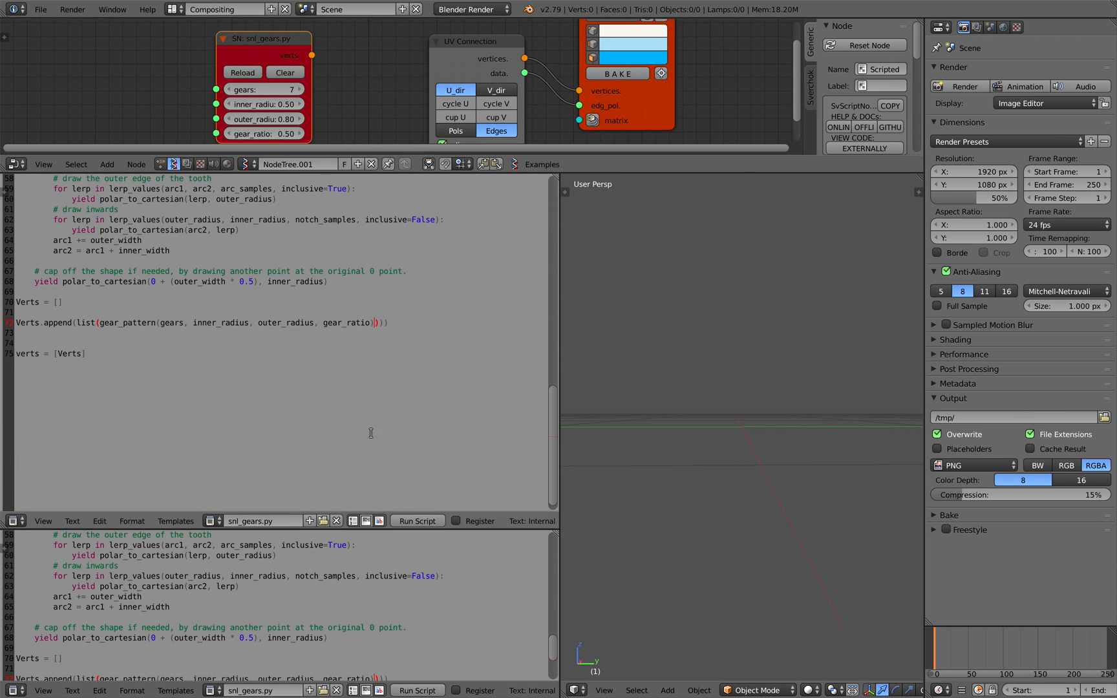
# - Paste and run the gear code in the Python console, then begin a new line
pyautogui.click(14, 521)
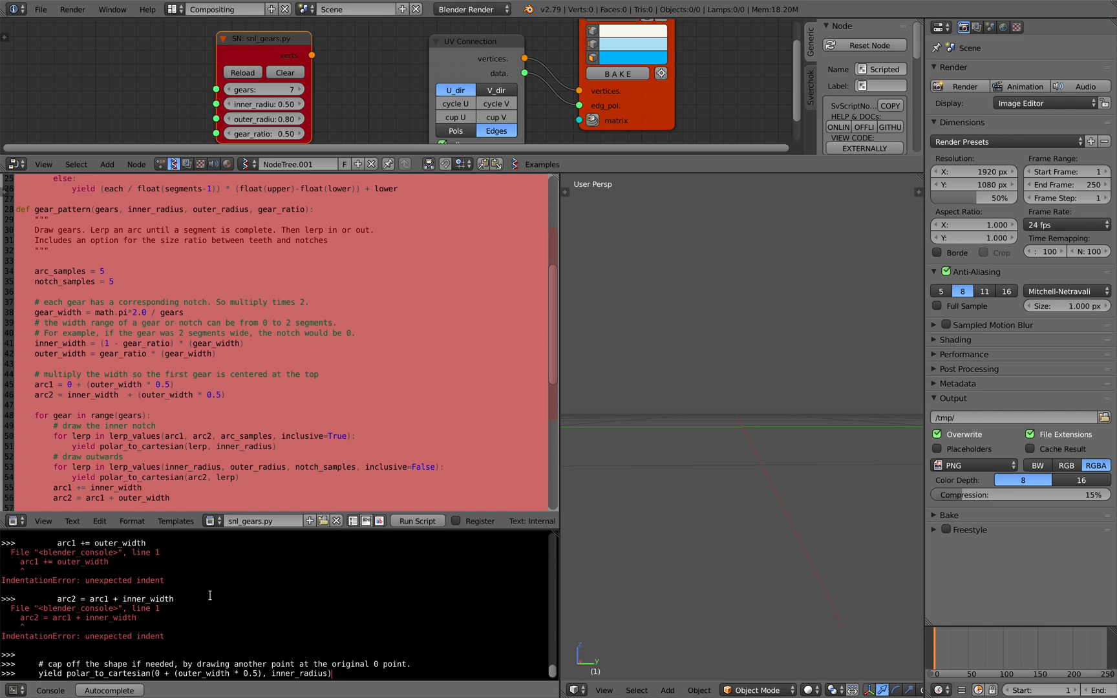
pyautogui.press('Return')
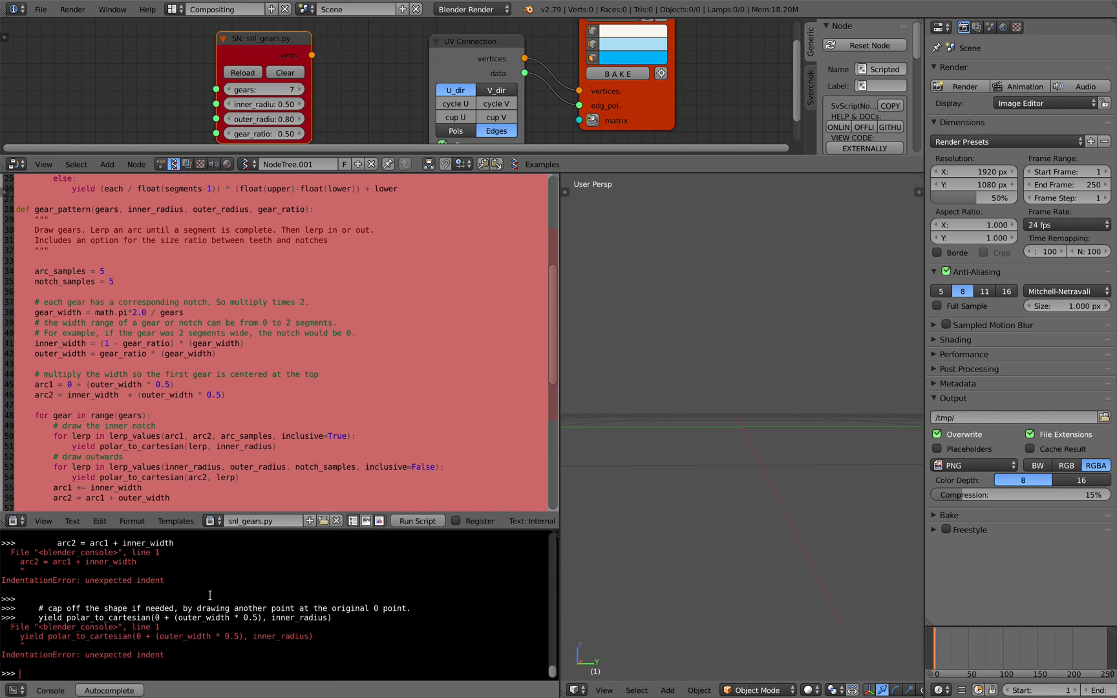
pyautogui.moveTo(241, 542)
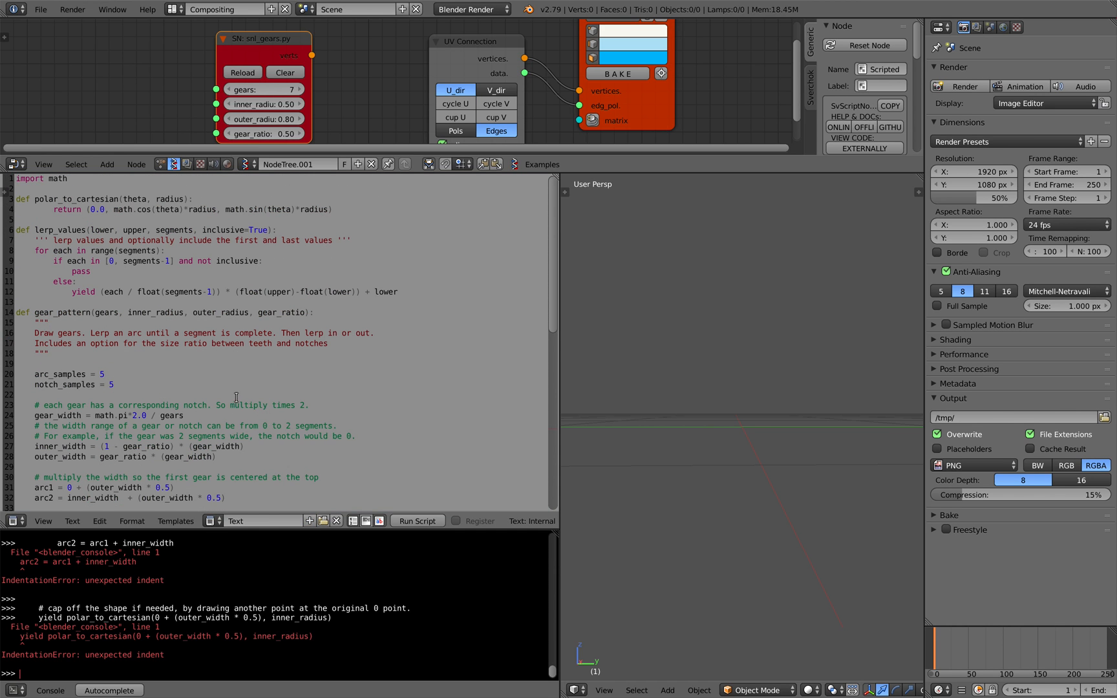
pyautogui.scroll(-3)
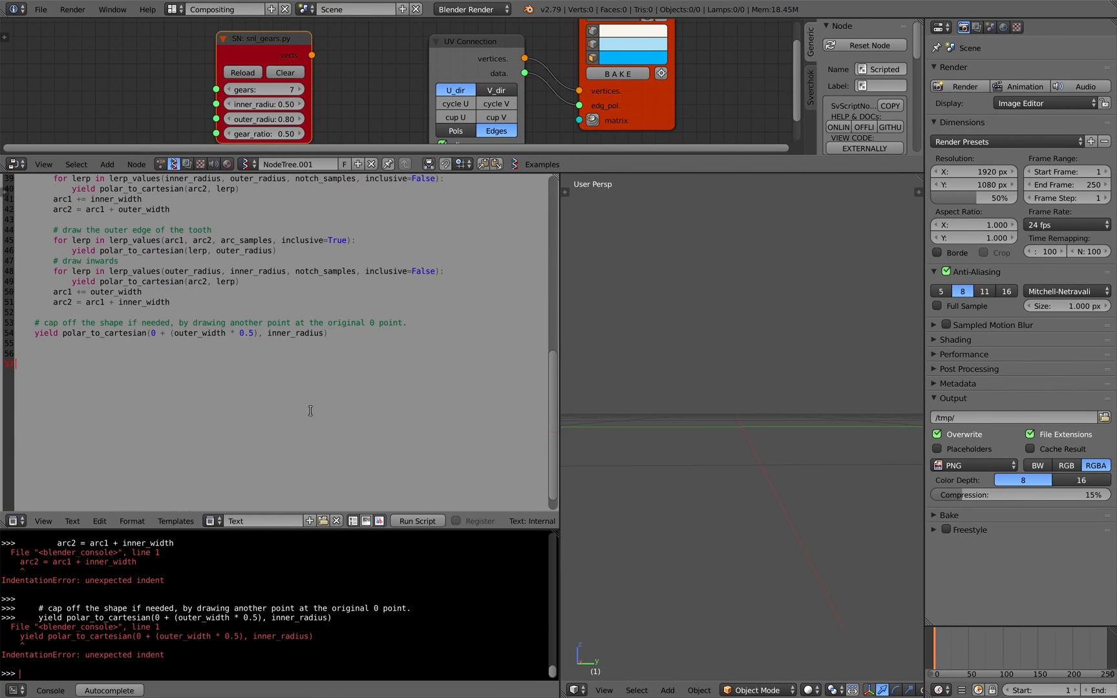
pyautogui.click(417, 521)
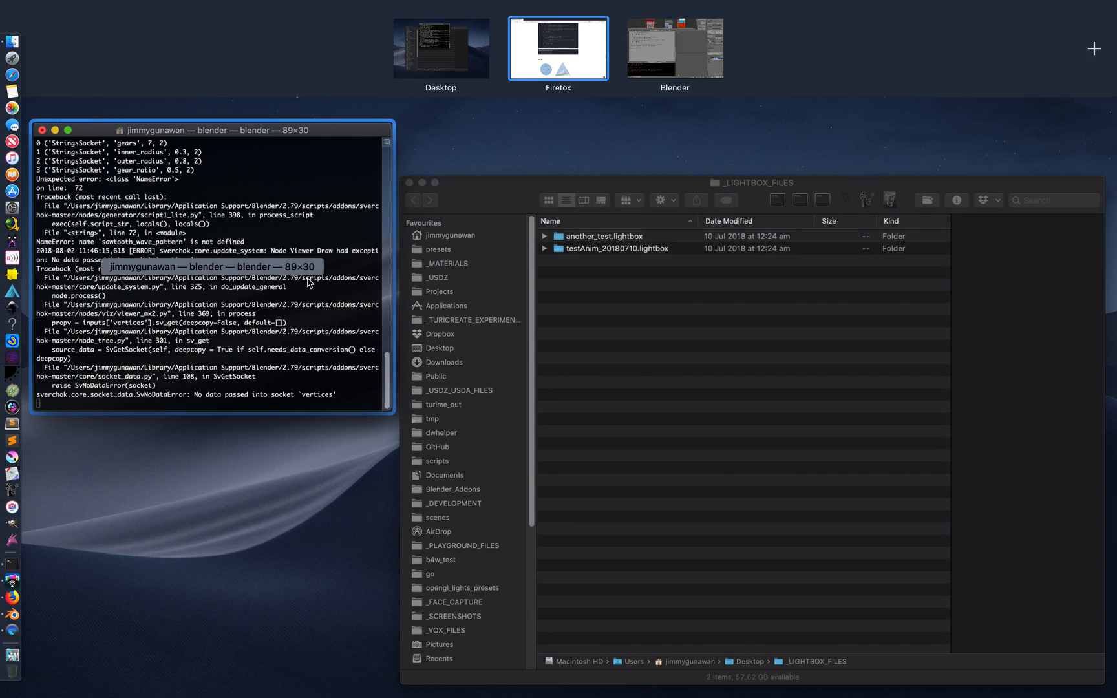
# - Wrap the gear_pattern call in print(list(...)) and rename the text block OriginalCode.py
pyautogui.click(672, 48)
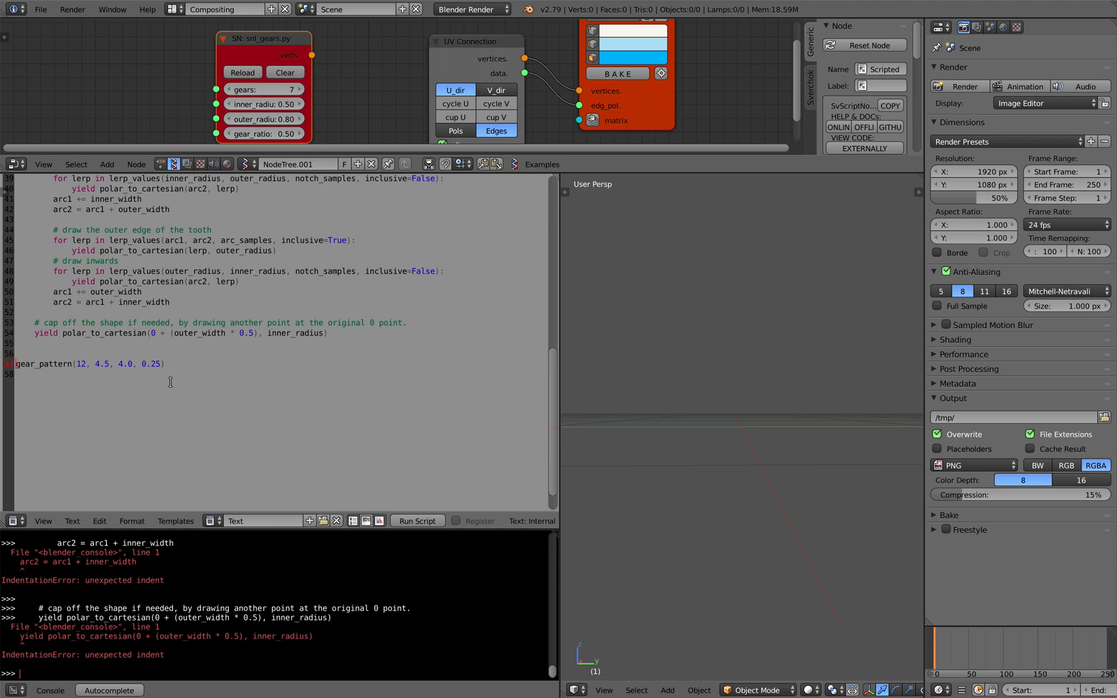
pyautogui.write('print(')
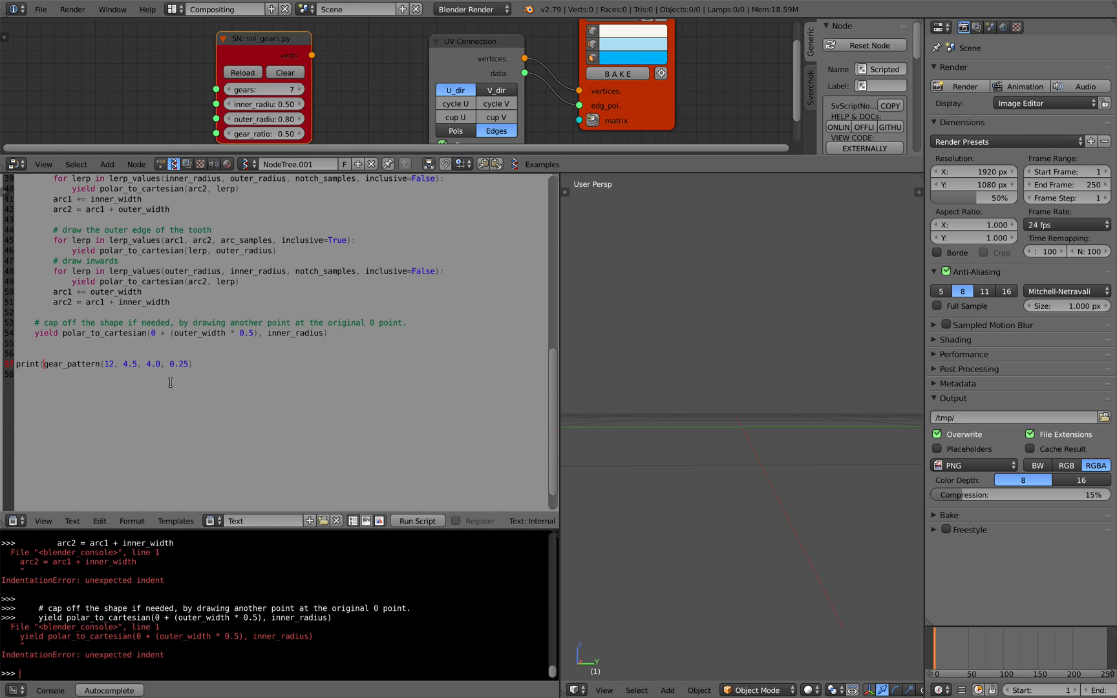
pyautogui.write('list (')
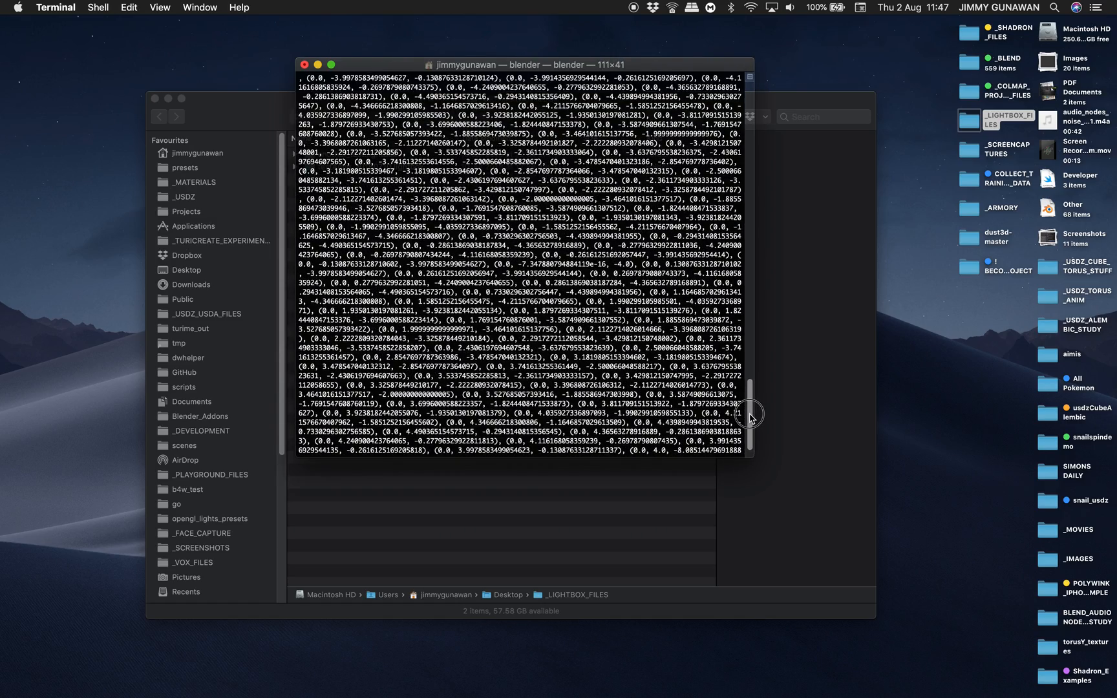
pyautogui.scroll(-3)
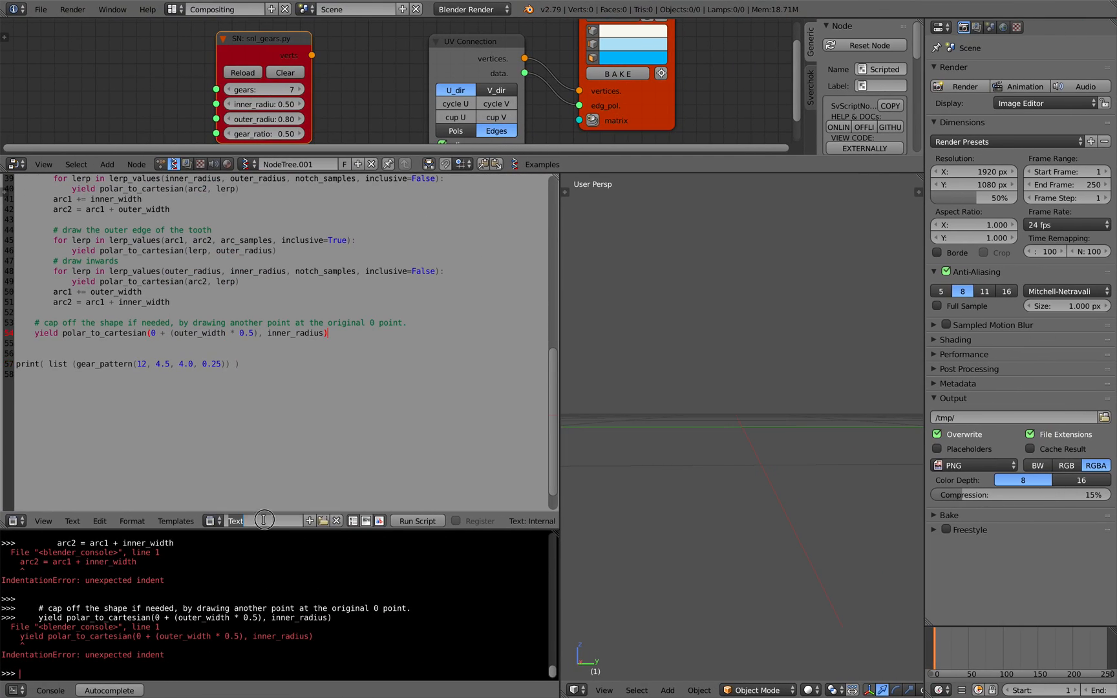
pyautogui.click(240, 521)
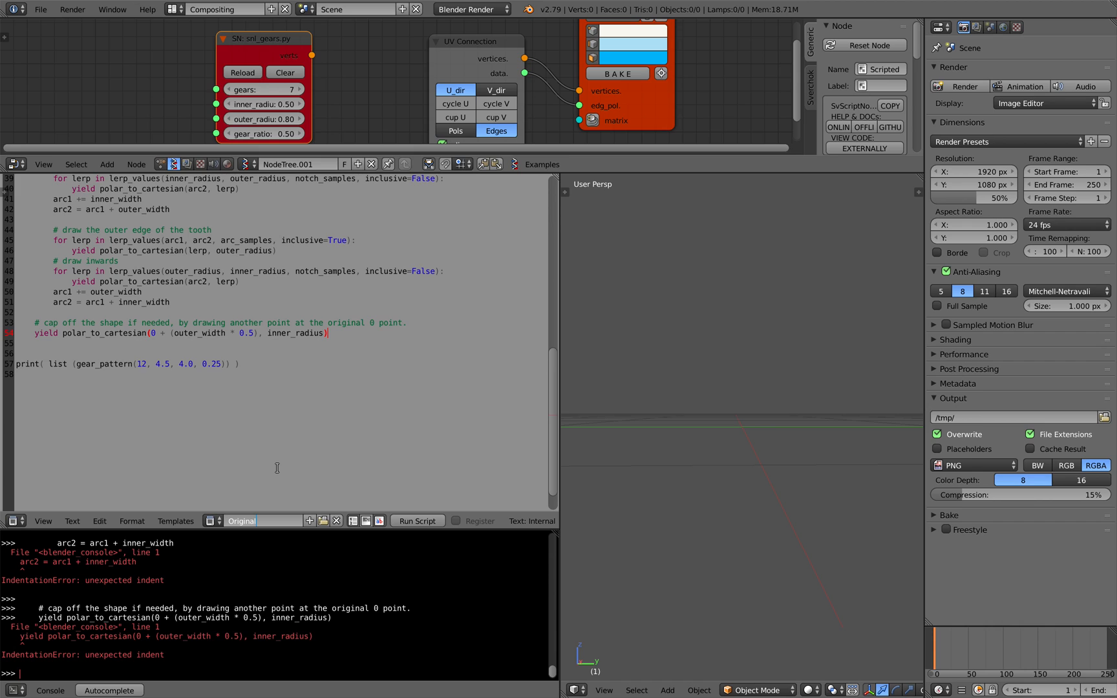
pyautogui.write('Code.py')
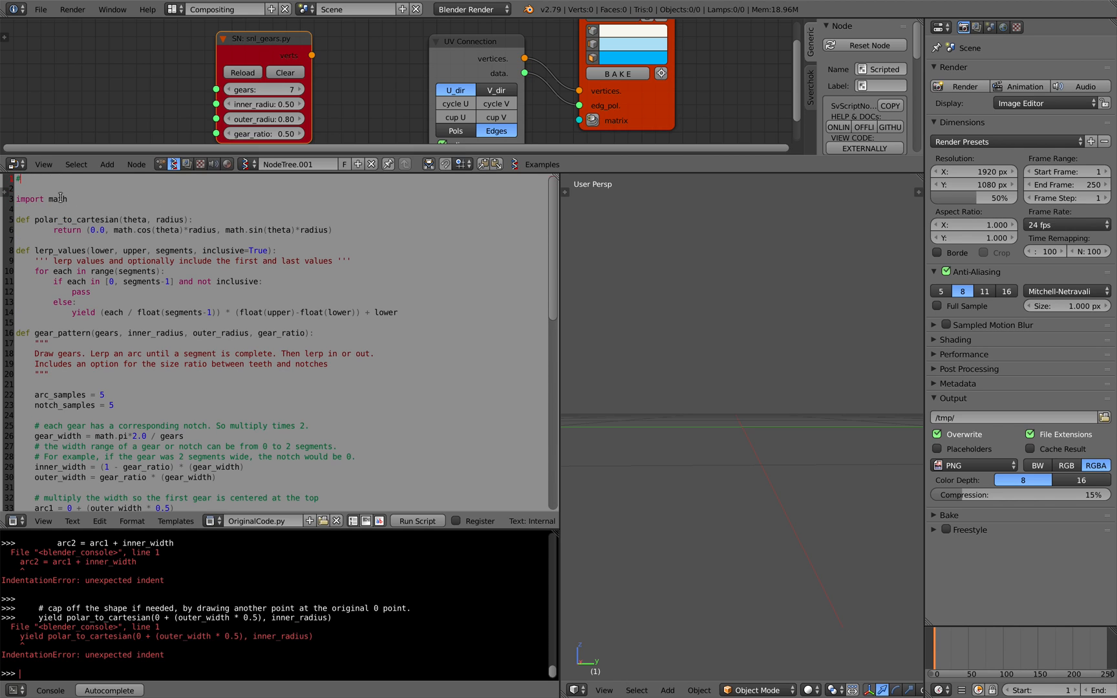
pyautogui.write('# CREDIT https://rigmarolestudio.com/geometry-patterns-in-python/')
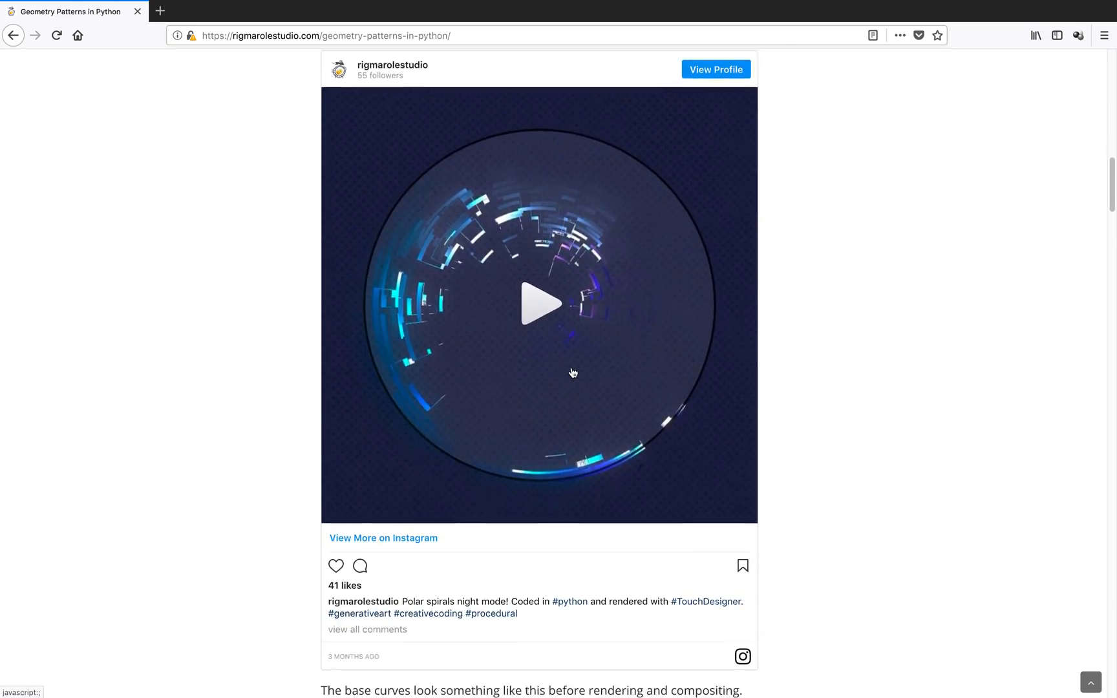
pyautogui.scroll(-3)
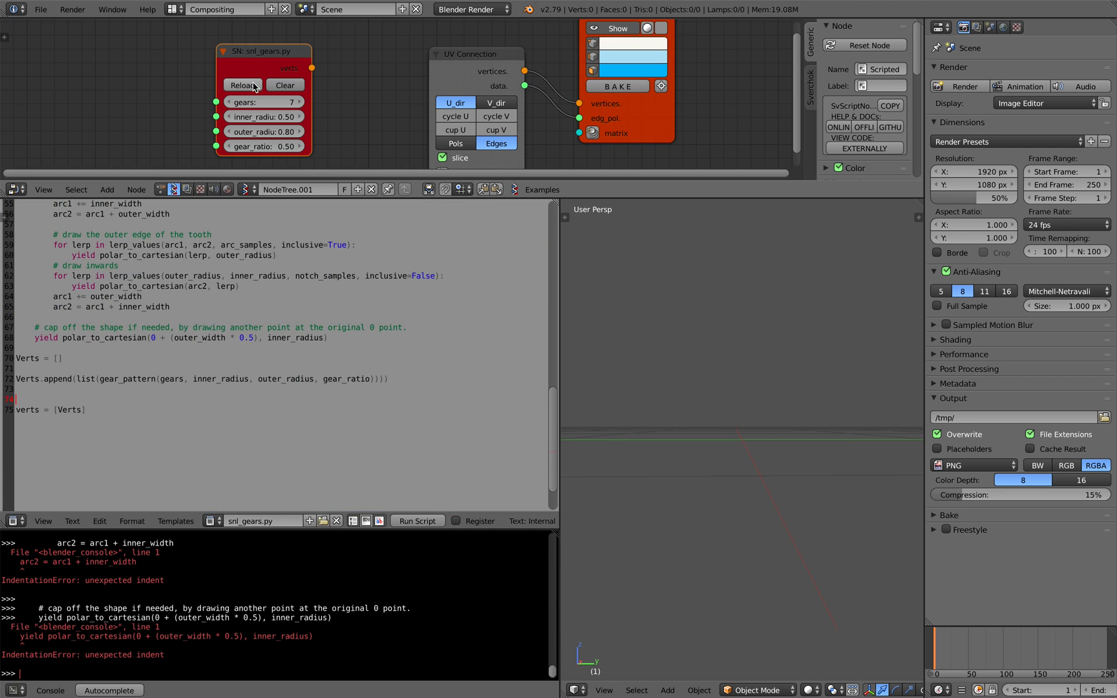
# - Load snl_gears.py into the SN node and add the missing '))' to its Verts.append line
pyautogui.click(256, 67)
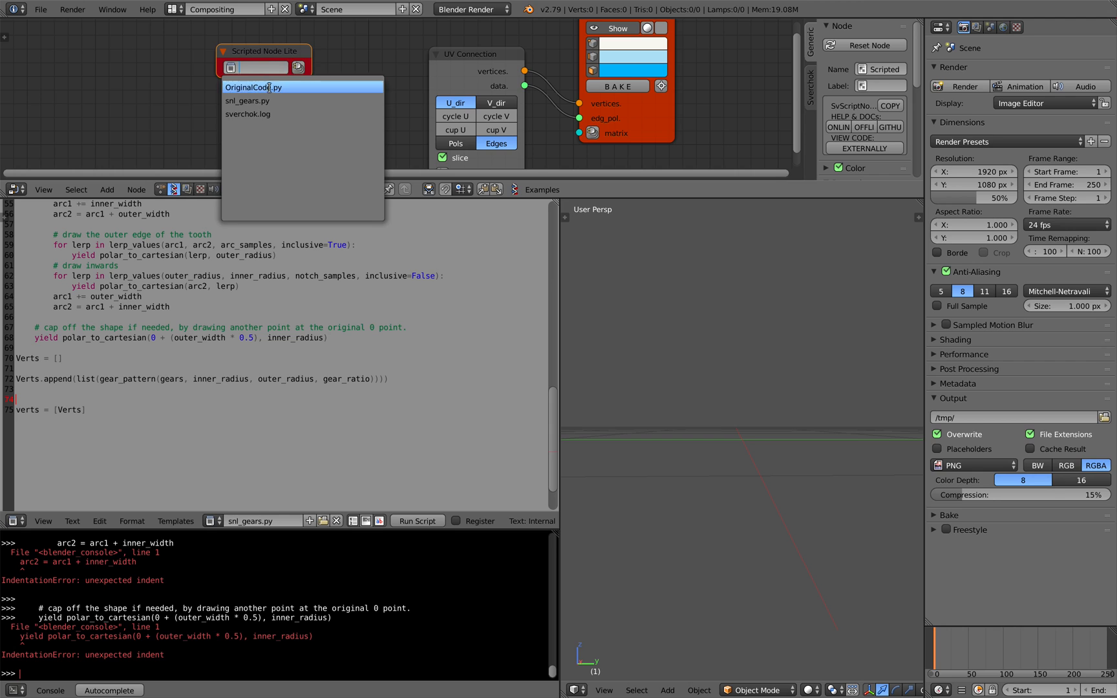
pyautogui.click(248, 101)
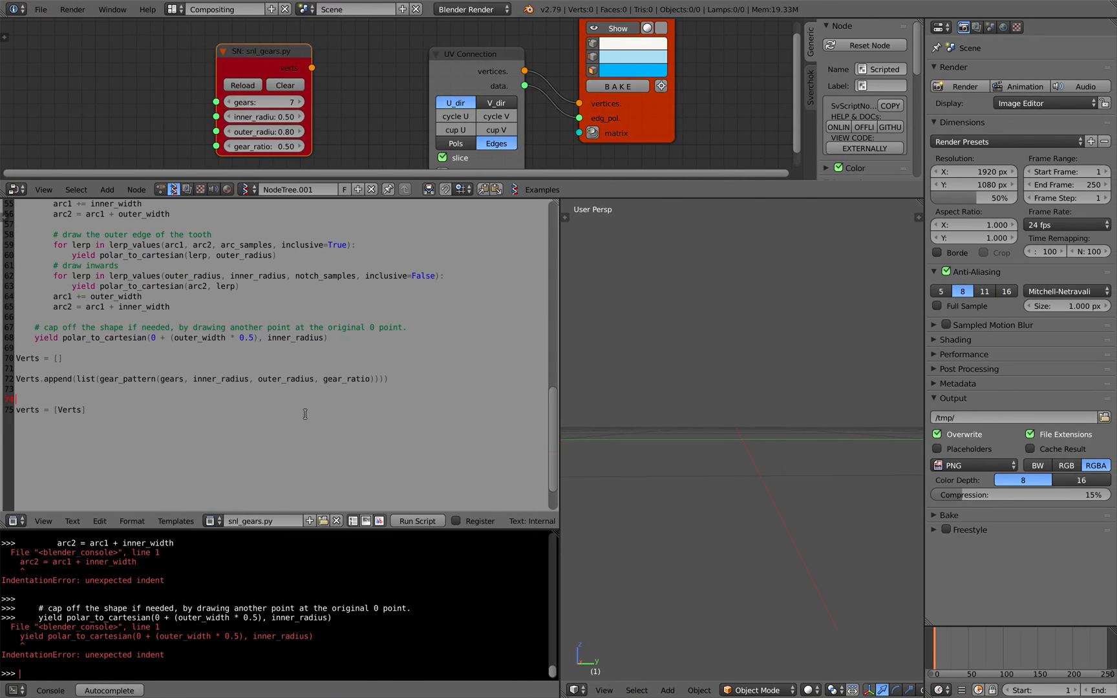
pyautogui.moveTo(217, 395)
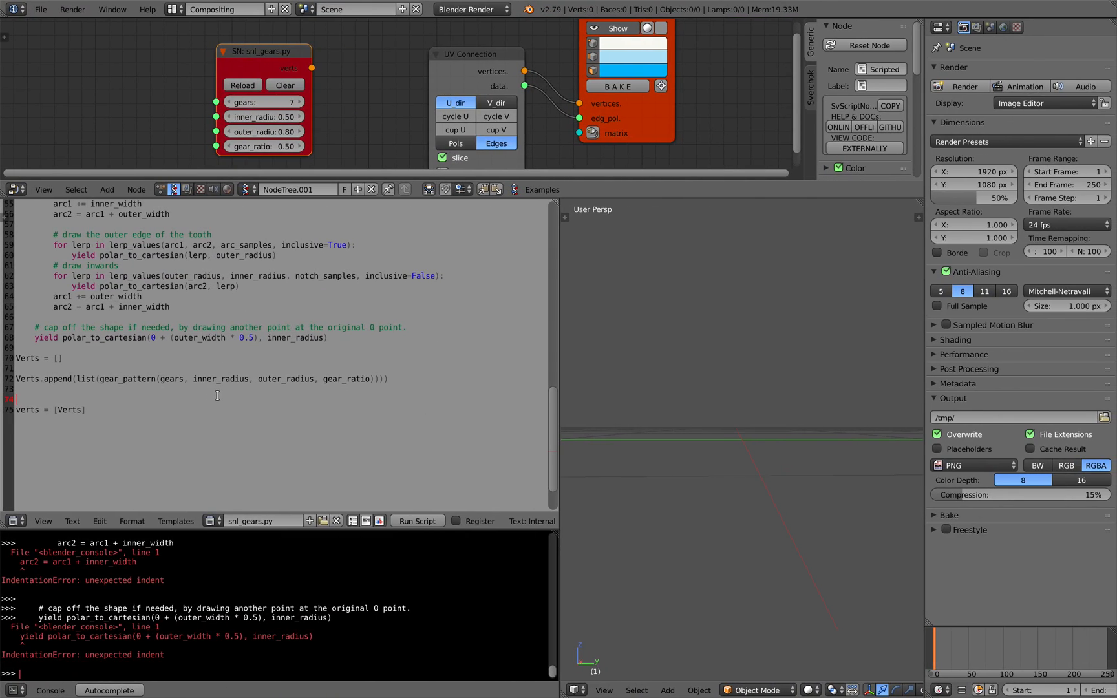
pyautogui.doubleClick(221, 378)
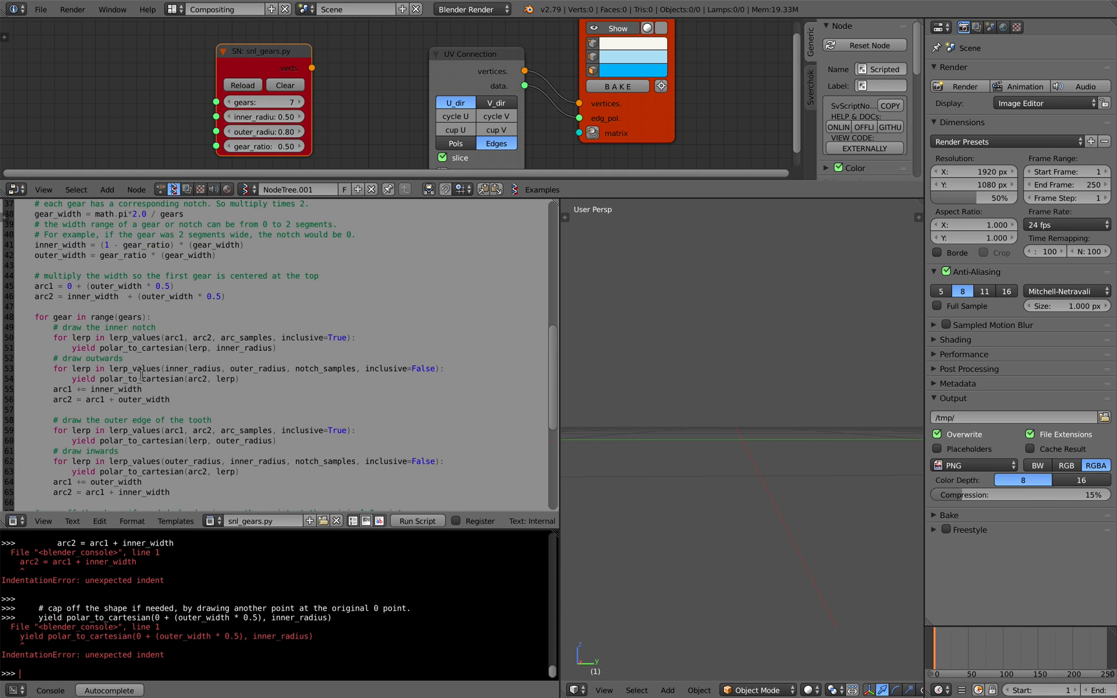
pyautogui.scroll(-3)
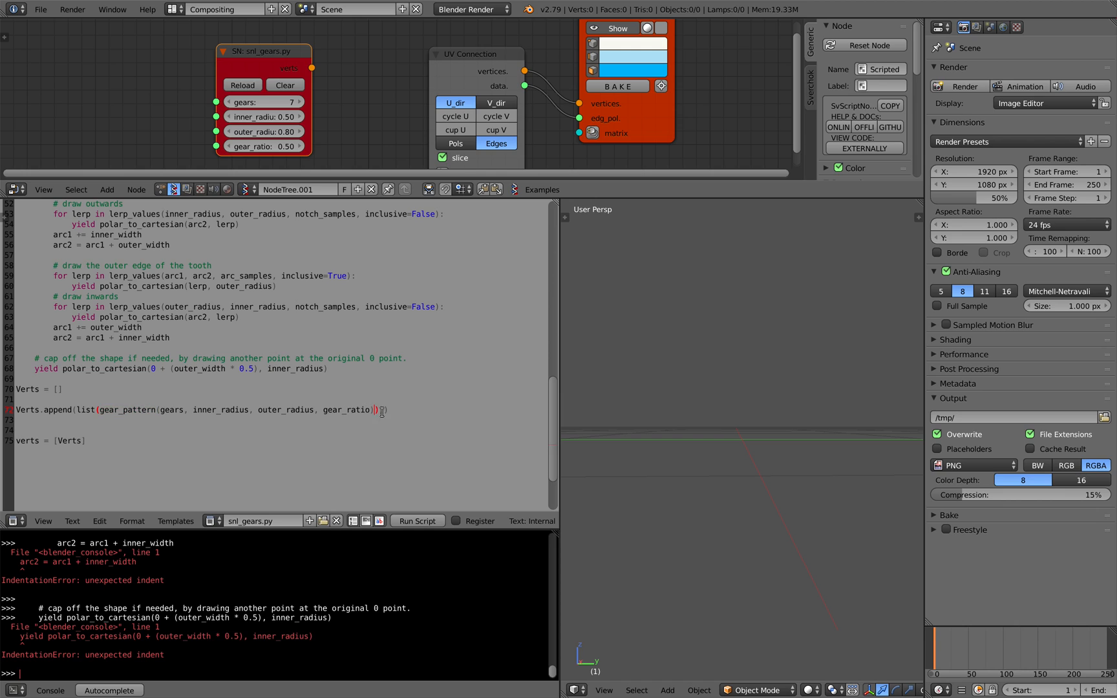
pyautogui.write('))')
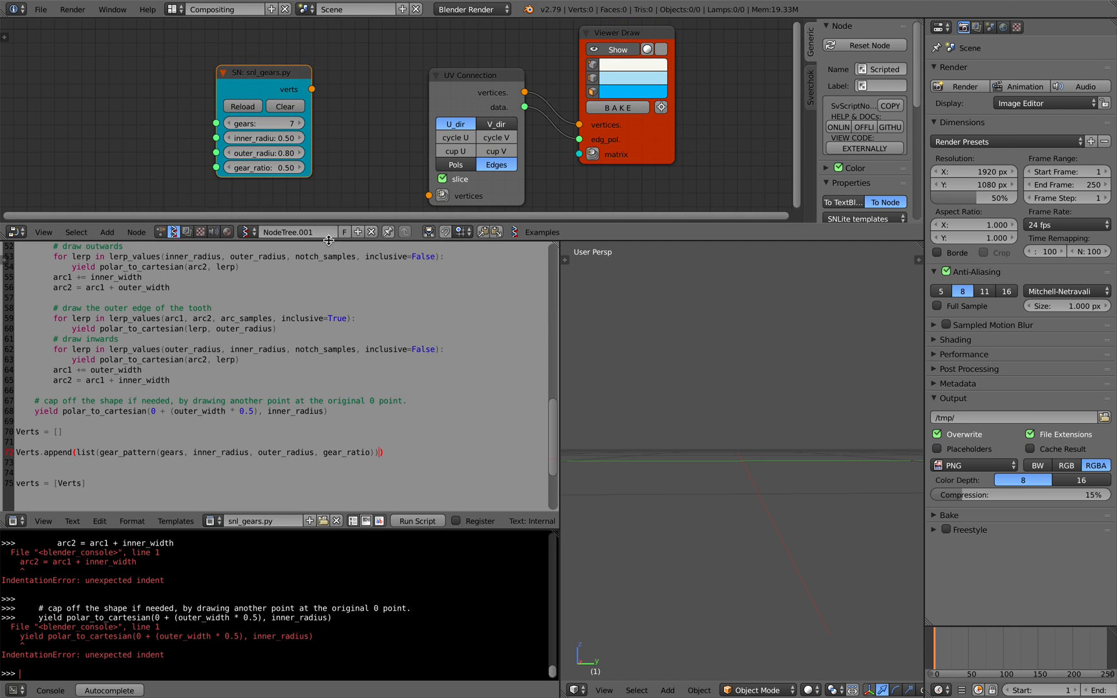
# - Enlarge the node editor and rearrange the nodes so script verts feed UV Connection with 14 gears
pyautogui.moveTo(307, 88); pyautogui.dragTo(362, 134)
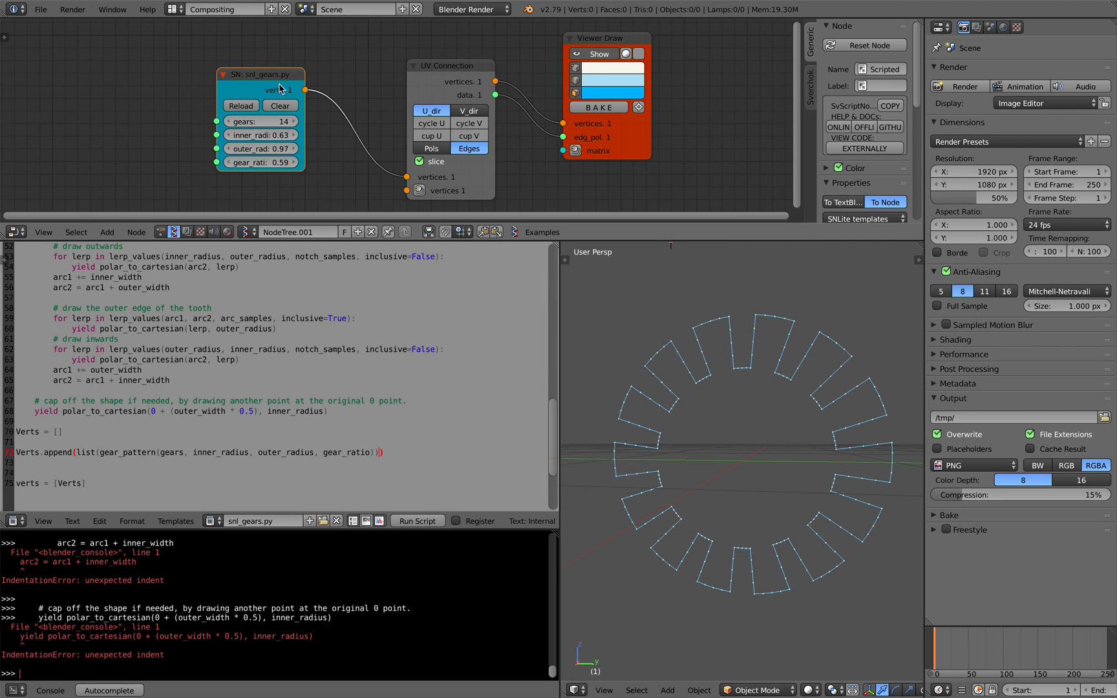
pyautogui.moveTo(306, 90); pyautogui.dragTo(488, 96)
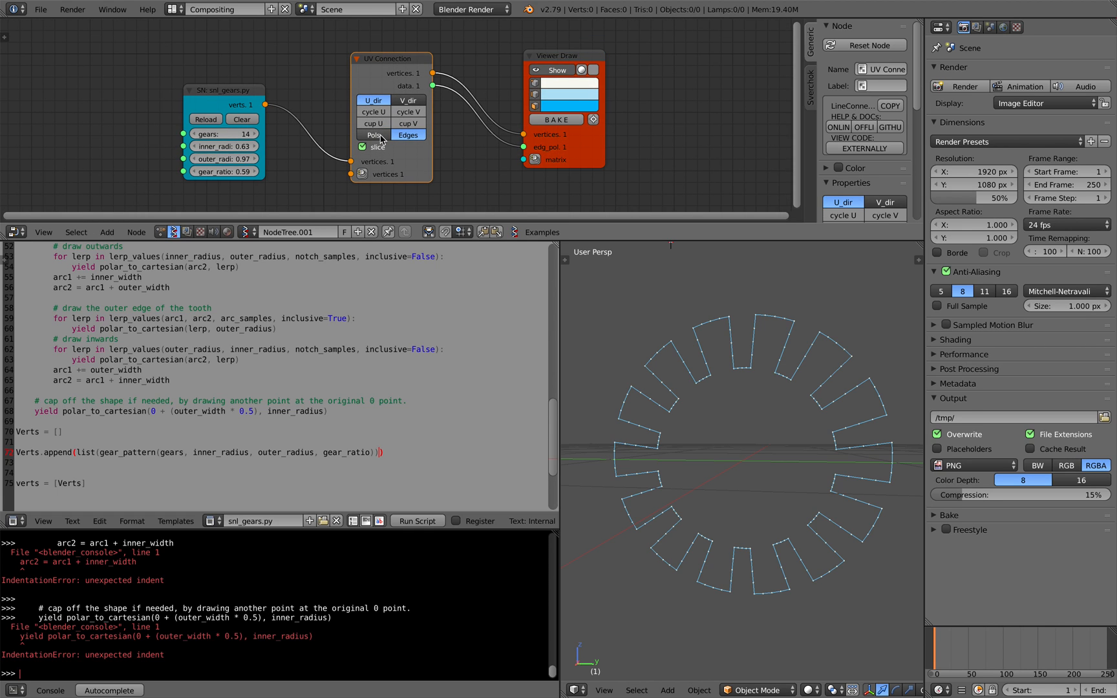
# - Enable Pols on UV Connection, test a face fill on the baked gear in Edit Mode, then delete it
pyautogui.click(373, 136)
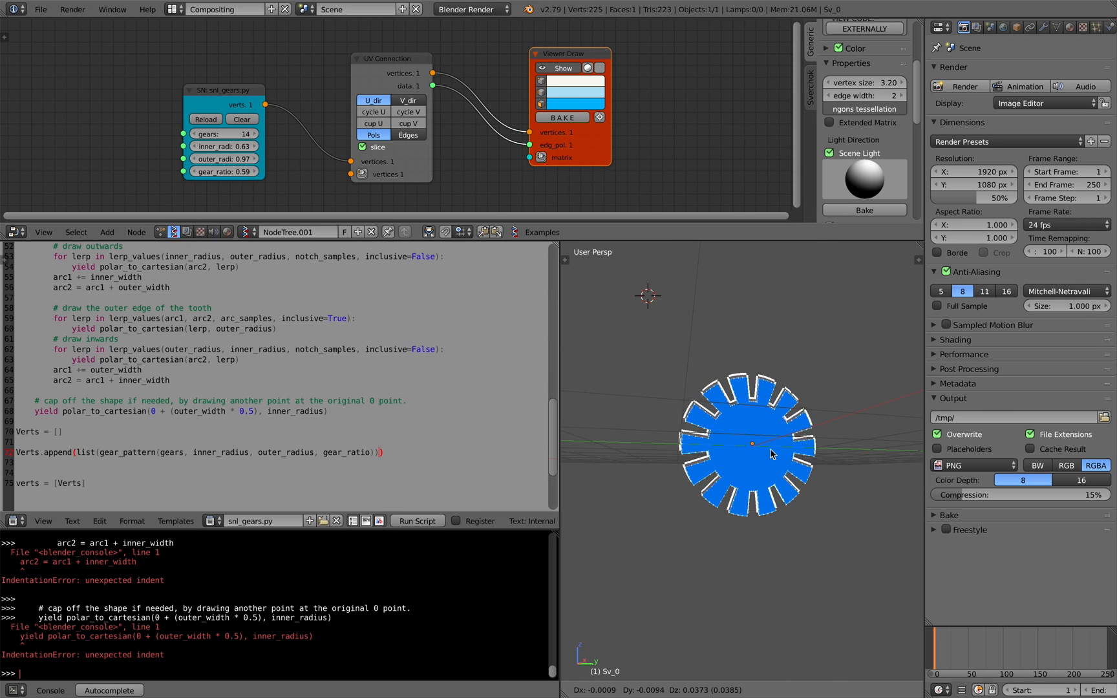
pyautogui.press('Tab')
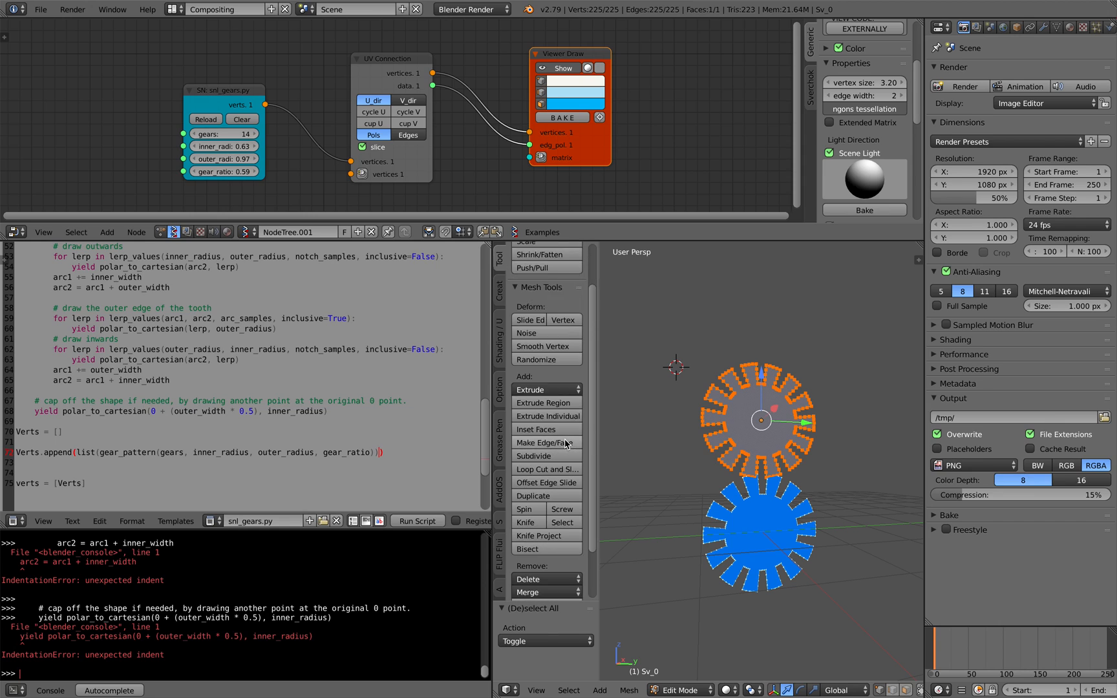
pyautogui.click(546, 545)
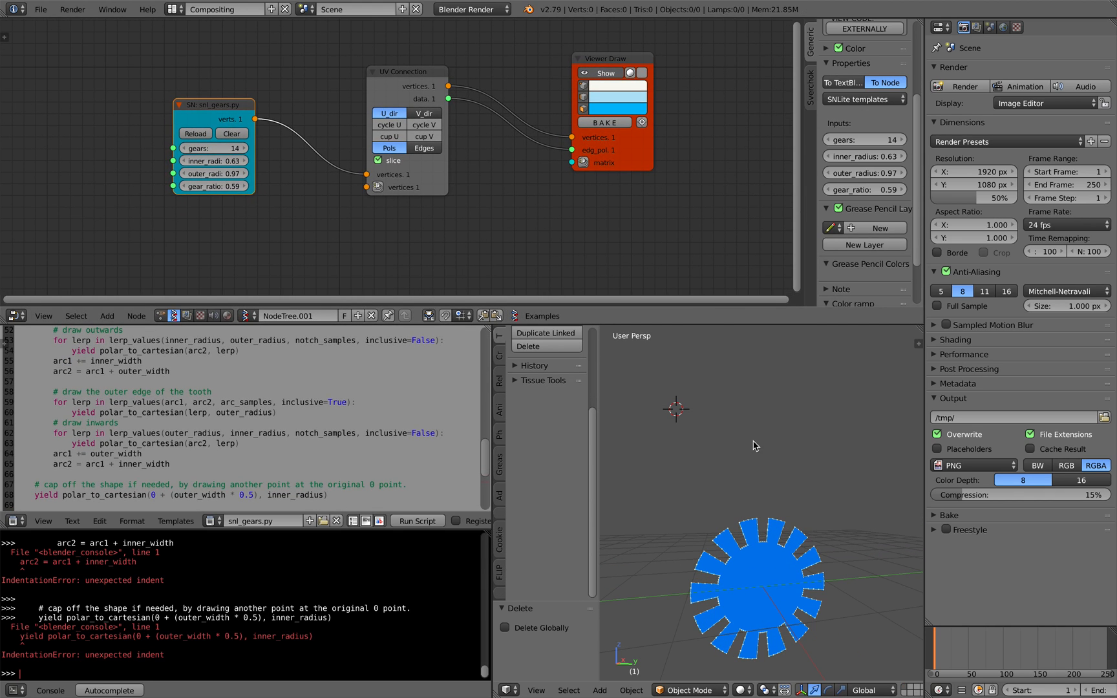
# - Insert a List Item node between the gear script and UV Connection
pyautogui.click(40, 9)
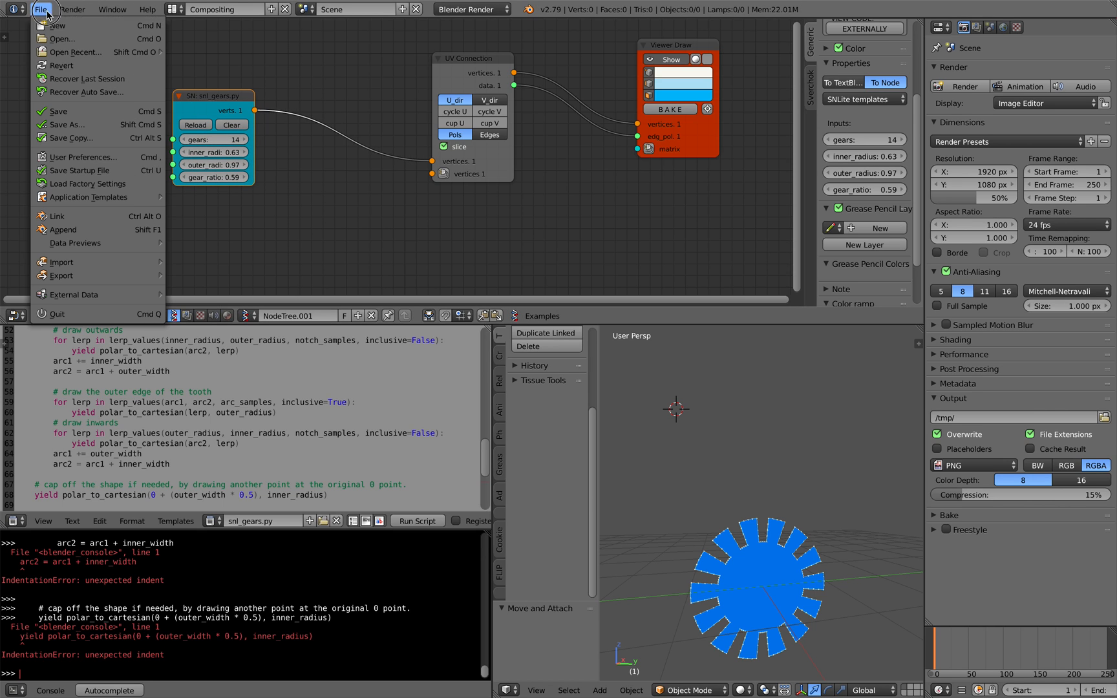
pyautogui.click(64, 104)
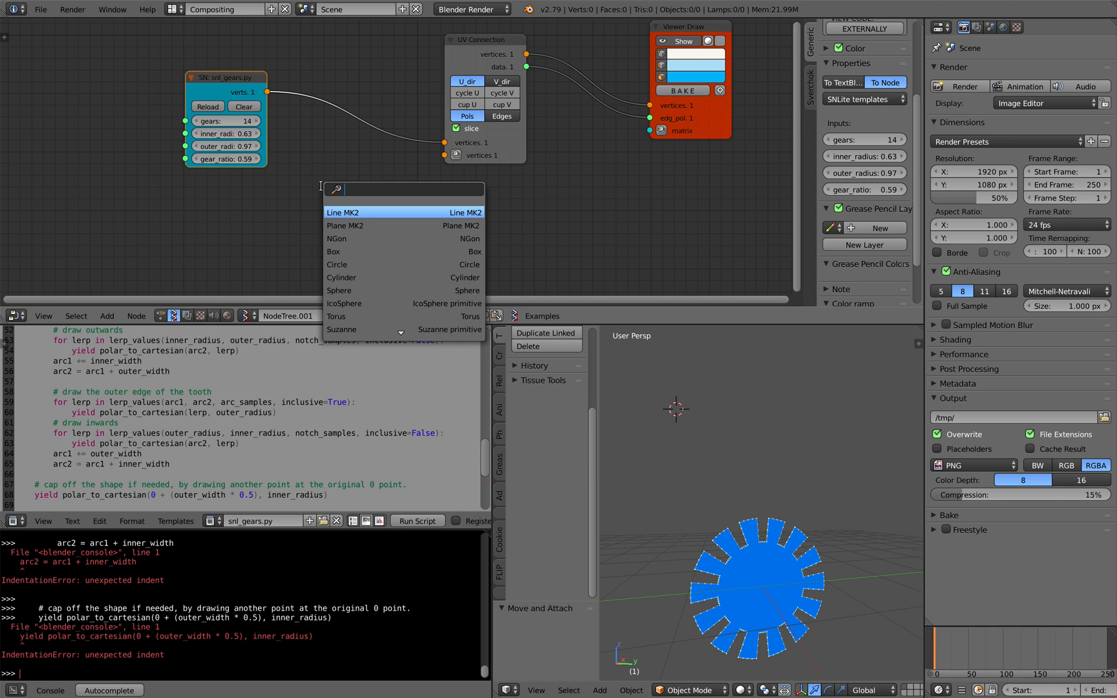
pyautogui.write('list i')
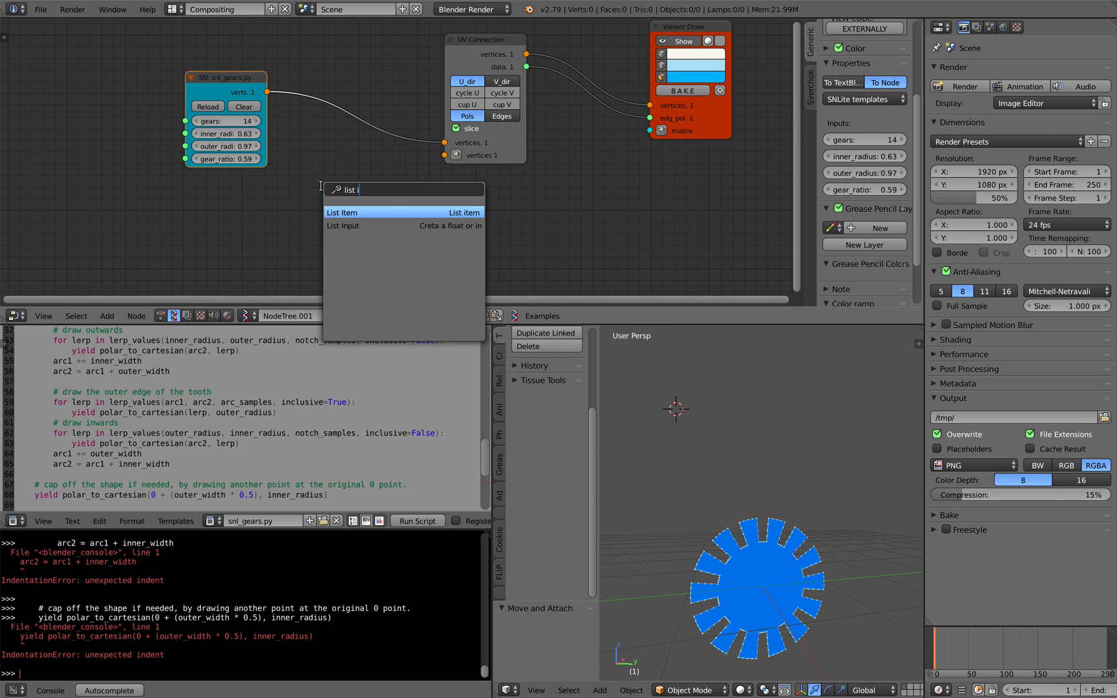
pyautogui.click(343, 212)
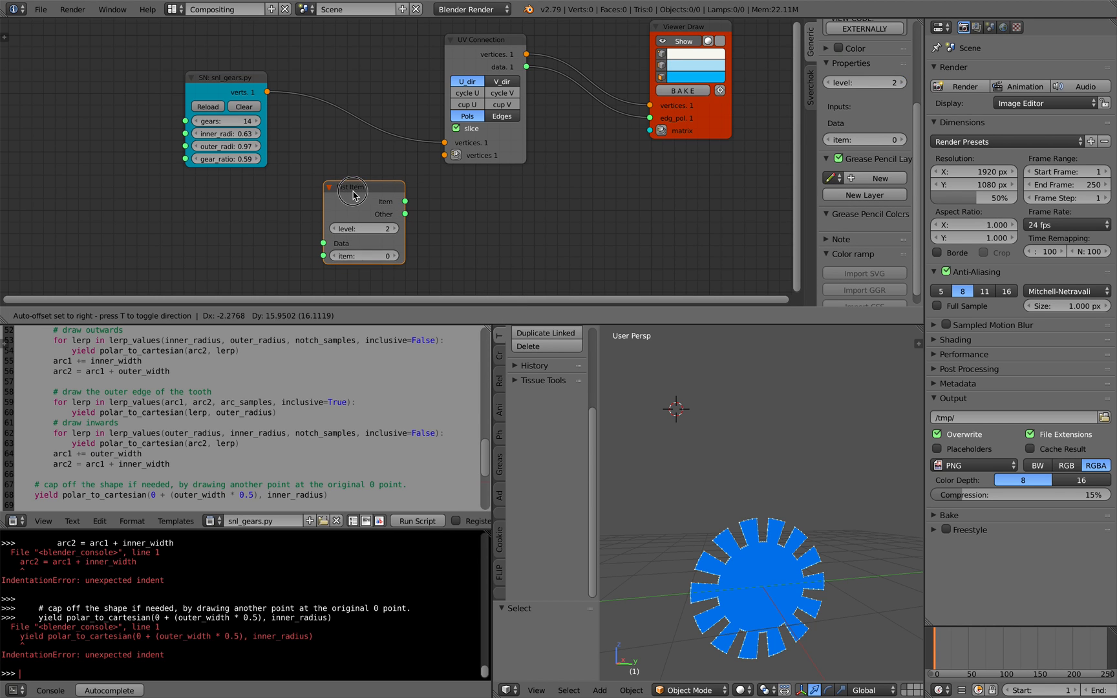
pyautogui.moveTo(351, 196); pyautogui.dragTo(351, 175)
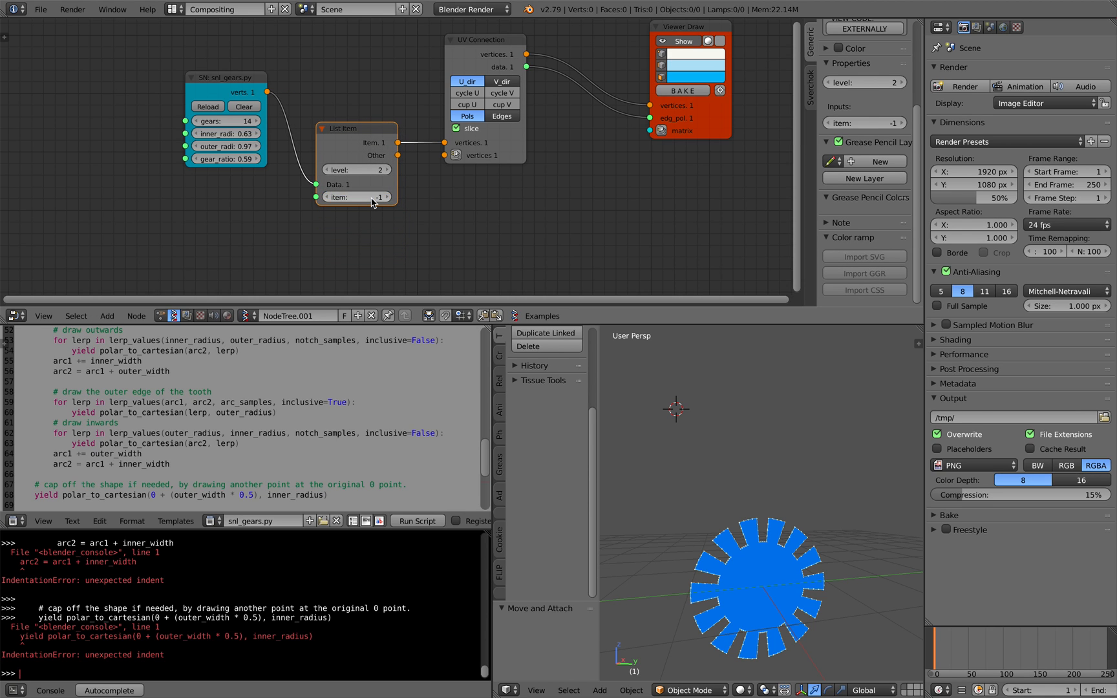
pyautogui.moveTo(327, 169)
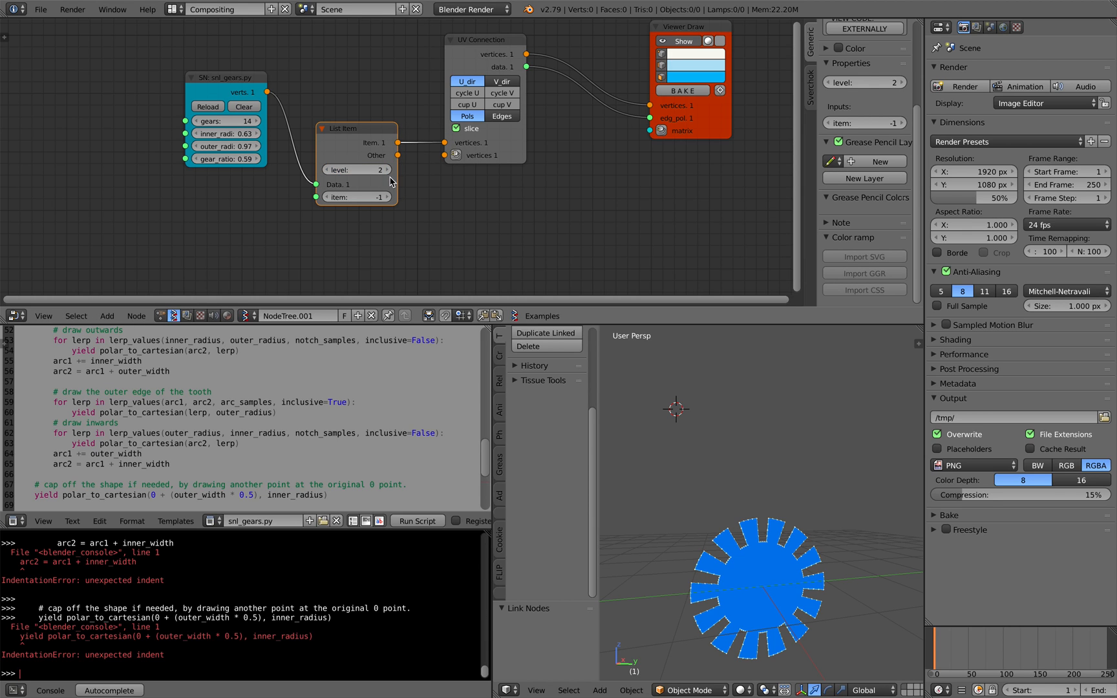
pyautogui.moveTo(436, 169)
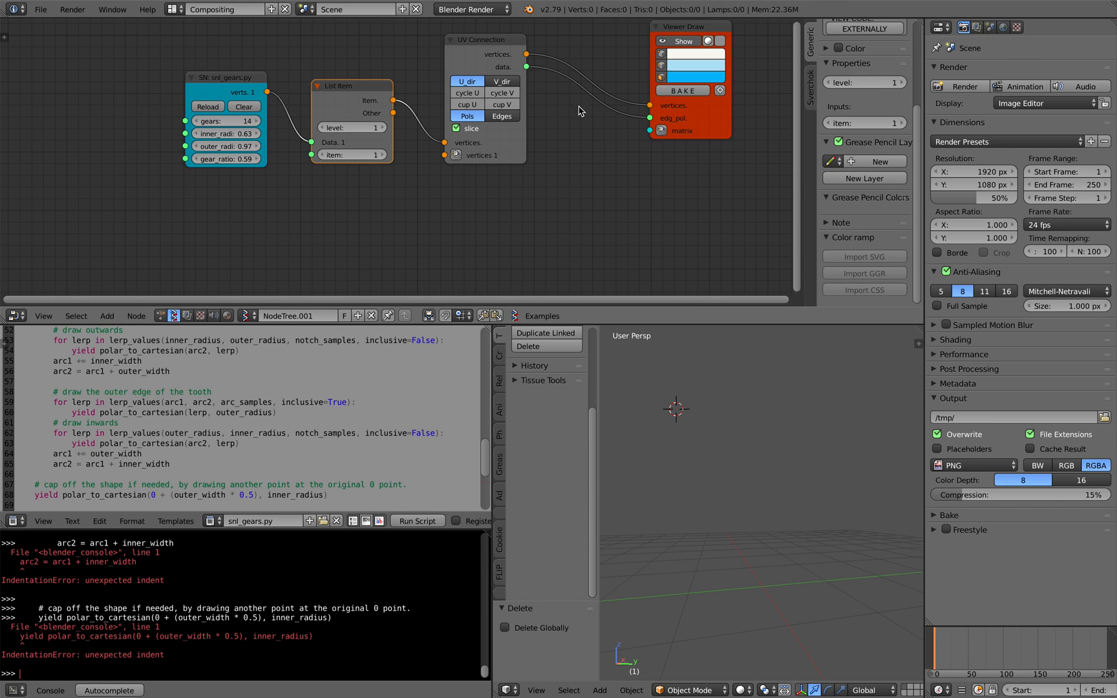
# - Toggle V-direction capping and cycling on the UV Connection node
pyautogui.click(376, 128)
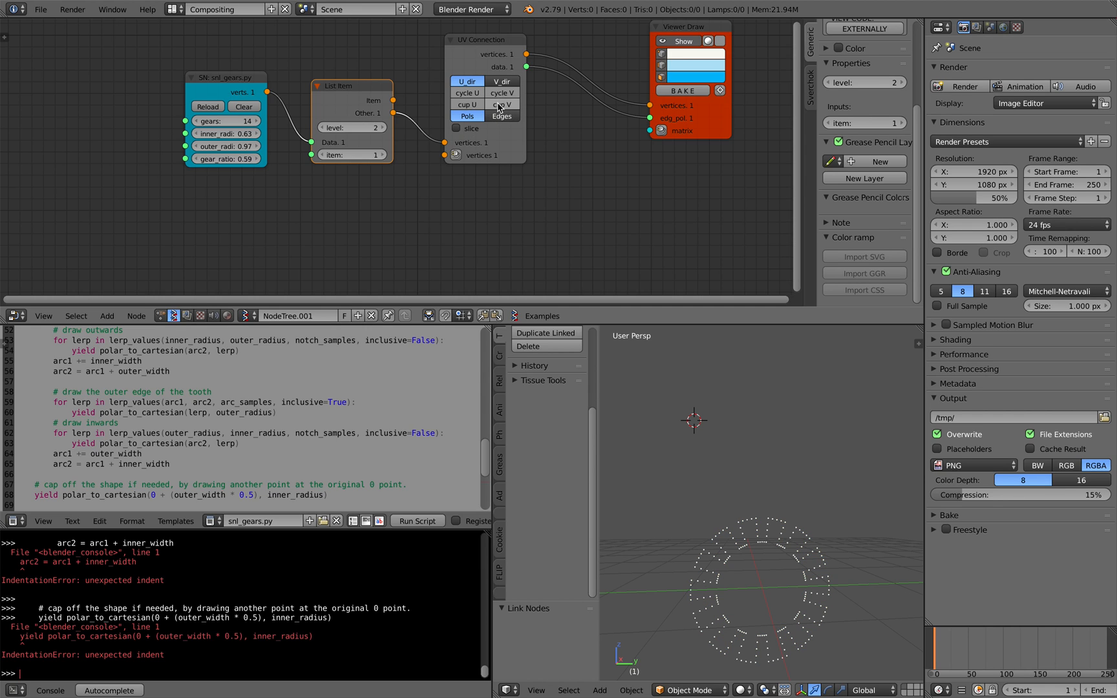
pyautogui.click(467, 104)
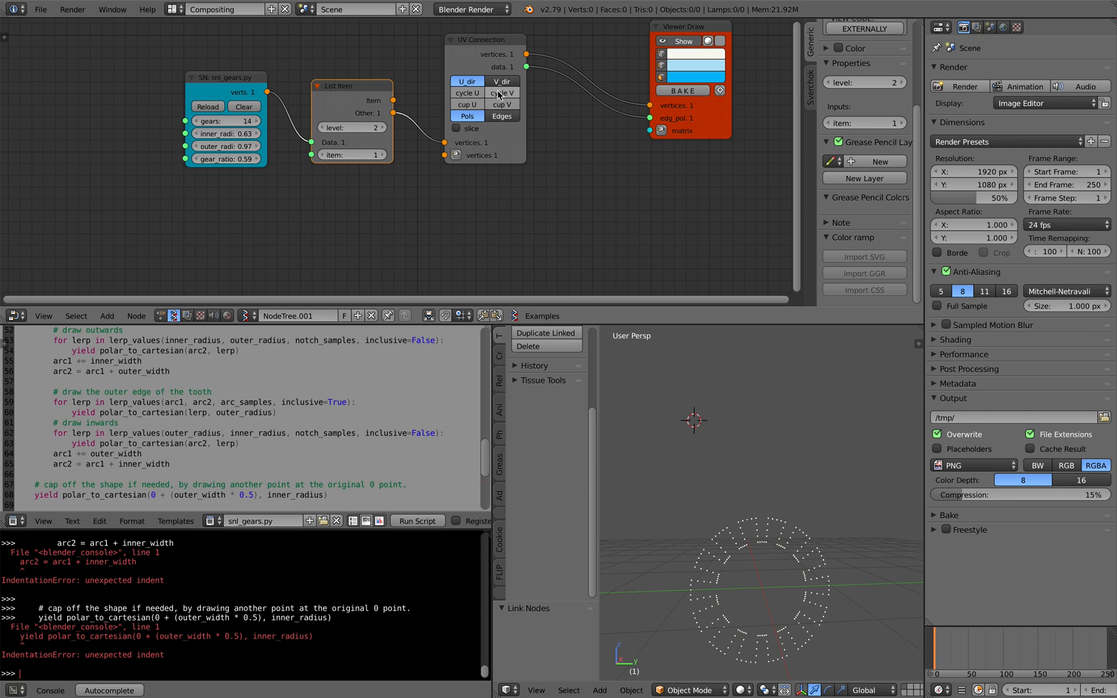
pyautogui.click(502, 81)
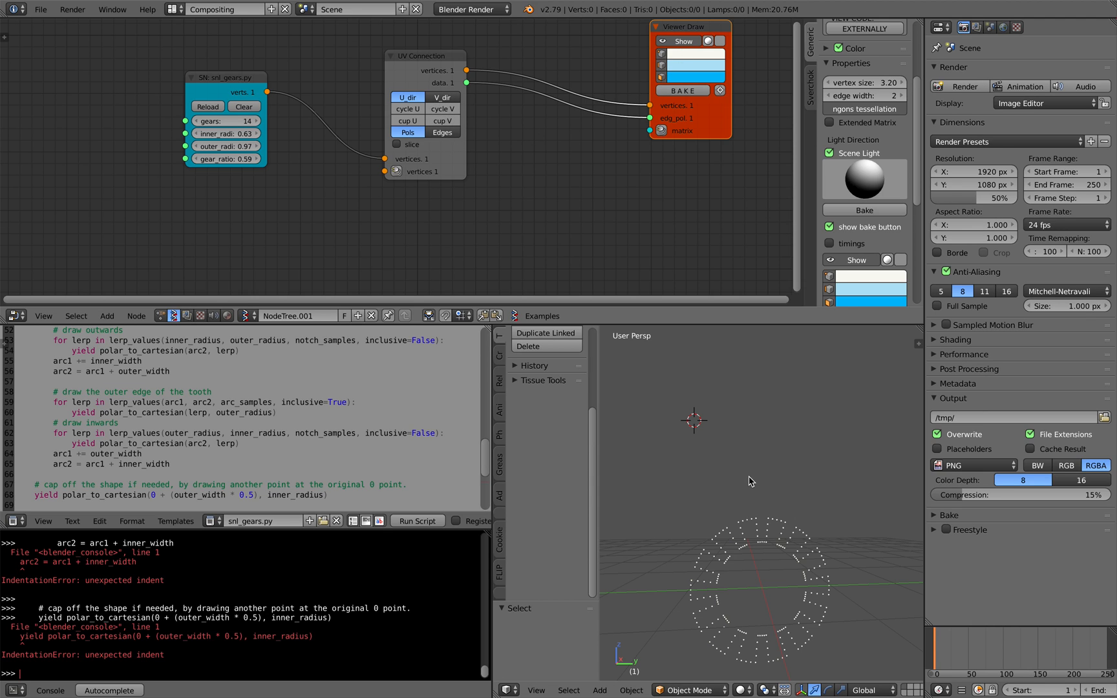
# - Enable polygon fill on UV Connection and bake the gear into a mesh object
pyautogui.click(396, 144)
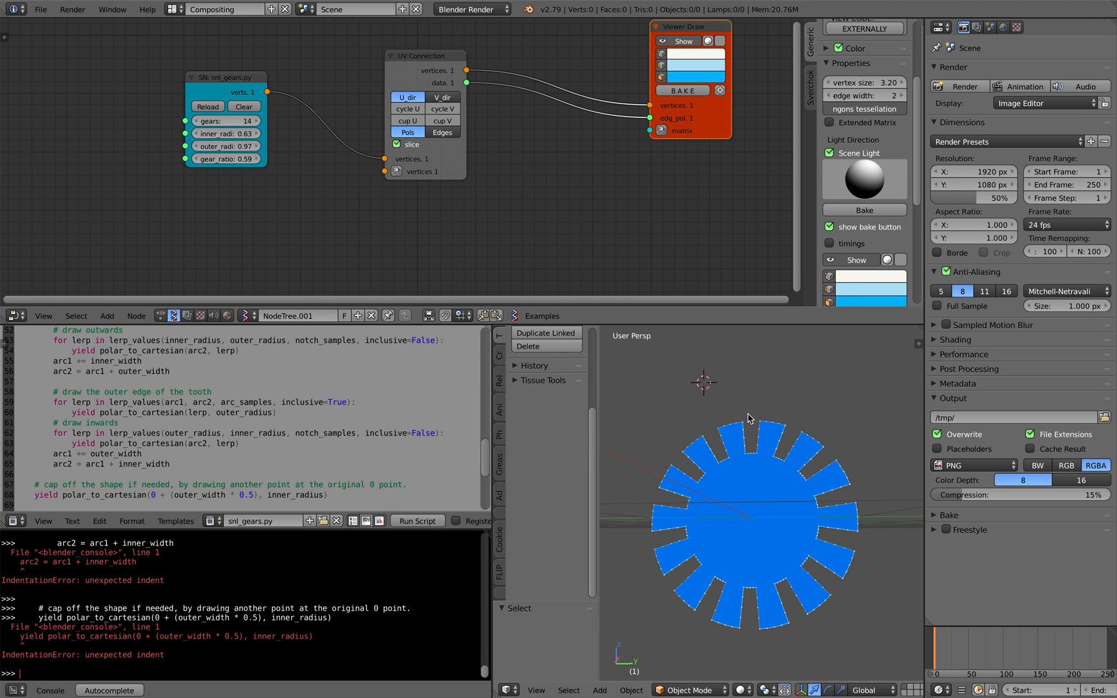
pyautogui.moveTo(552, 134)
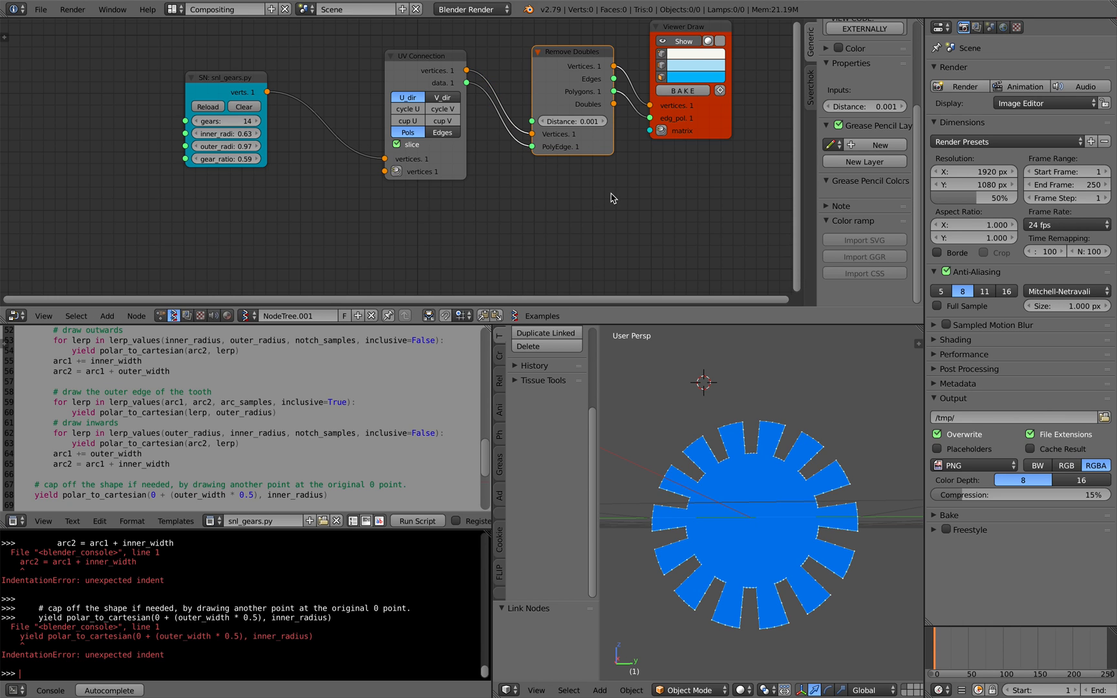
pyautogui.click(680, 90)
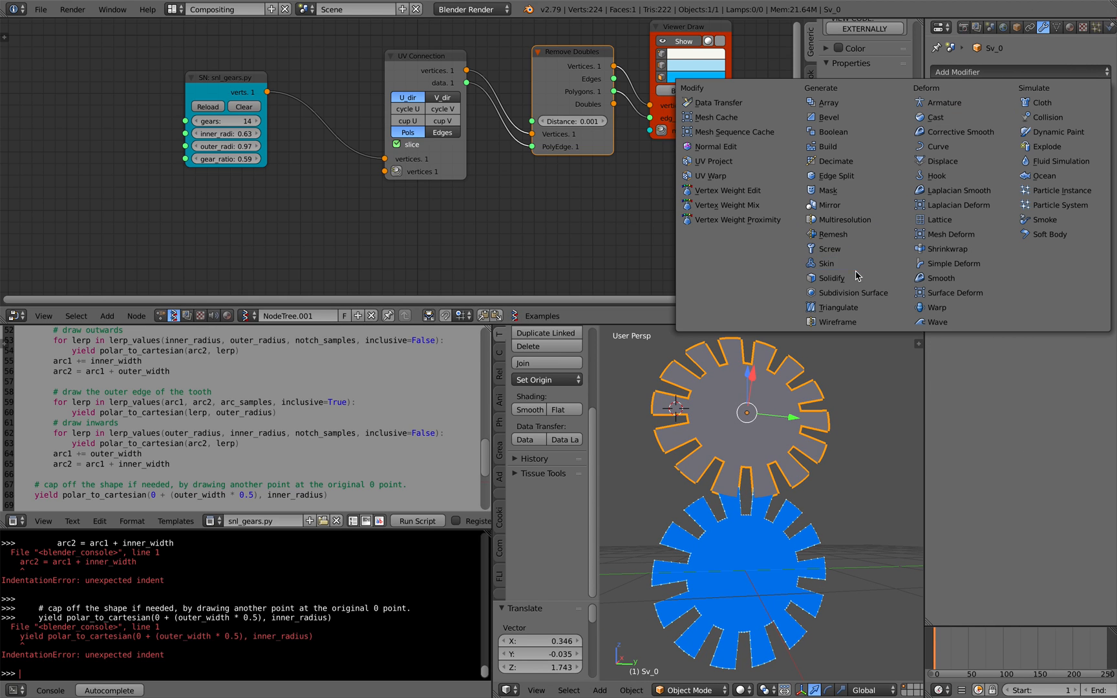
# - Add a Solidify modifier to the baked Sv_0 gear and search for the Solidify node
pyautogui.click(831, 278)
pyautogui.write('p')
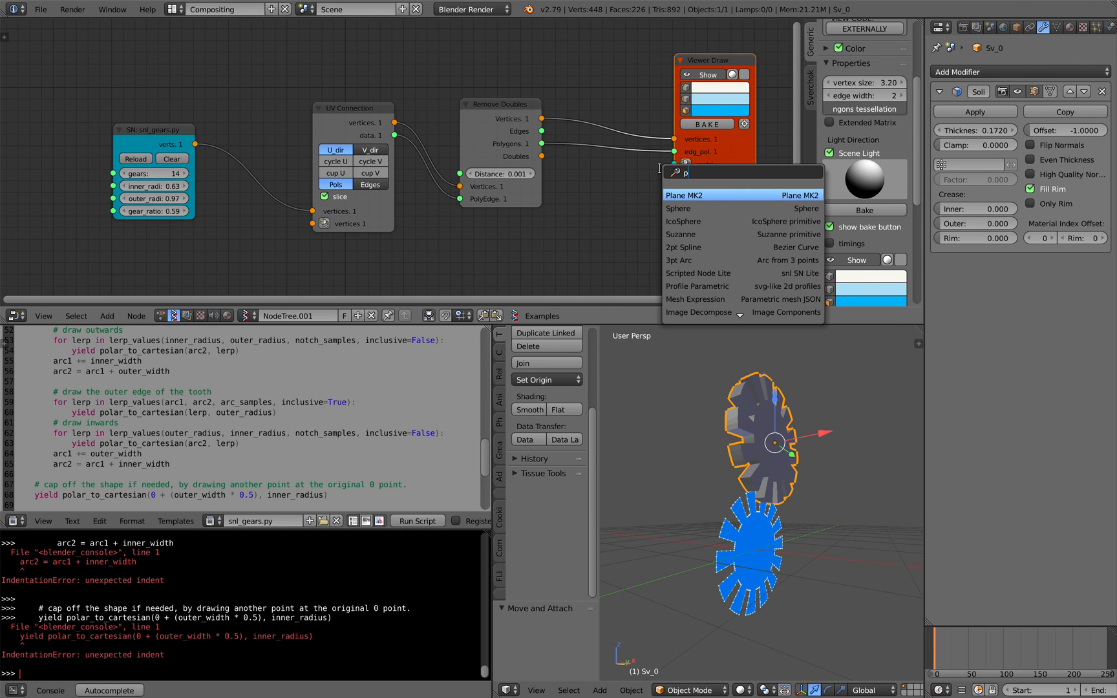
pyautogui.write('splidia')
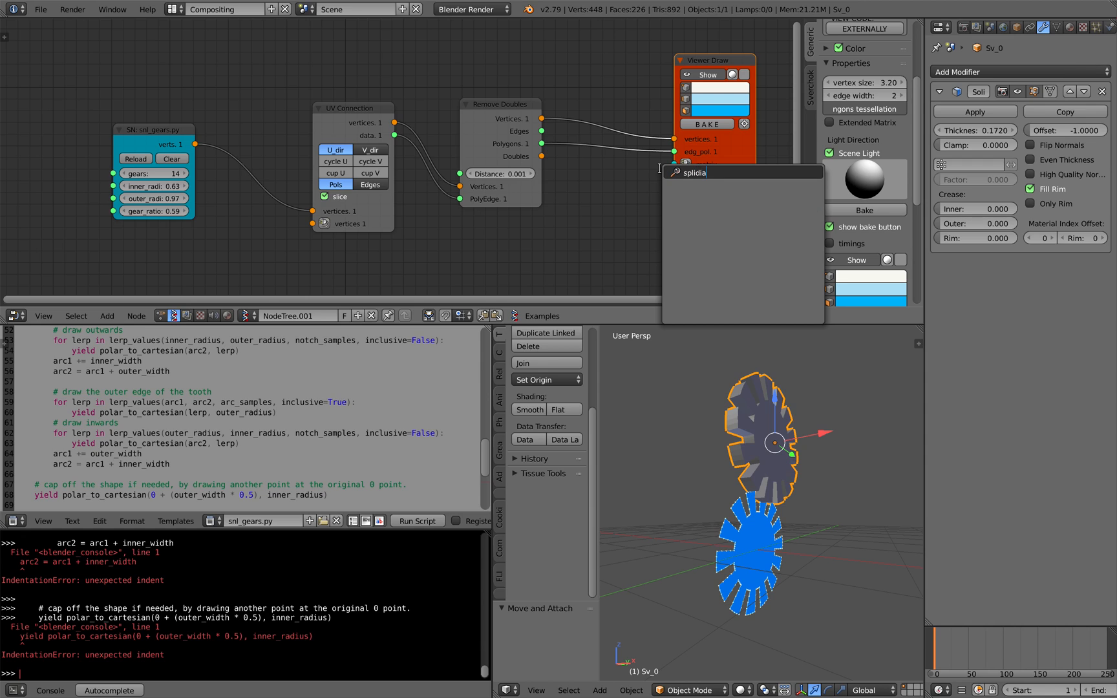
pyautogui.write('solid')
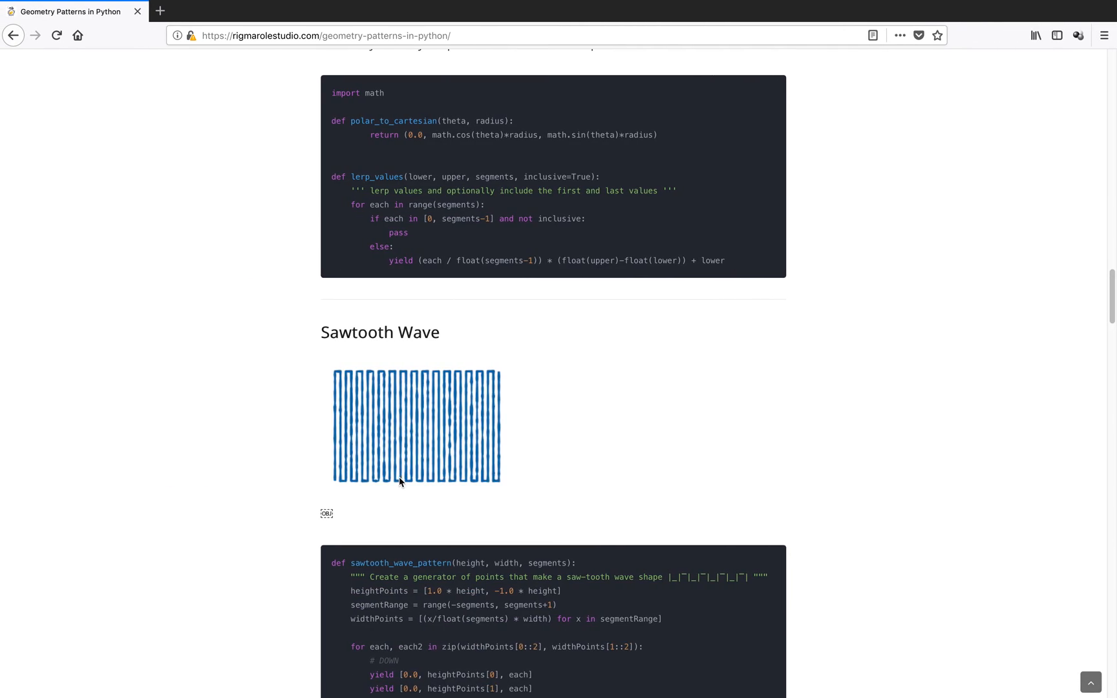
# - Scroll the Geometry Patterns article to the Gears section and its gear_pattern function
pyautogui.scroll(3)
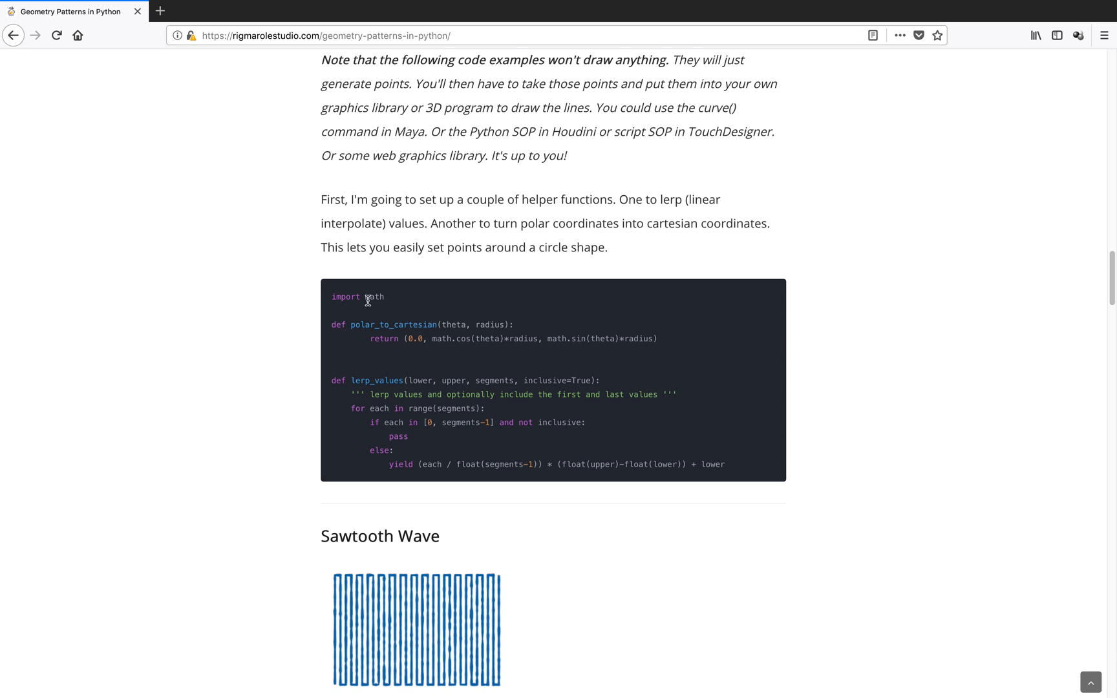
pyautogui.scroll(3)
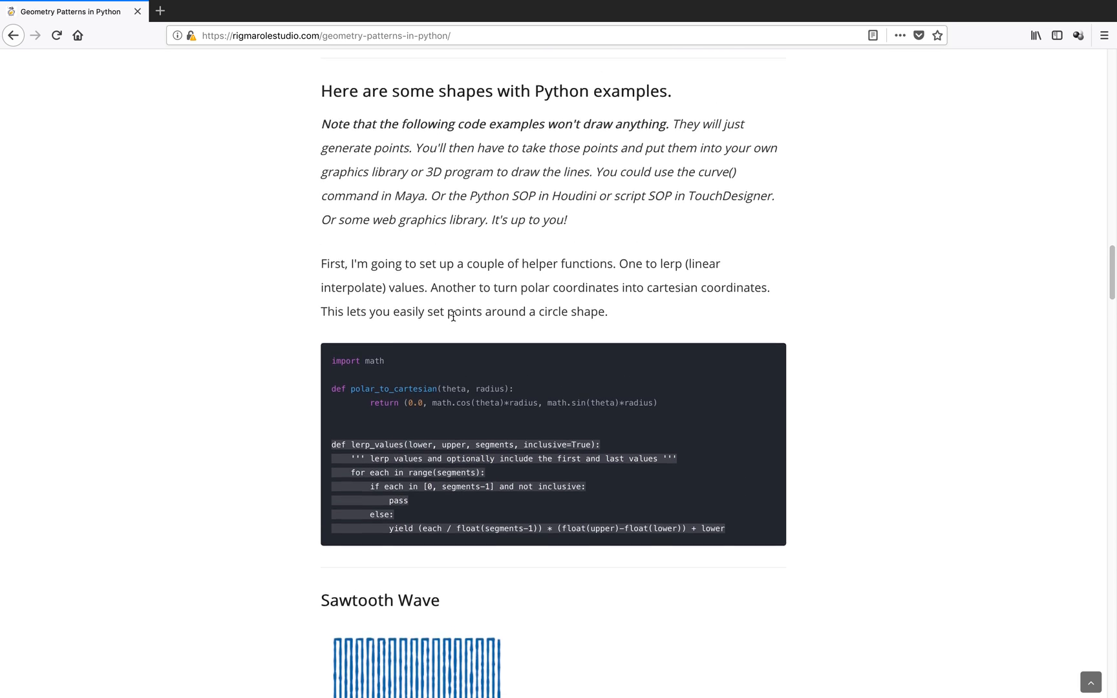
pyautogui.scroll(-3)
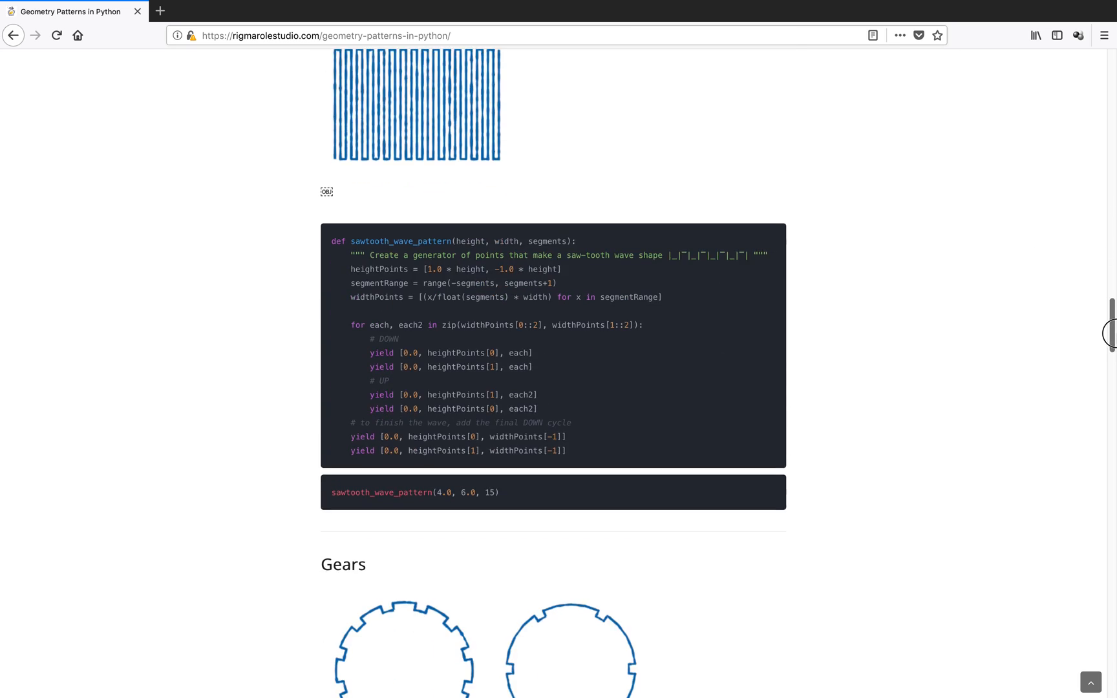
pyautogui.scroll(-3)
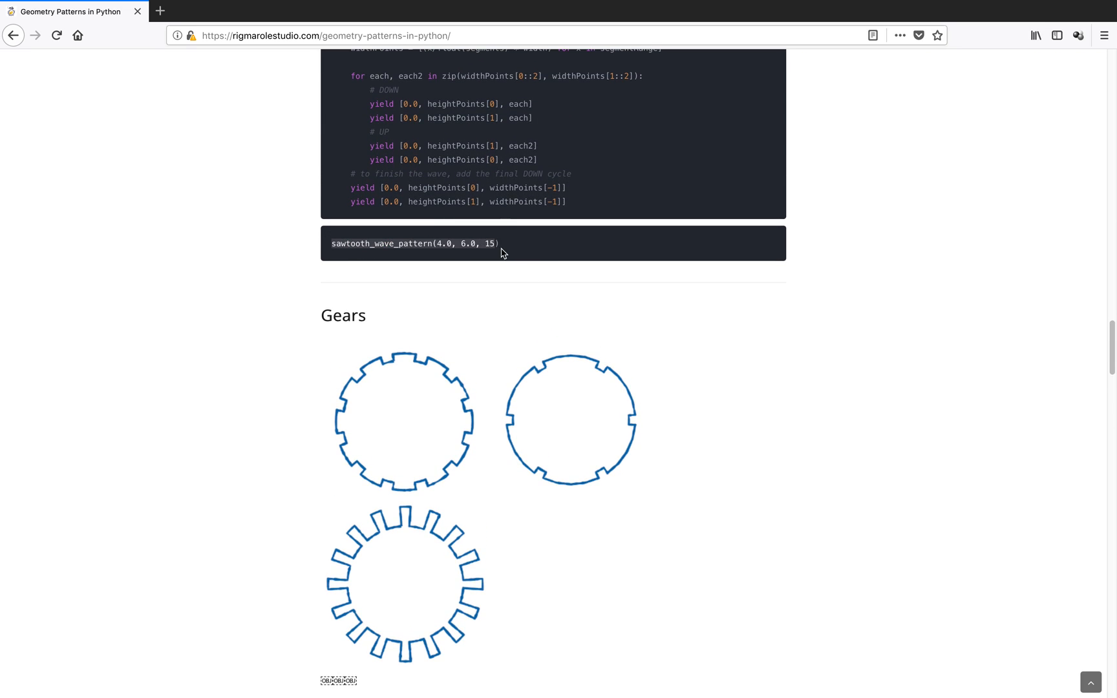
pyautogui.scroll(-3)
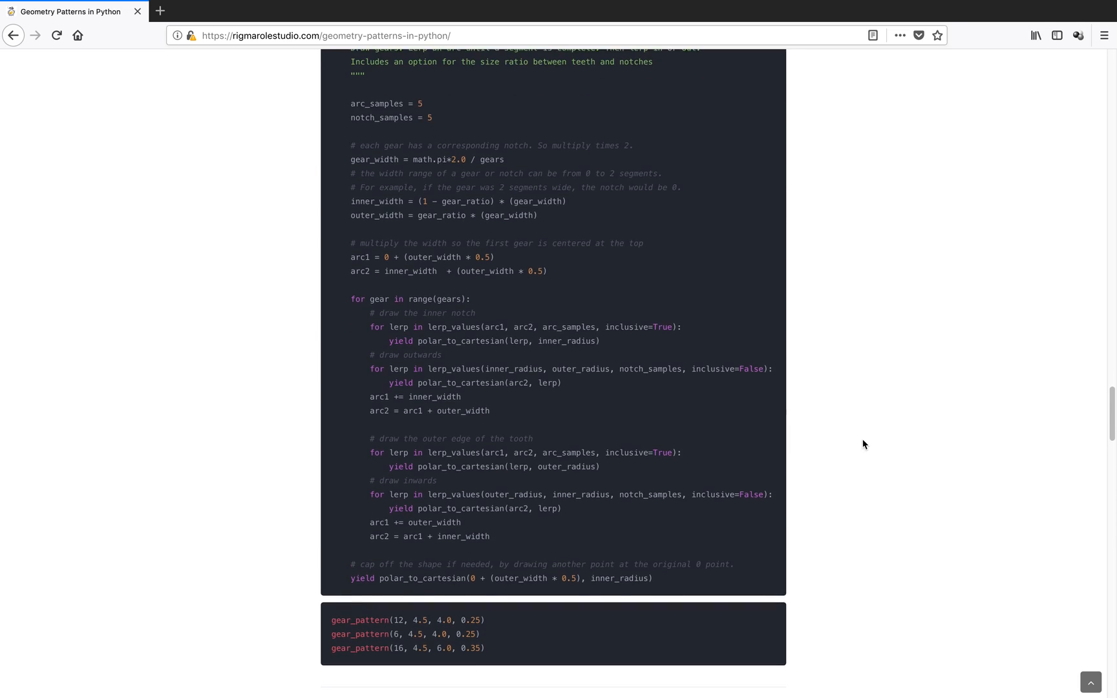
pyautogui.scroll(-3)
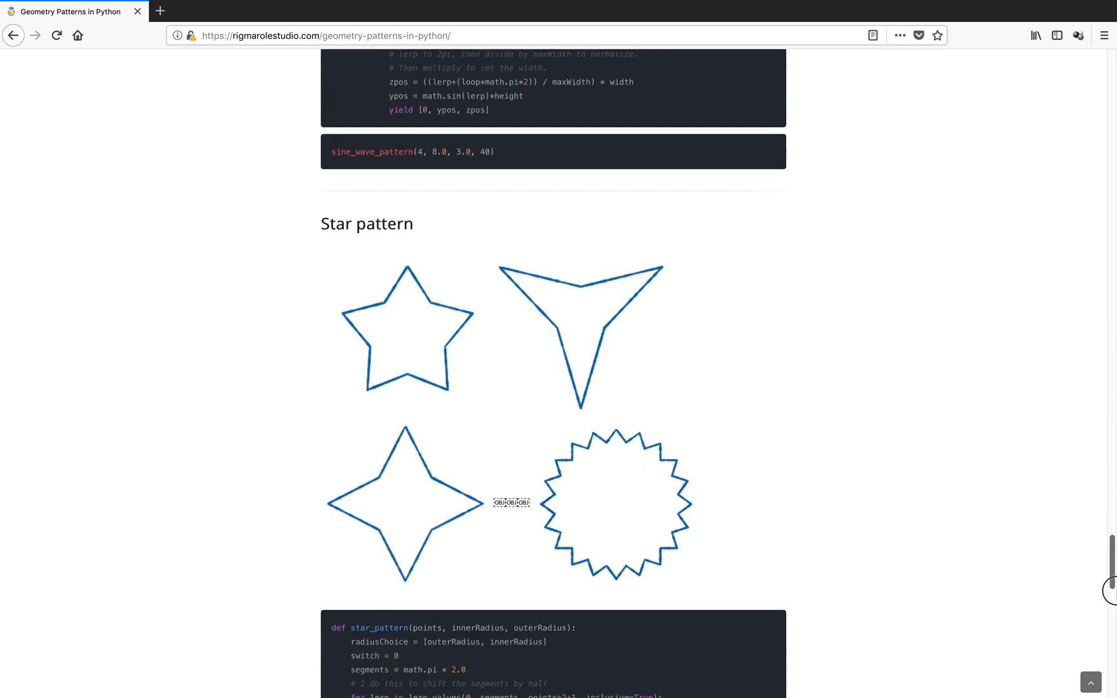
pyautogui.scroll(-3)
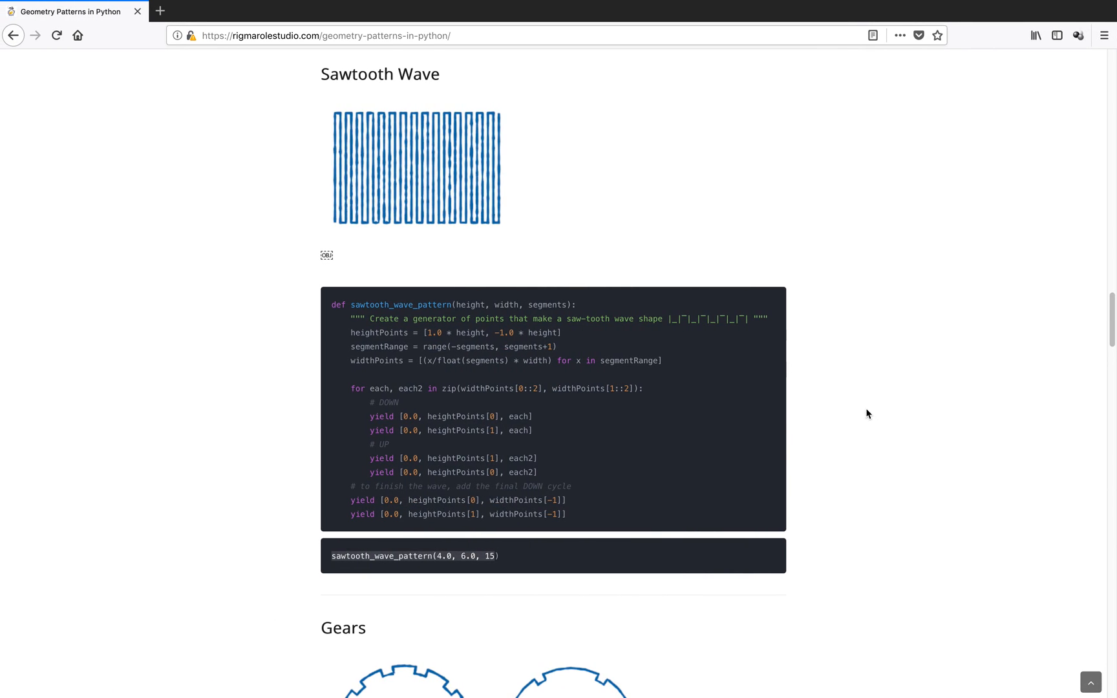
pyautogui.scroll(-3)
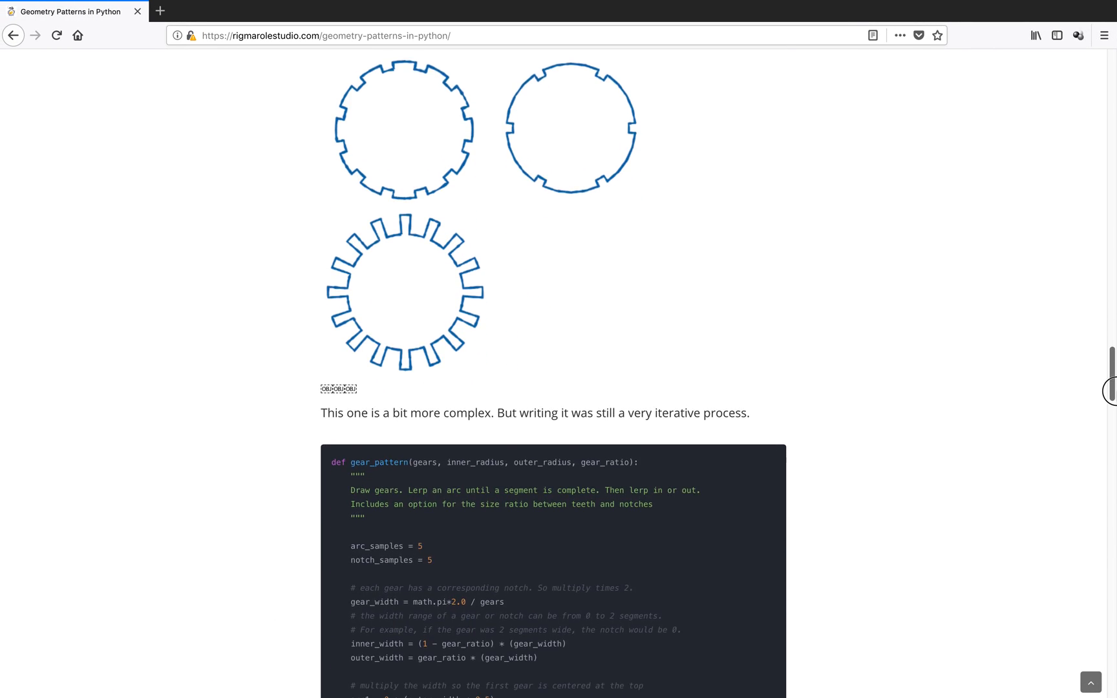
pyautogui.scroll(-3)
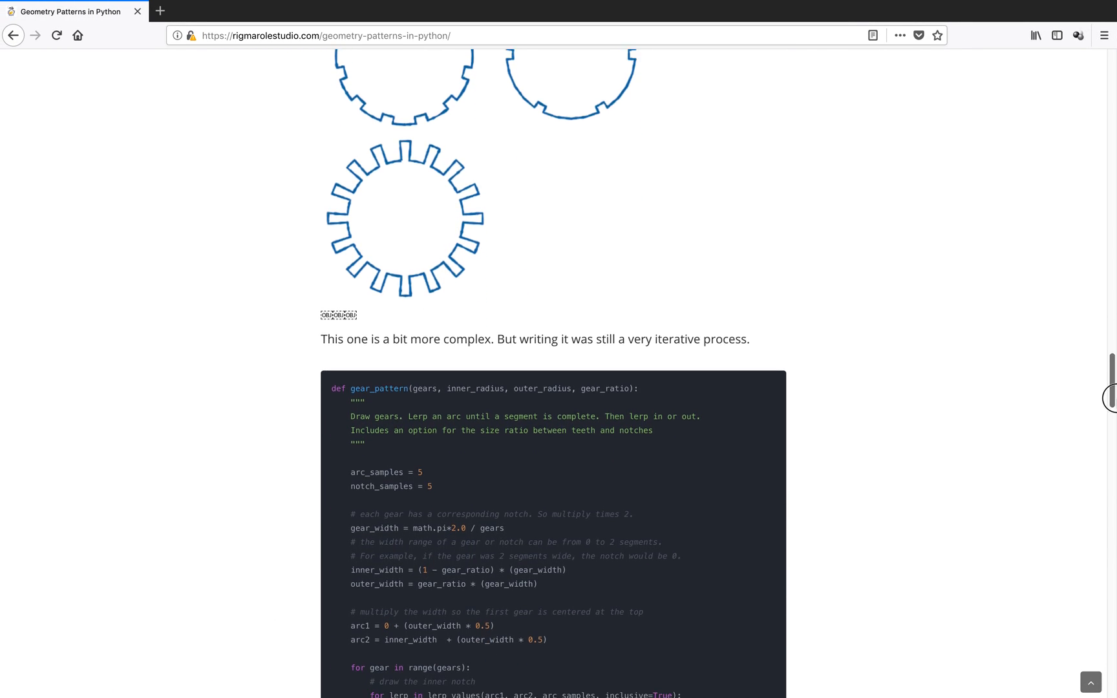
pyautogui.scroll(3)
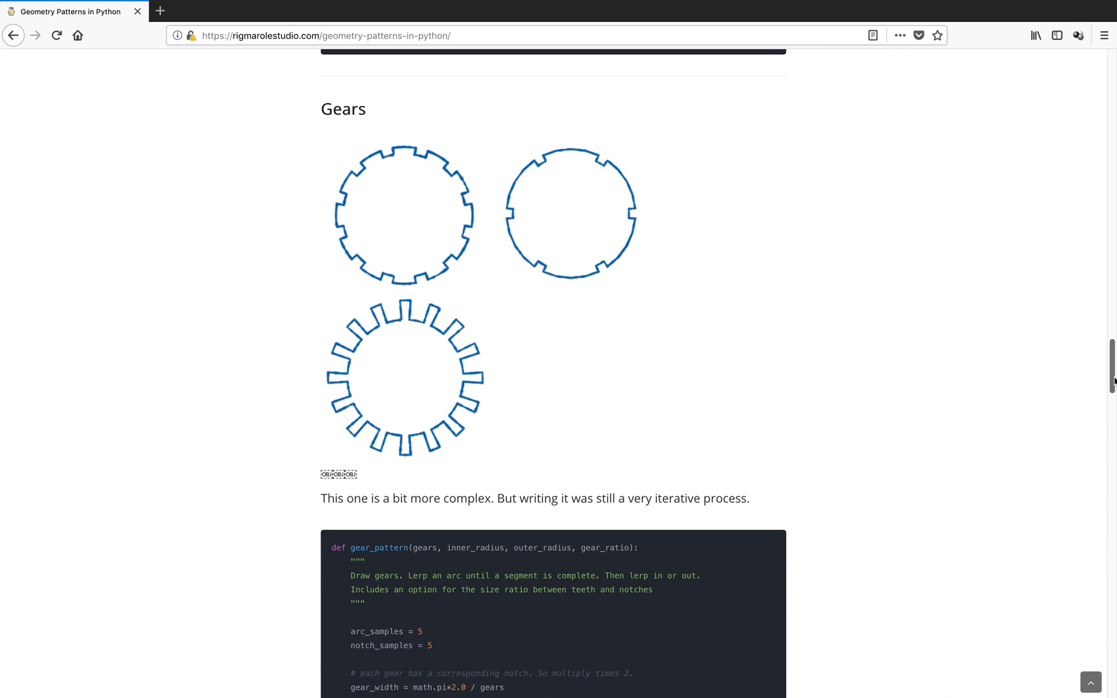
pyautogui.moveTo(923, 322)
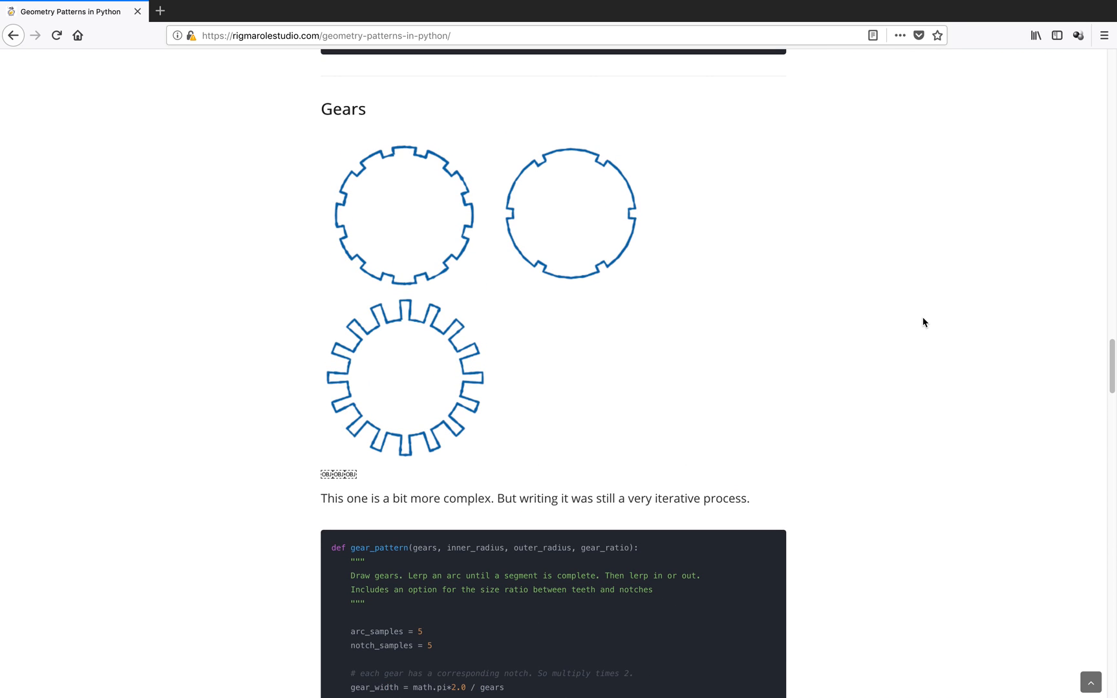
pyautogui.scroll(-3)
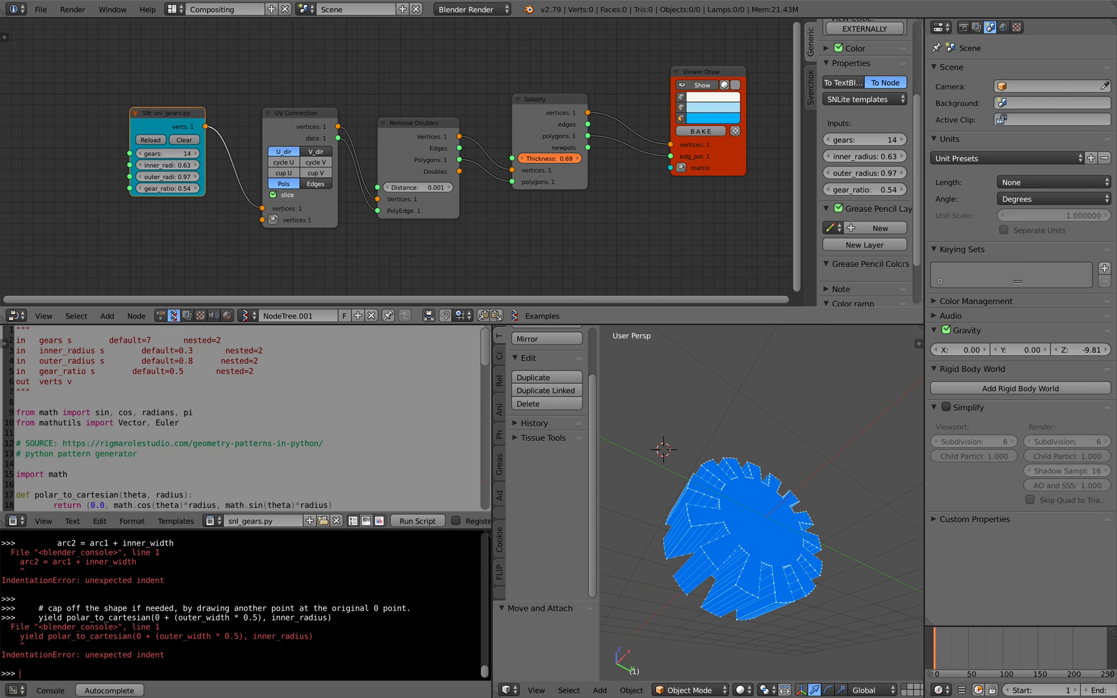
# - Lower the Solidify node's thickness to 0.21 and scroll through the snl_gears.py text
pyautogui.moveTo(570, 157); pyautogui.dragTo(542, 158)
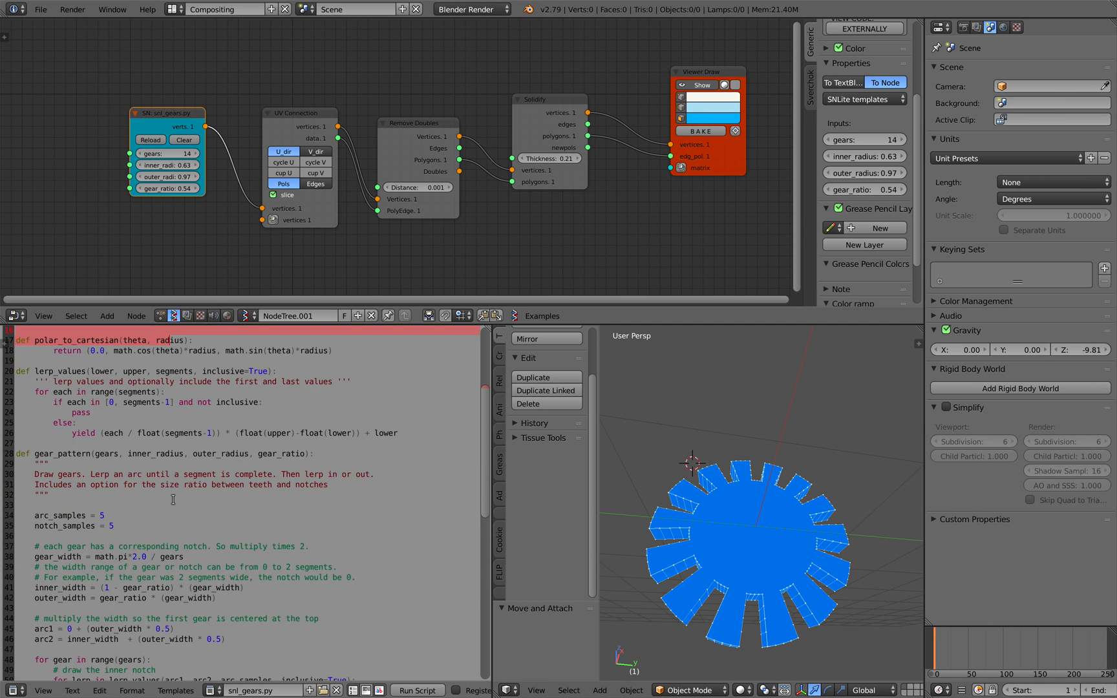
pyautogui.scroll(-3)
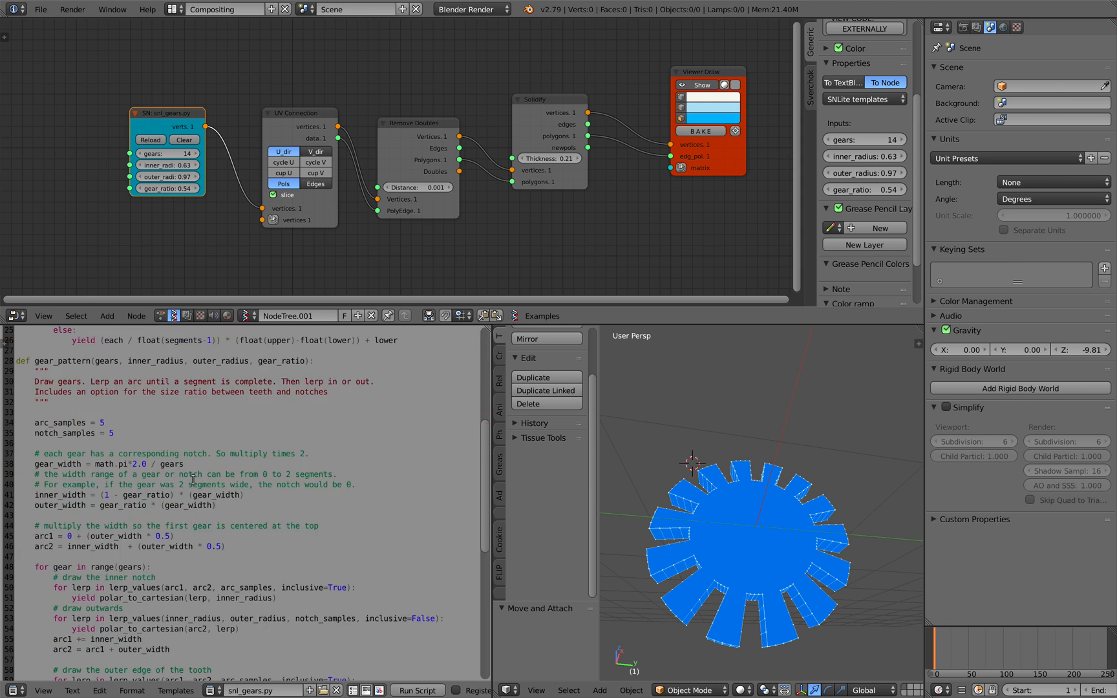
pyautogui.click(49, 400)
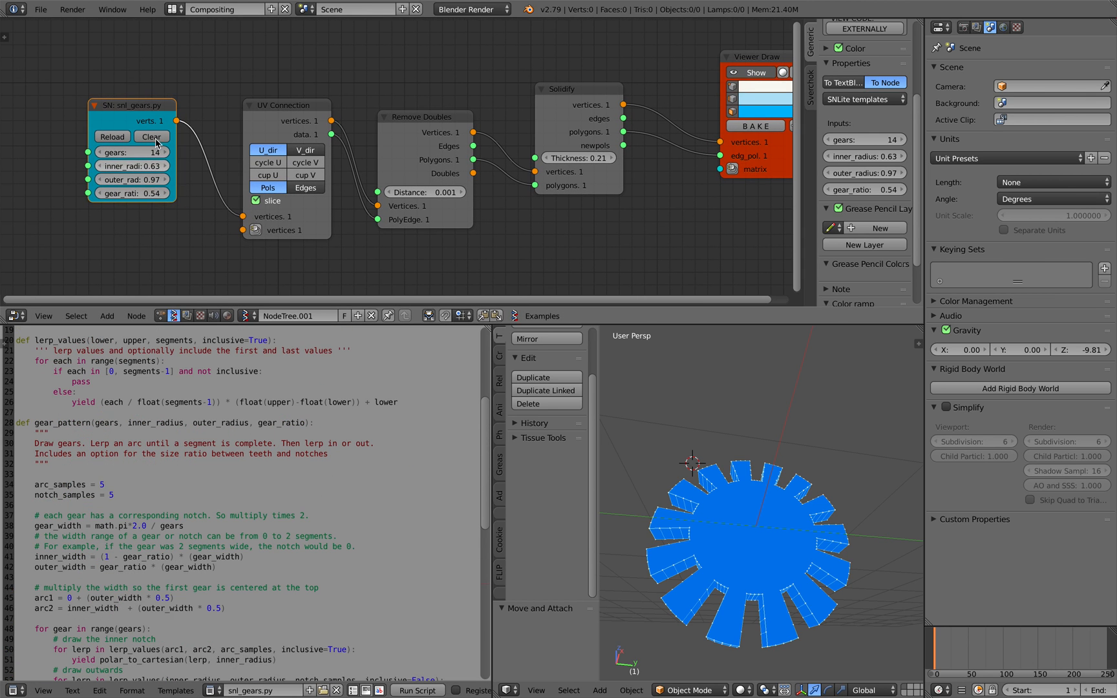
pyautogui.moveTo(132, 105); pyautogui.dragTo(127, 110)
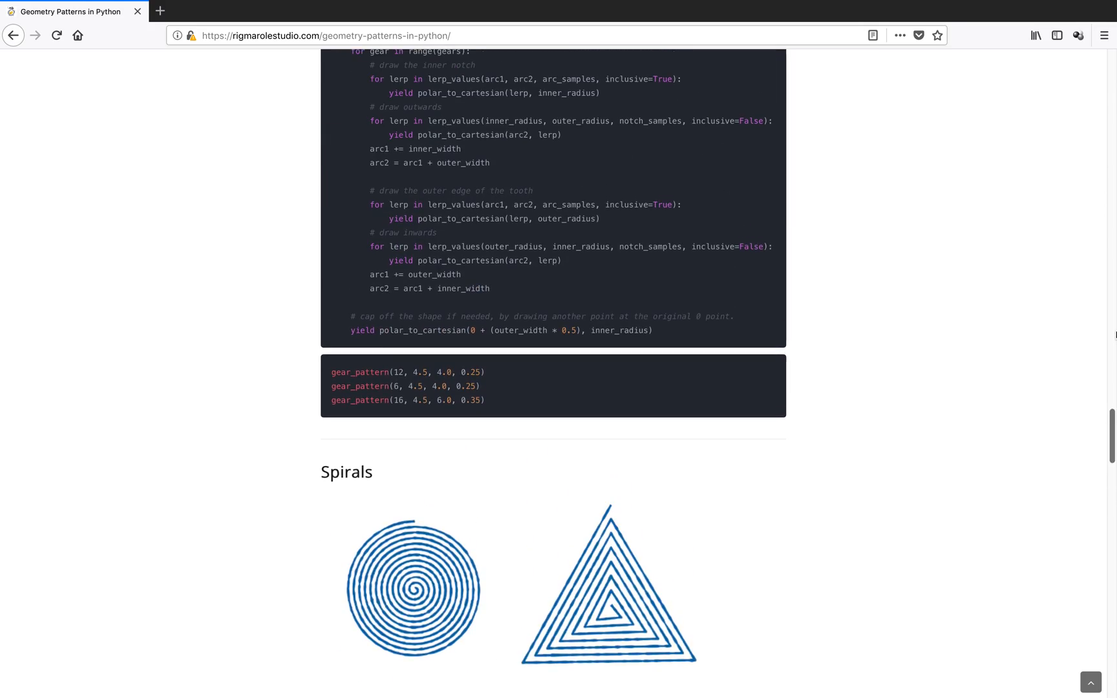
# - Scroll the article back up to its title banner and introduction
pyautogui.scroll(3)
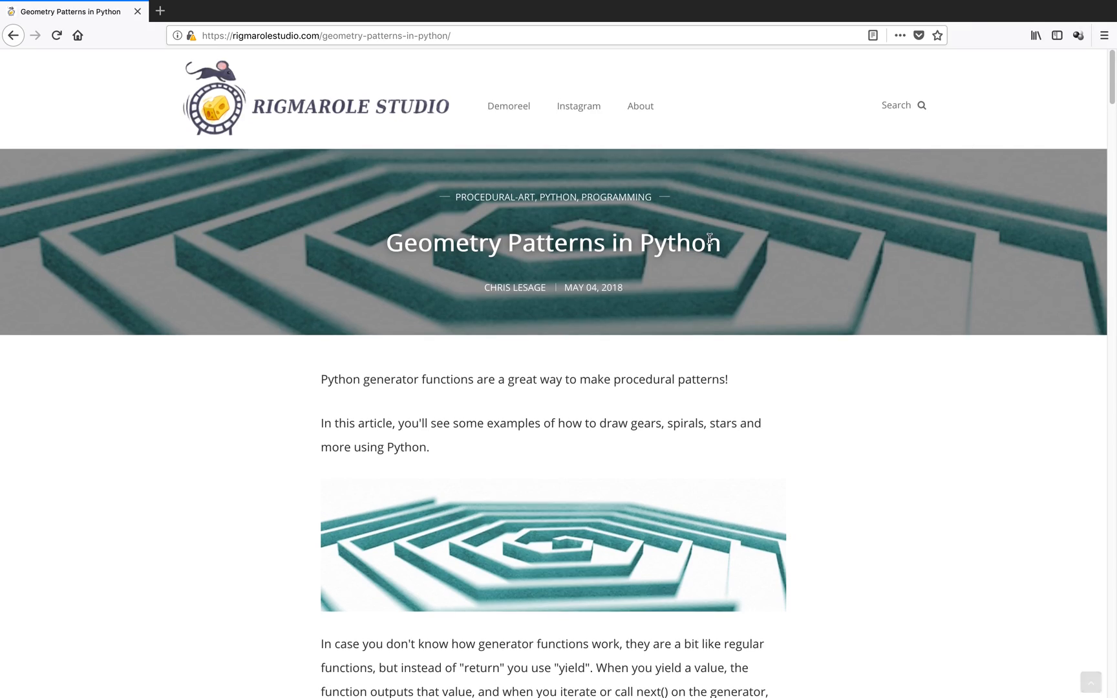
pyautogui.scroll(-3)
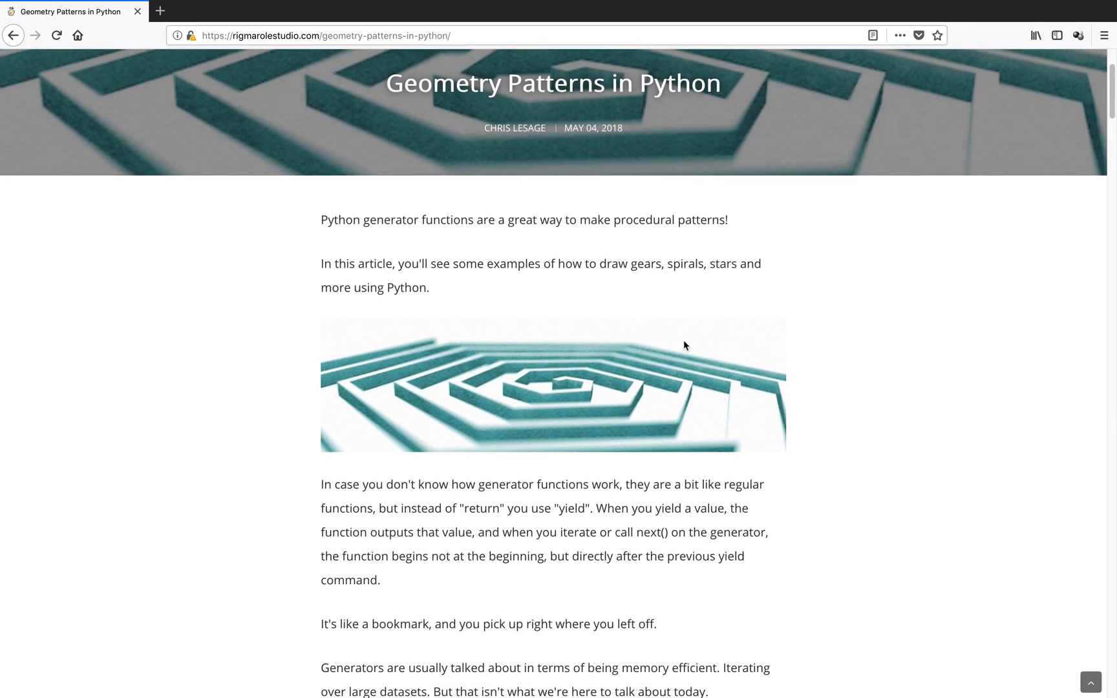